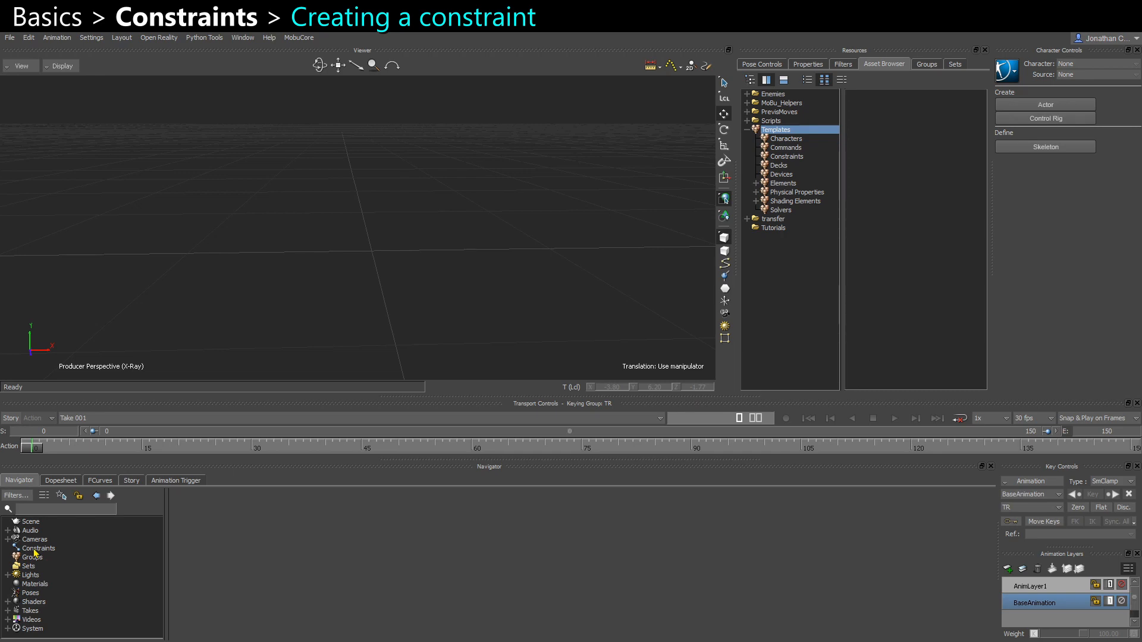
# - From the Navigator's Constraints entry, open the Asset Browser's Constraints templates list
pyautogui.rightClick(38, 549)
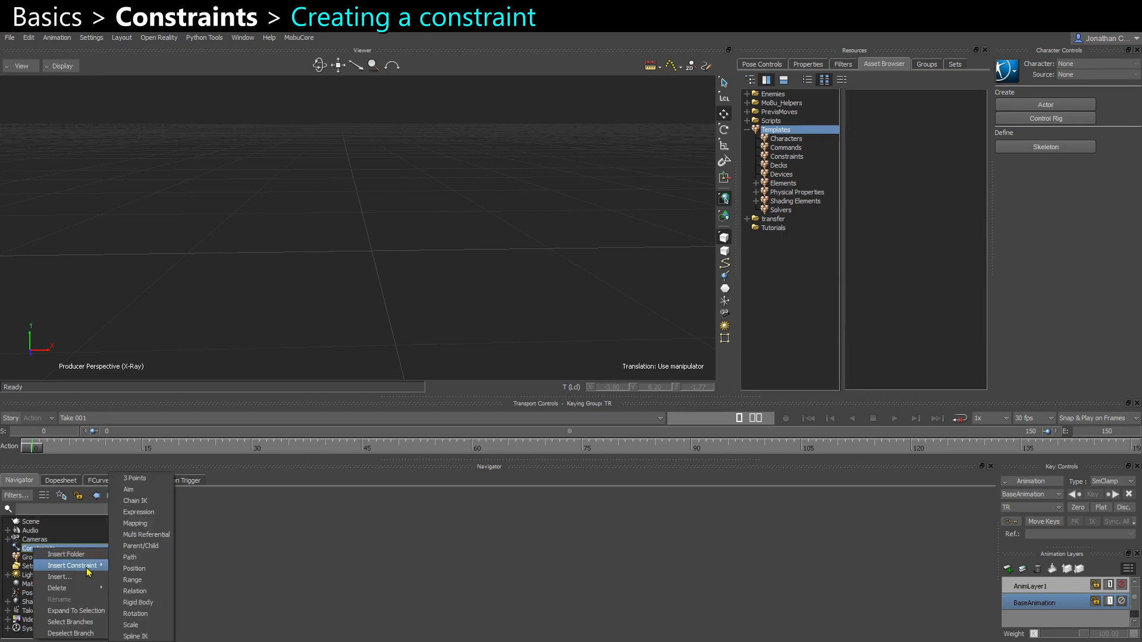
pyautogui.moveTo(134, 614)
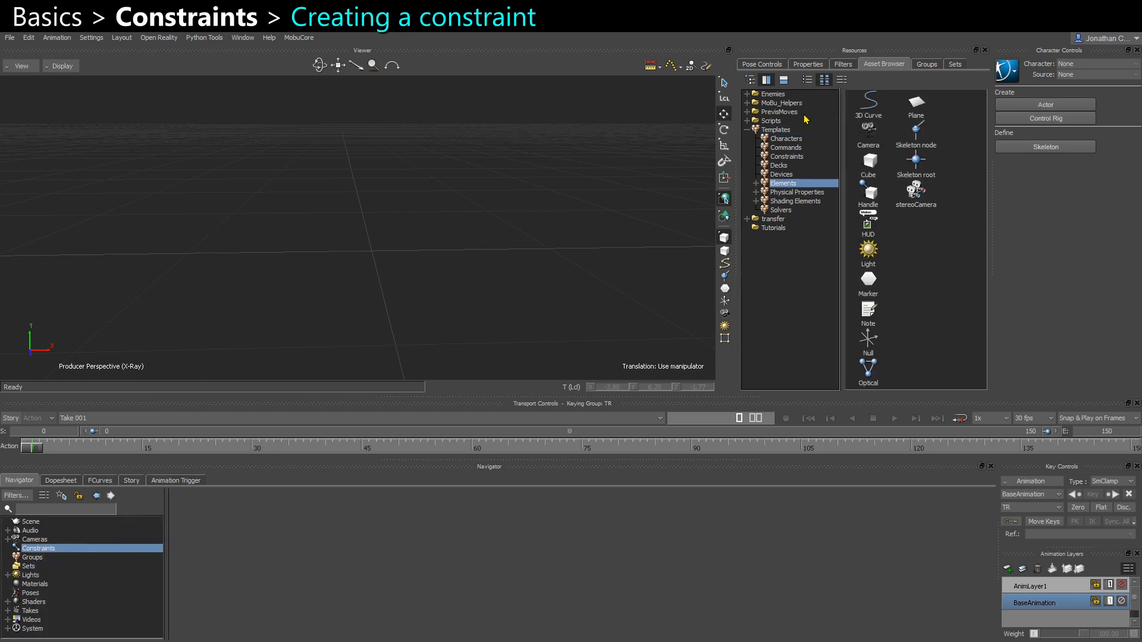
pyautogui.click(787, 156)
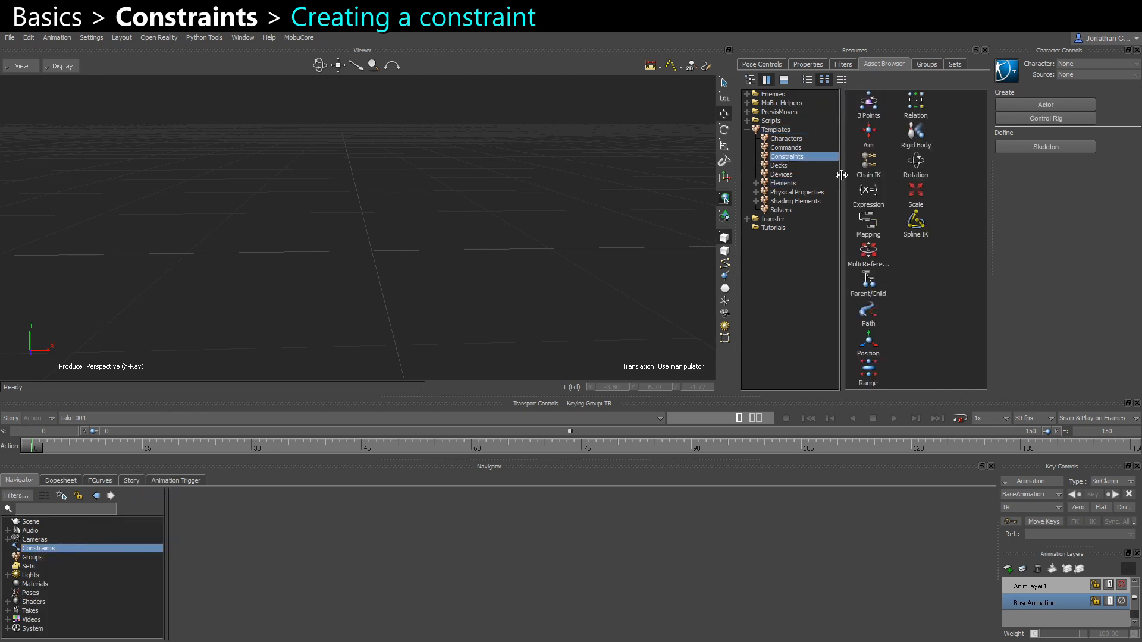
pyautogui.moveTo(889, 364)
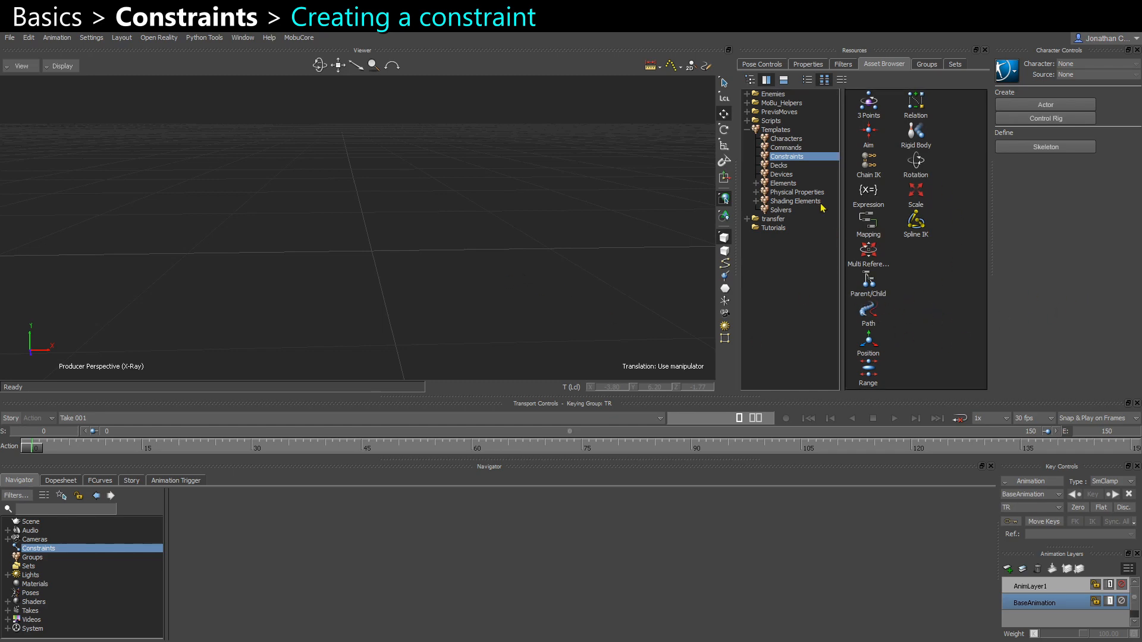
# - Add a Skeleton root from the Elements templates, then clear the selection
pyautogui.click(783, 182)
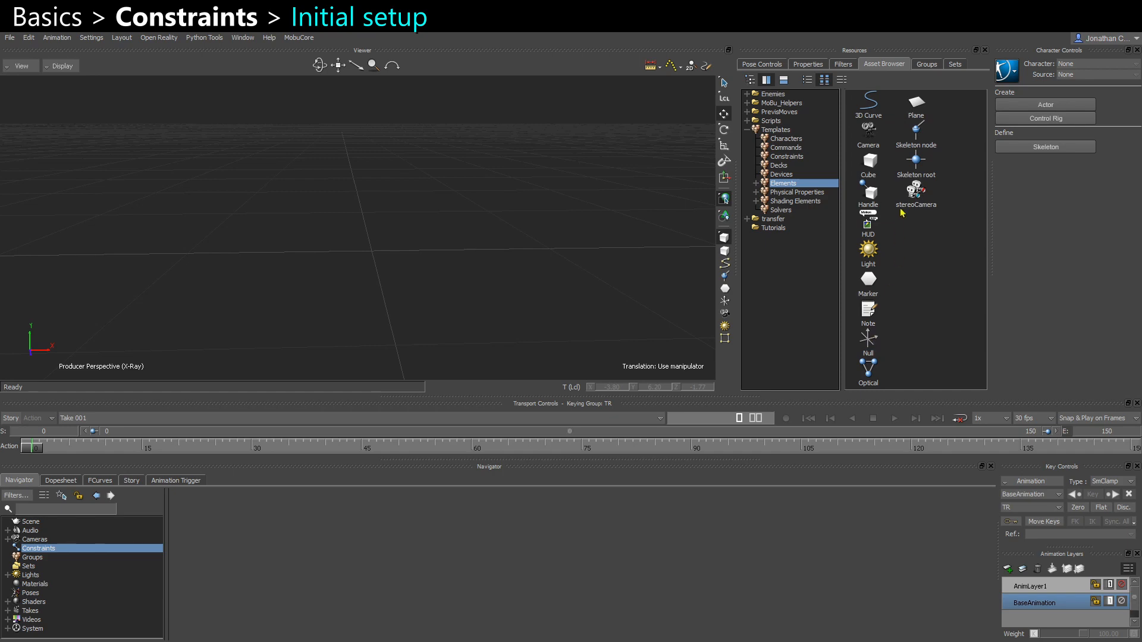
pyautogui.doubleClick(915, 163)
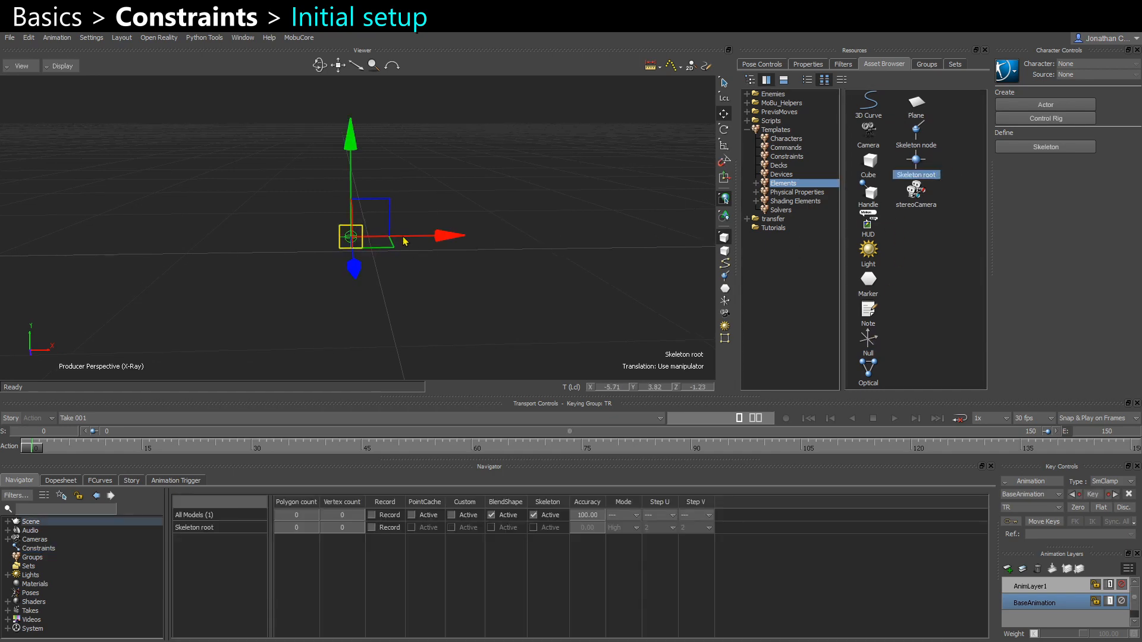
pyautogui.click(807, 64)
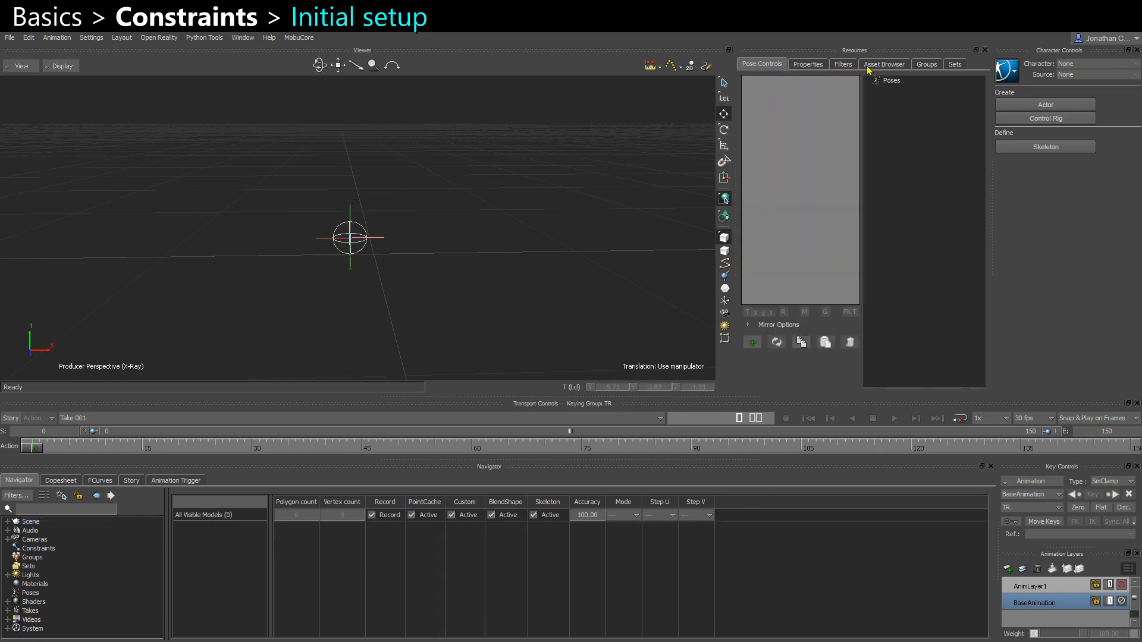
# - Add a Cube and set its Geometry Offset scaling to 20, 20, 20
pyautogui.click(883, 65)
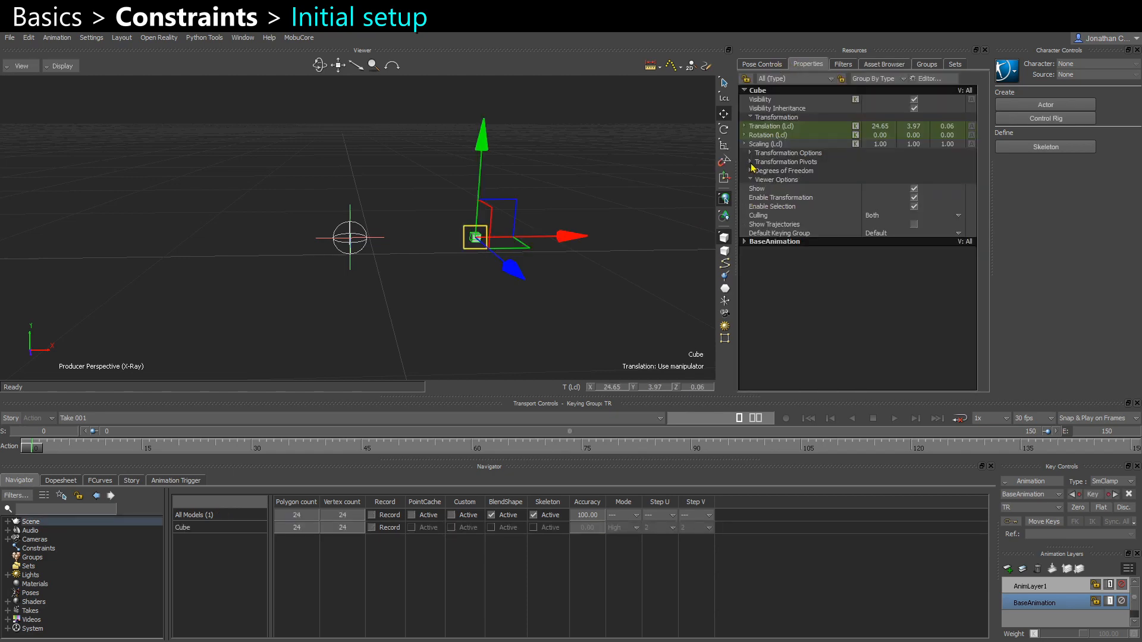
pyautogui.click(746, 162)
pyautogui.write('10')
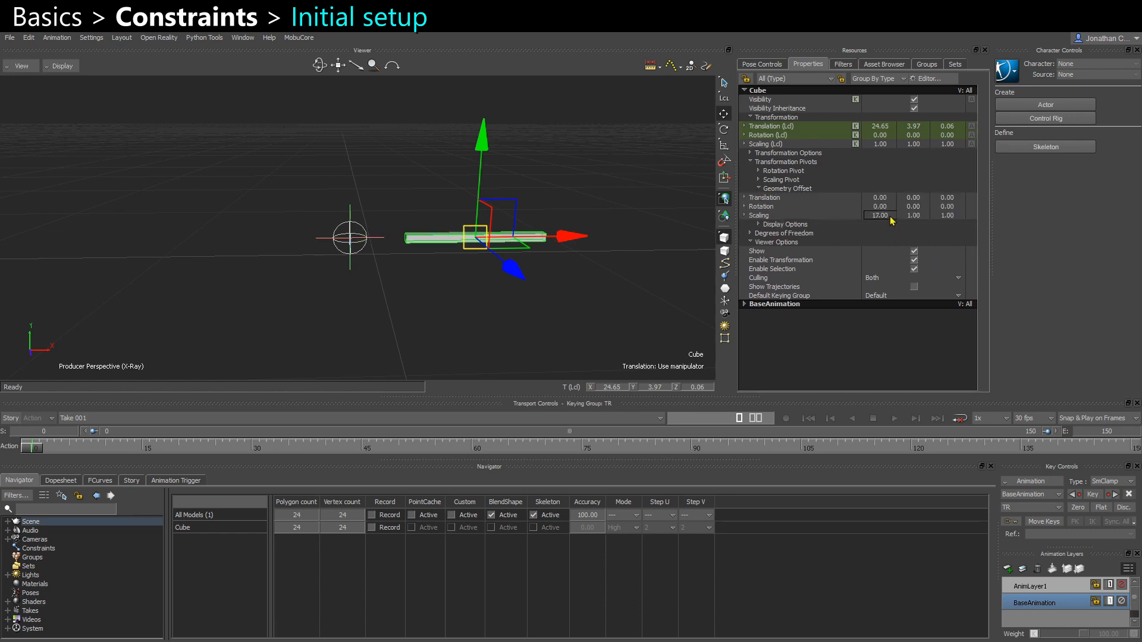
pyautogui.moveTo(879, 150)
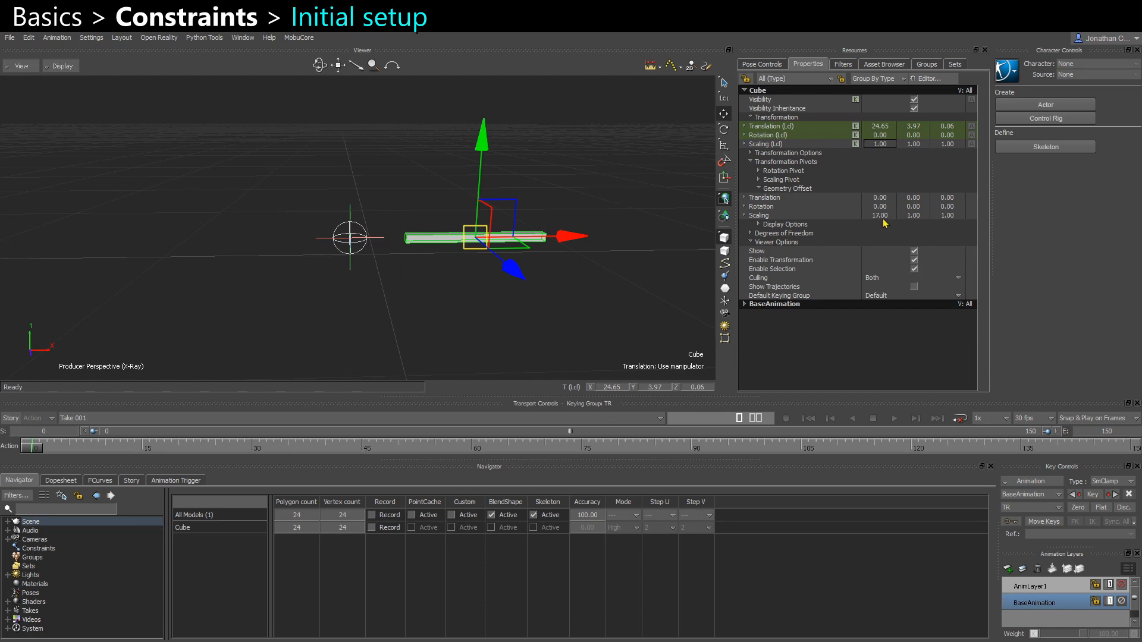
pyautogui.moveTo(689, 273)
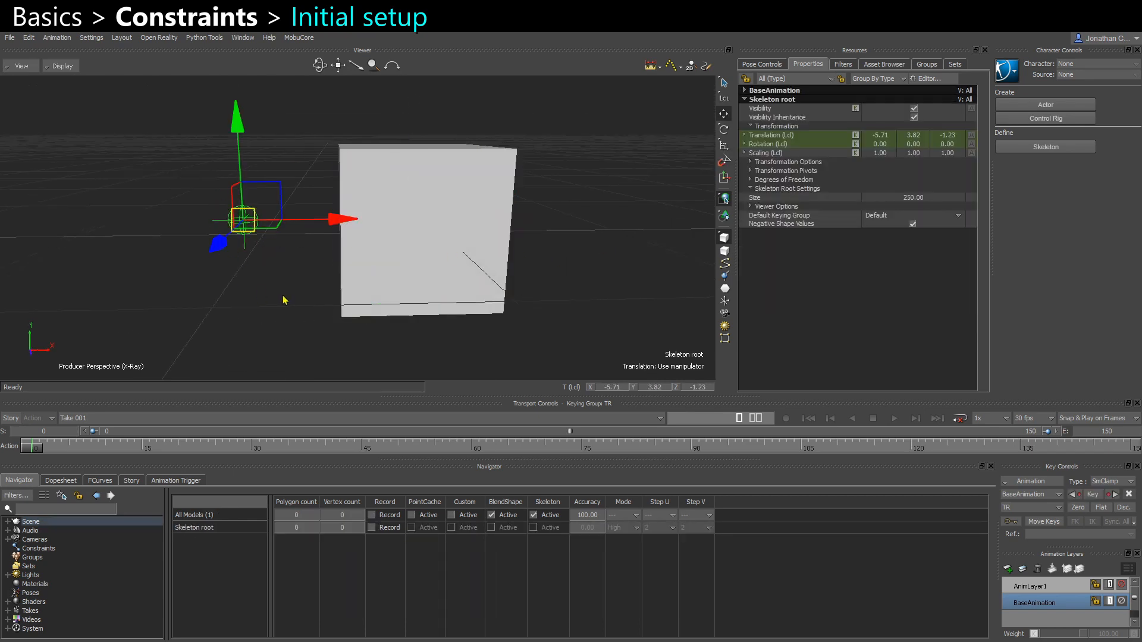
pyautogui.click(422, 218)
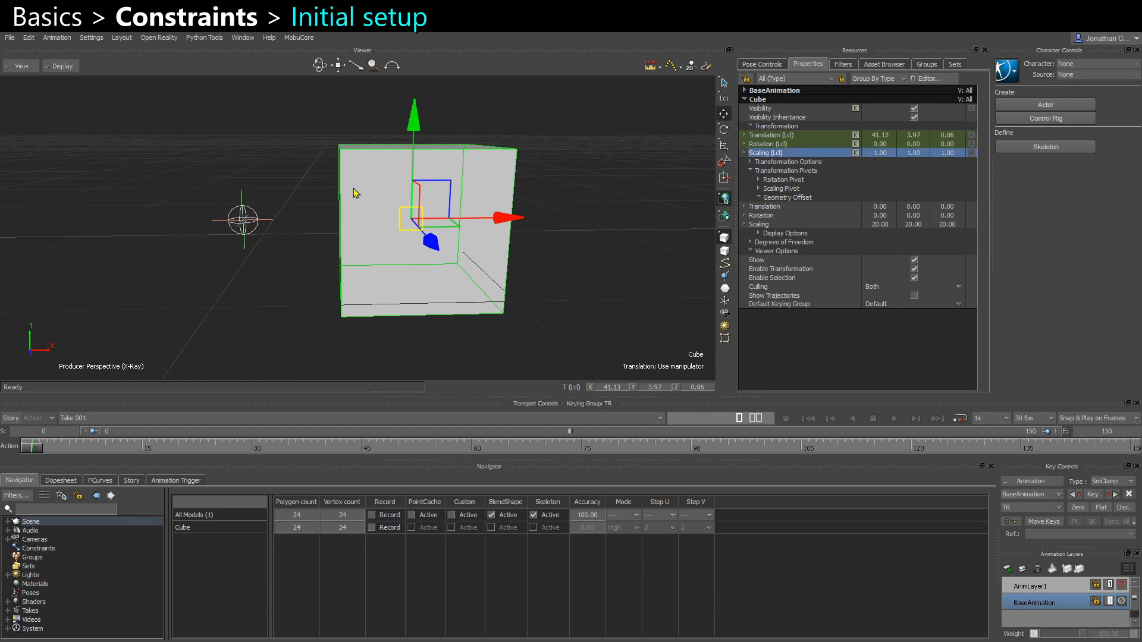
pyautogui.moveTo(302, 233)
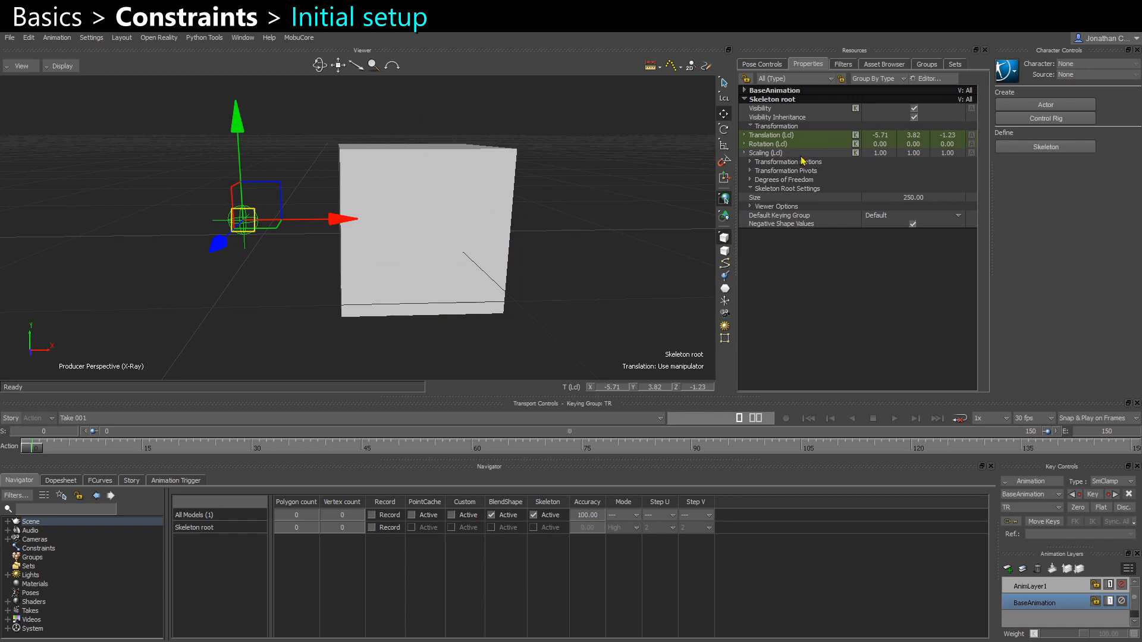
pyautogui.click(766, 152)
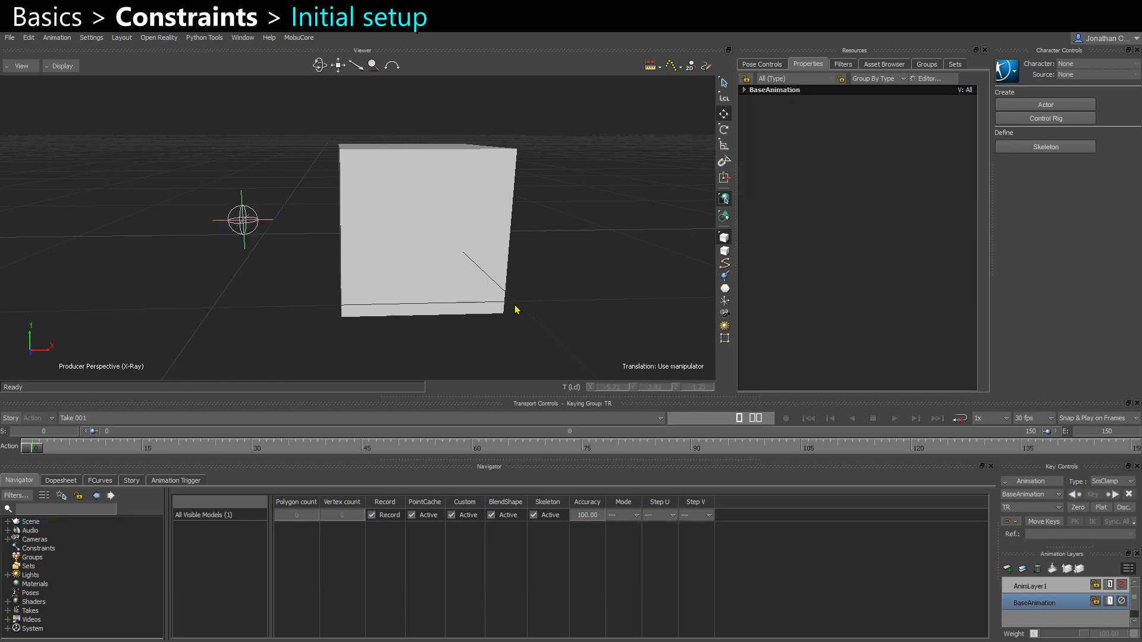
pyautogui.click(422, 229)
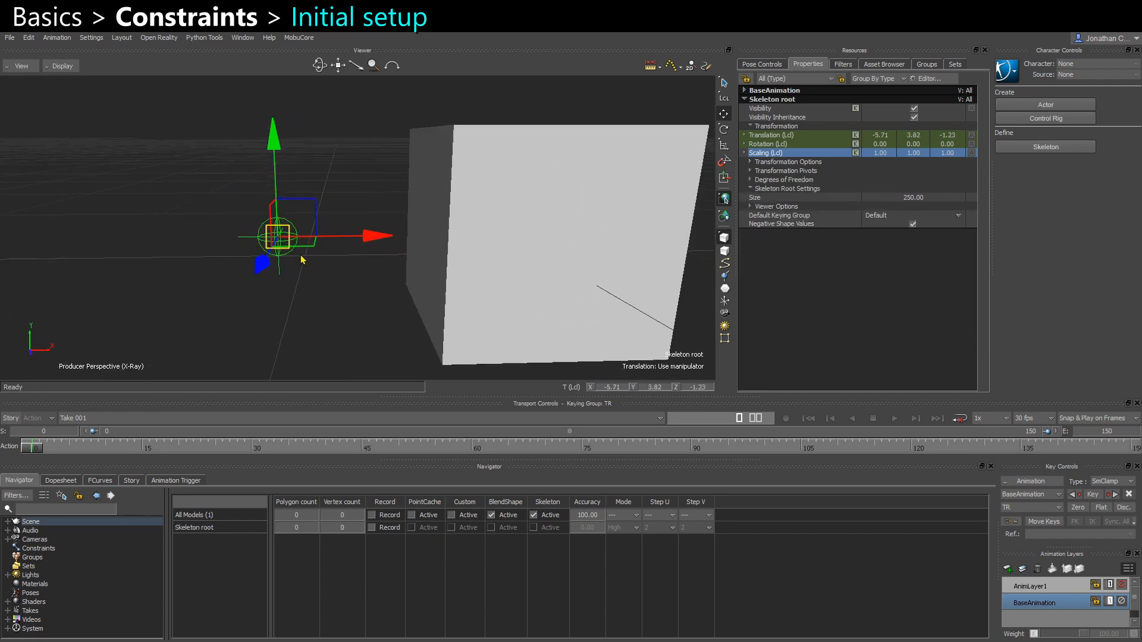
pyautogui.click(883, 65)
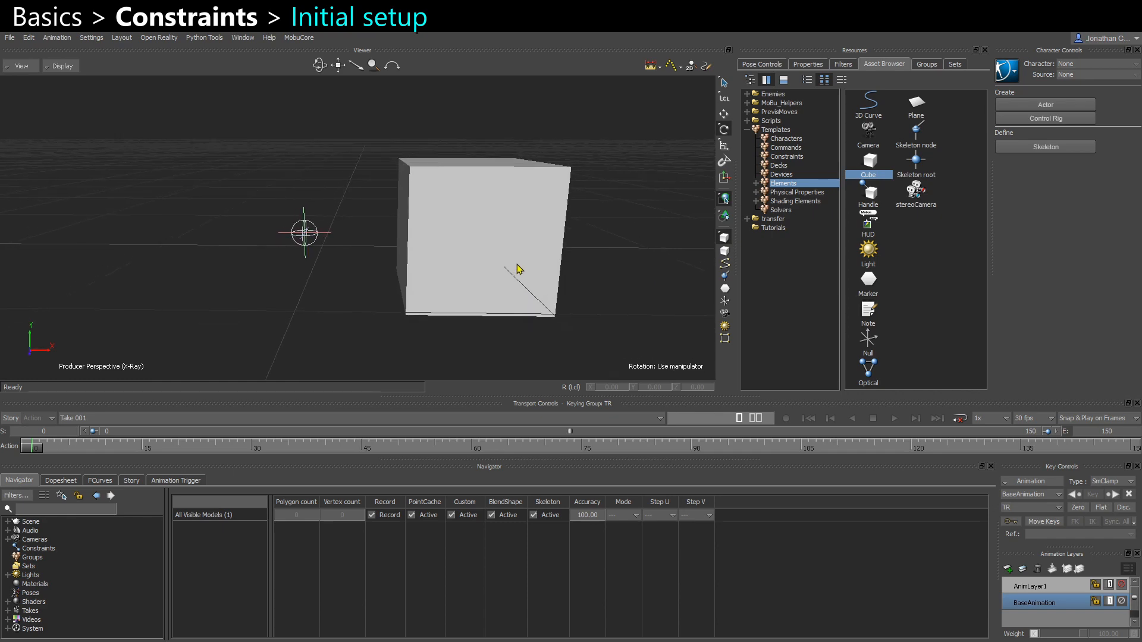
# - Add a Parent/Child constraint from the Constraints templates
pyautogui.click(785, 156)
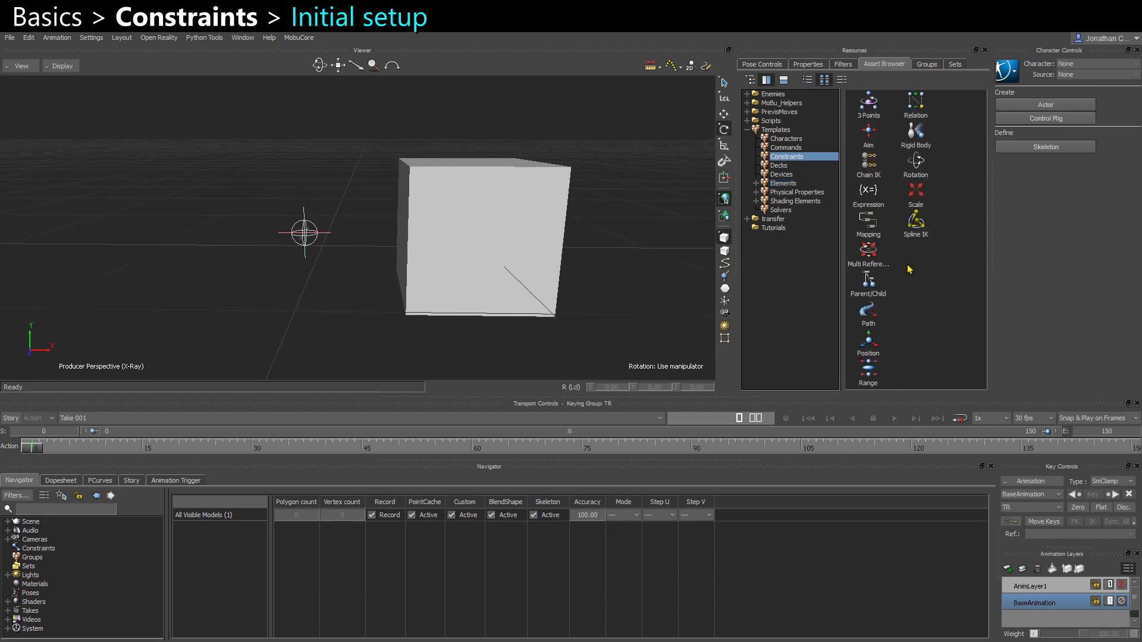
pyautogui.click(867, 283)
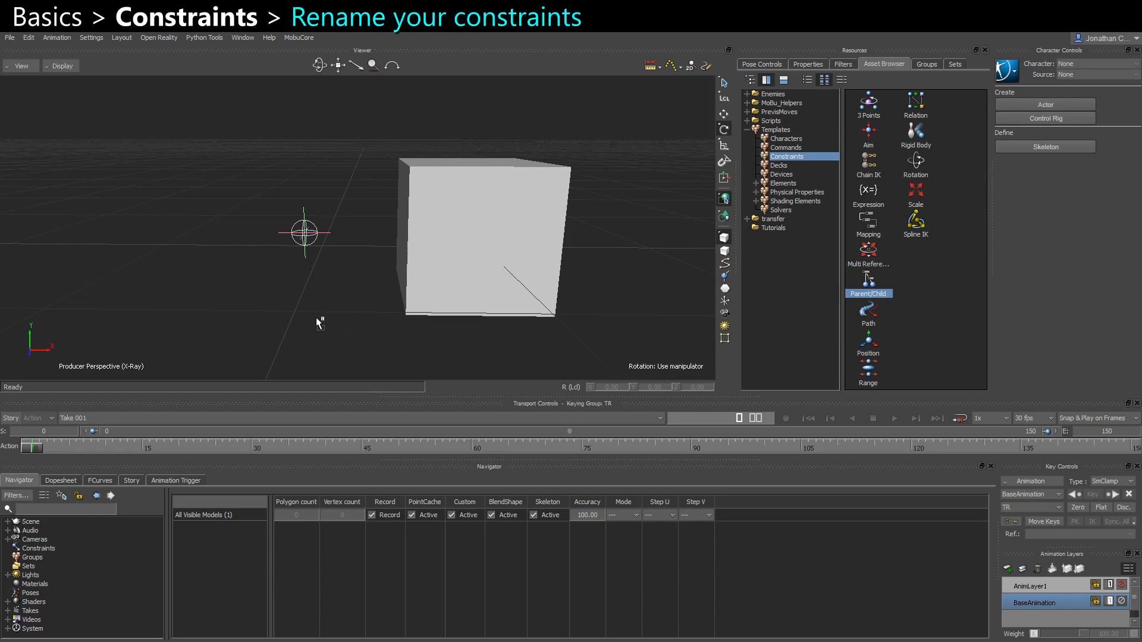
pyautogui.click(39, 548)
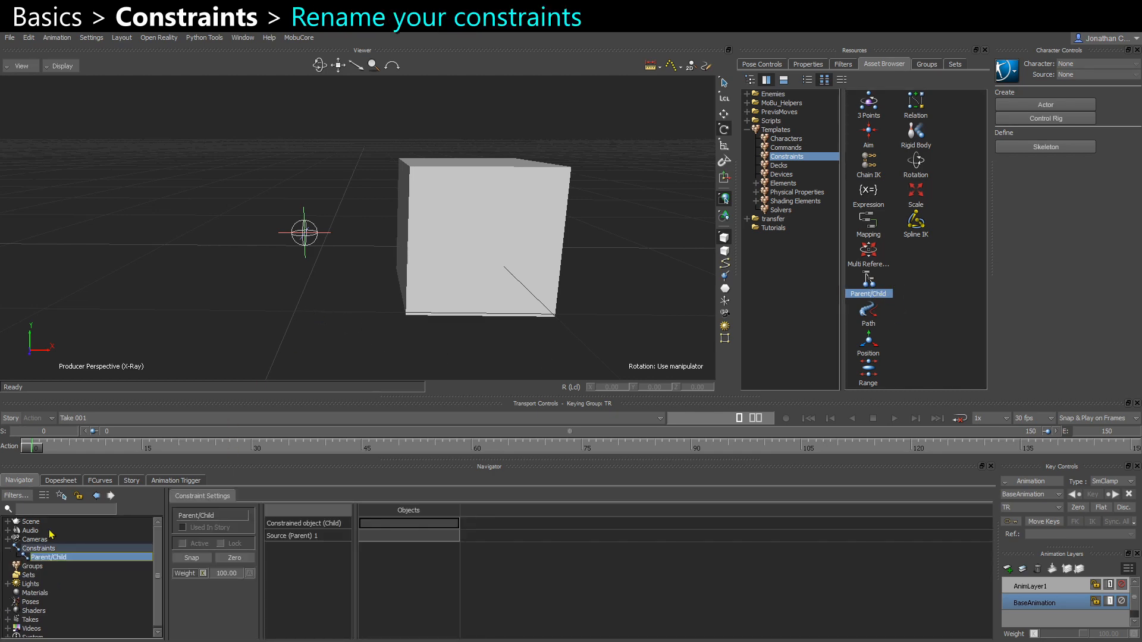
# - Rename the new constraint to Parent_Cube_2_Skel
pyautogui.rightClick(49, 556)
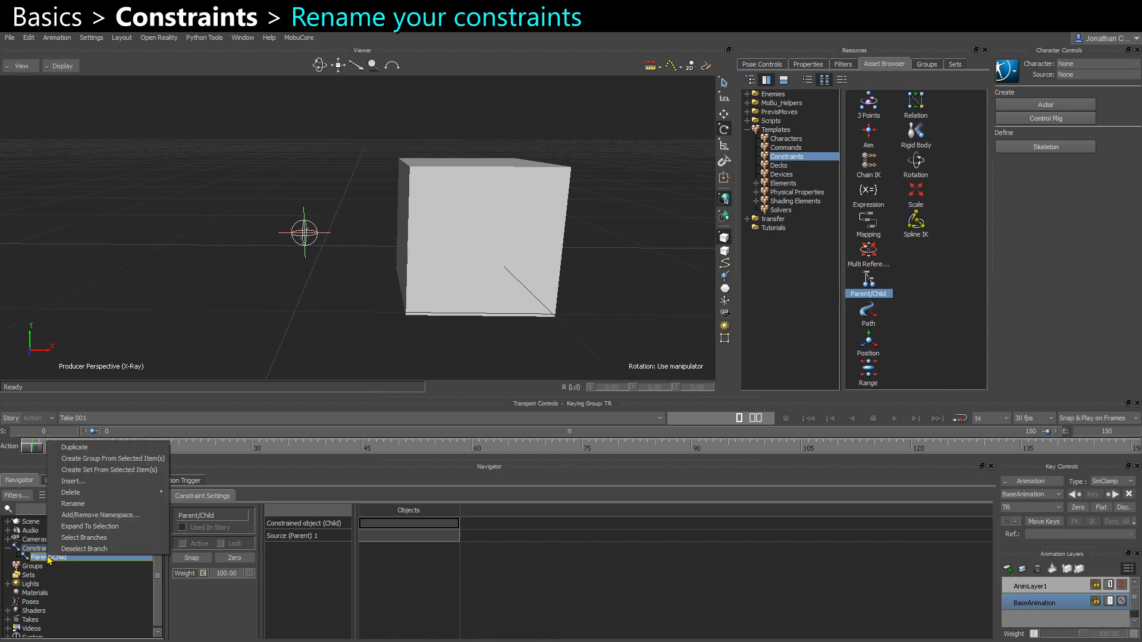
pyautogui.click(73, 504)
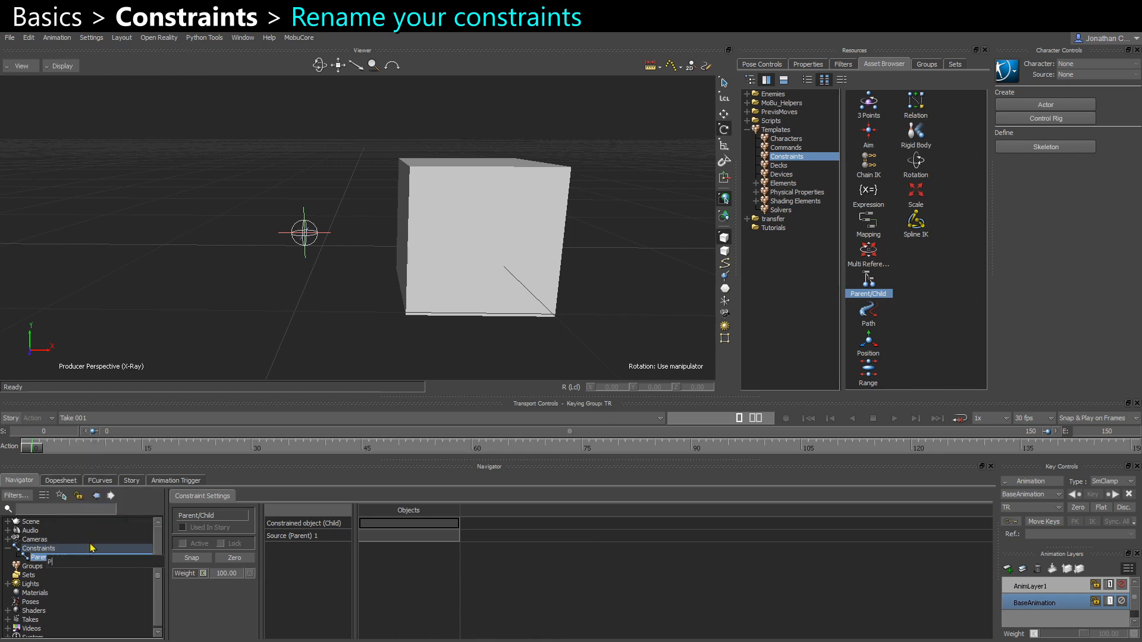
pyautogui.write('Parent_Cube_2_')
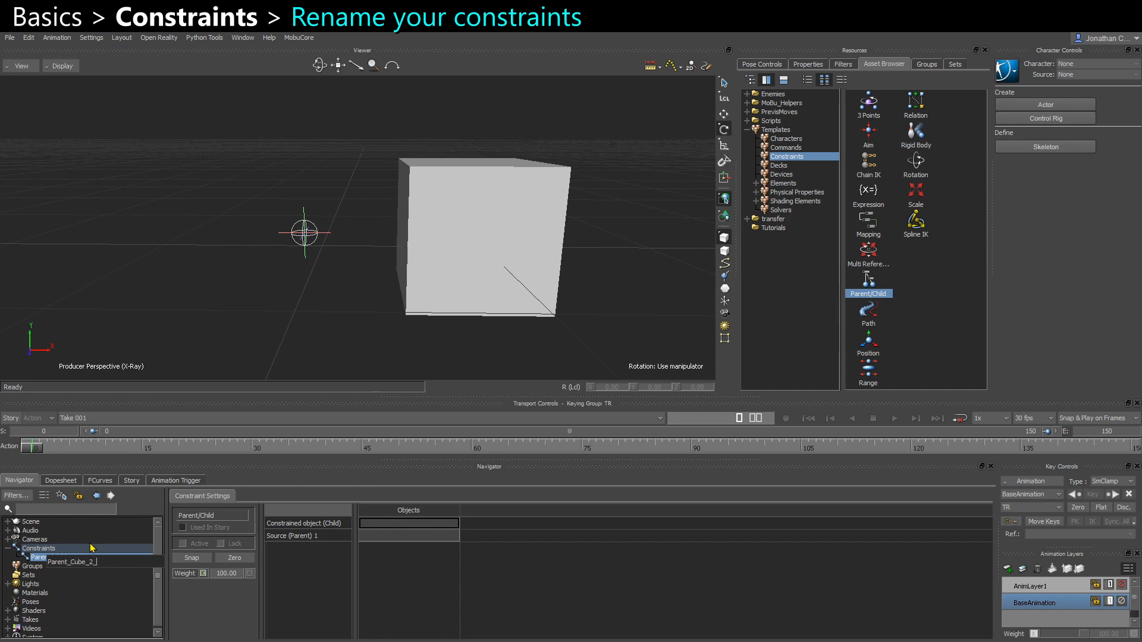
pyautogui.write('Skel')
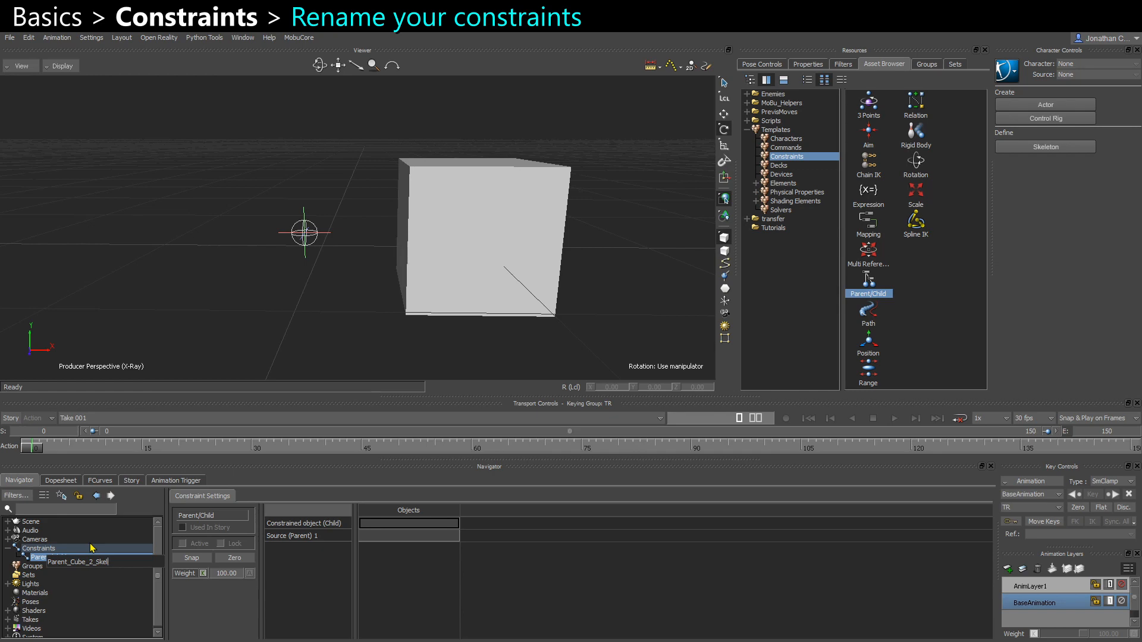
pyautogui.press('Return')
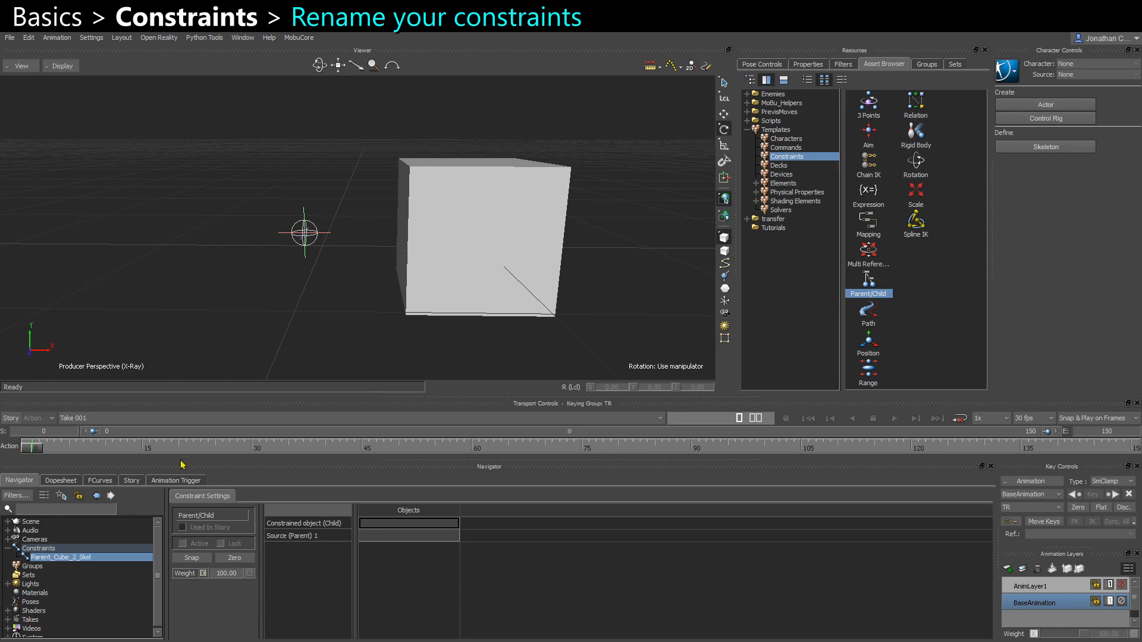
# - Assign the Cube as the Constrained object (Child) of Parent_Cube_2_Skel
pyautogui.click(484, 237)
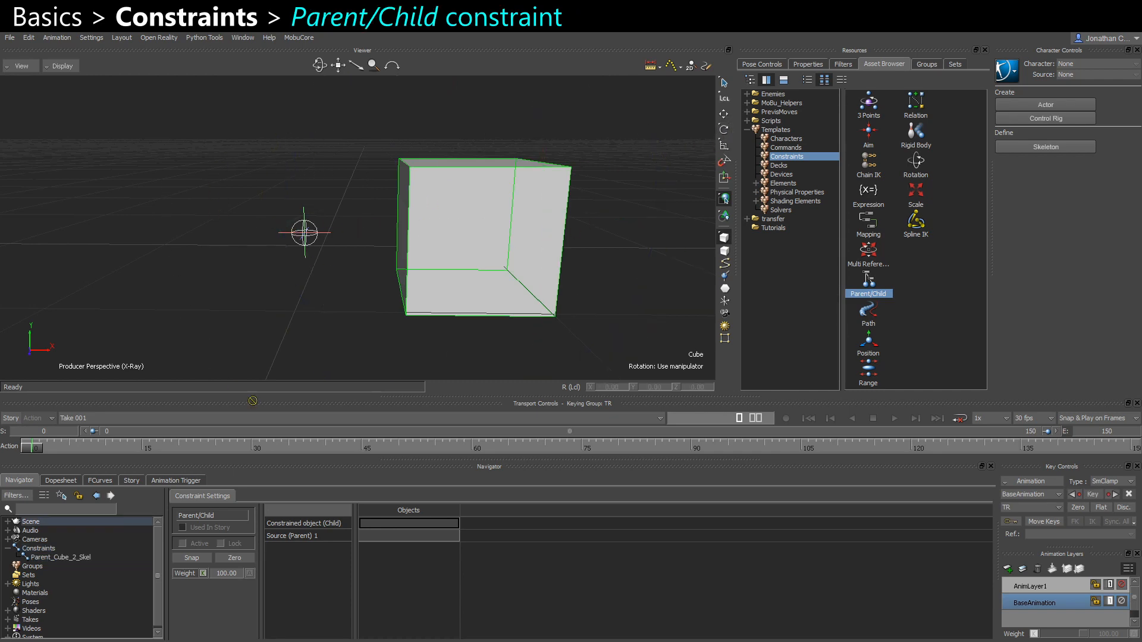
pyautogui.click(408, 523)
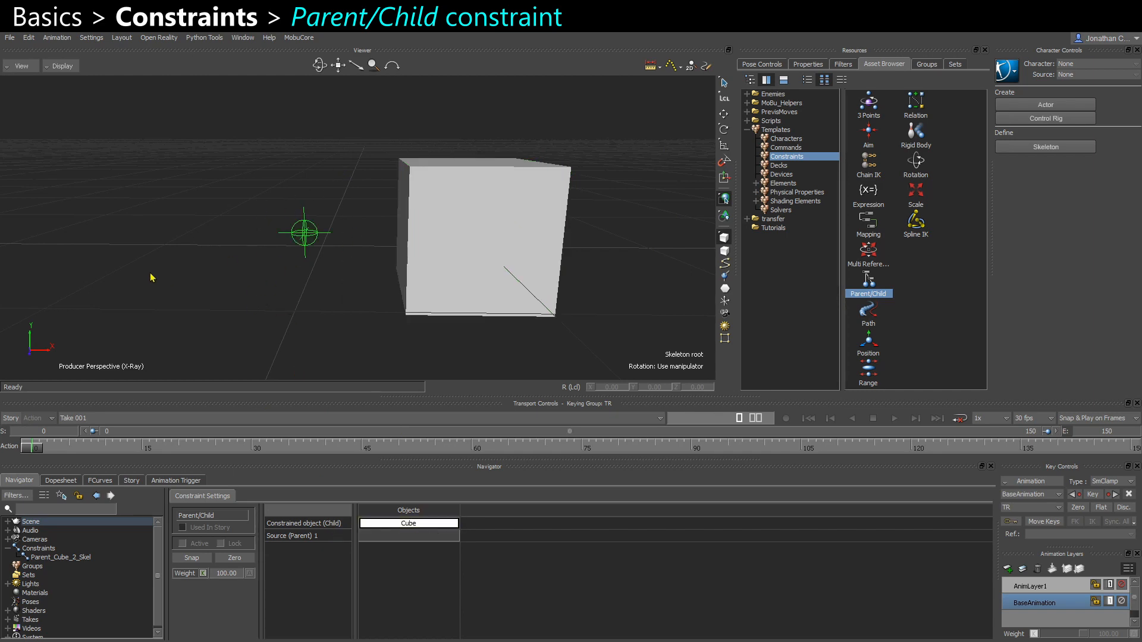
pyautogui.moveTo(417, 539)
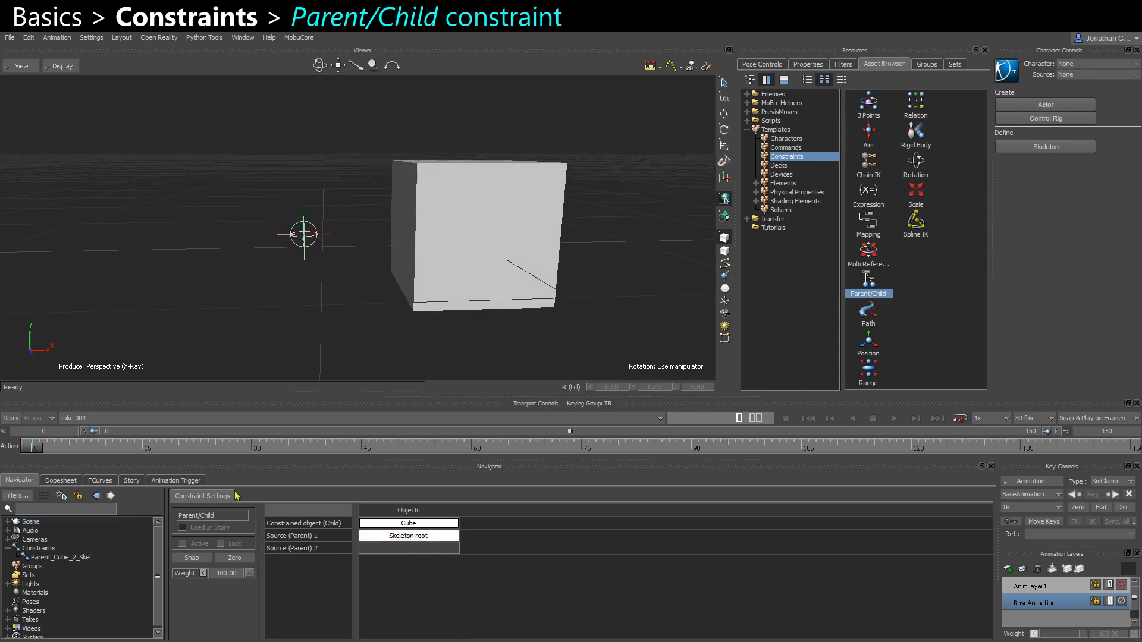
pyautogui.moveTo(220, 527)
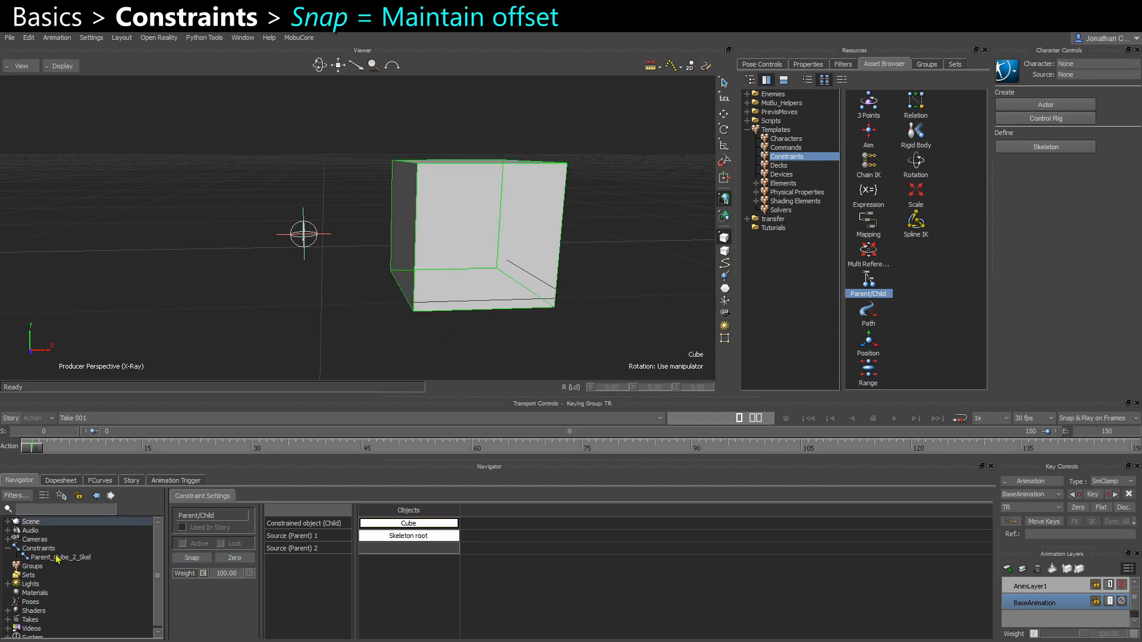
# - Snap-activate Parent_Cube_2_Skel to keep the cube's offset, then select and rotate the Skeleton root
pyautogui.click(60, 557)
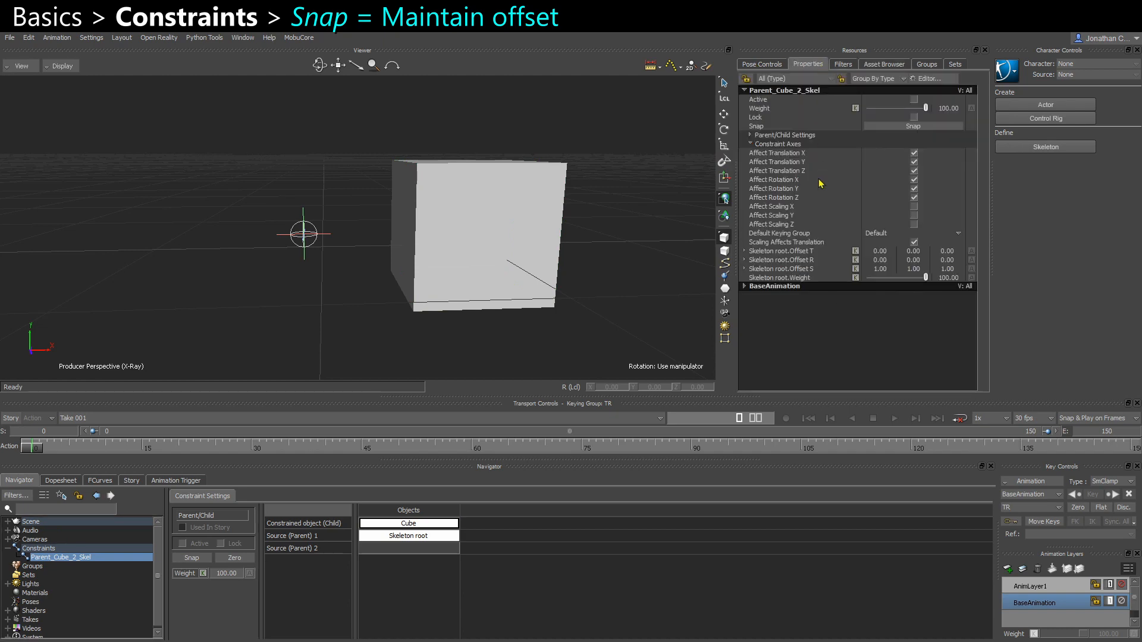
pyautogui.click(775, 153)
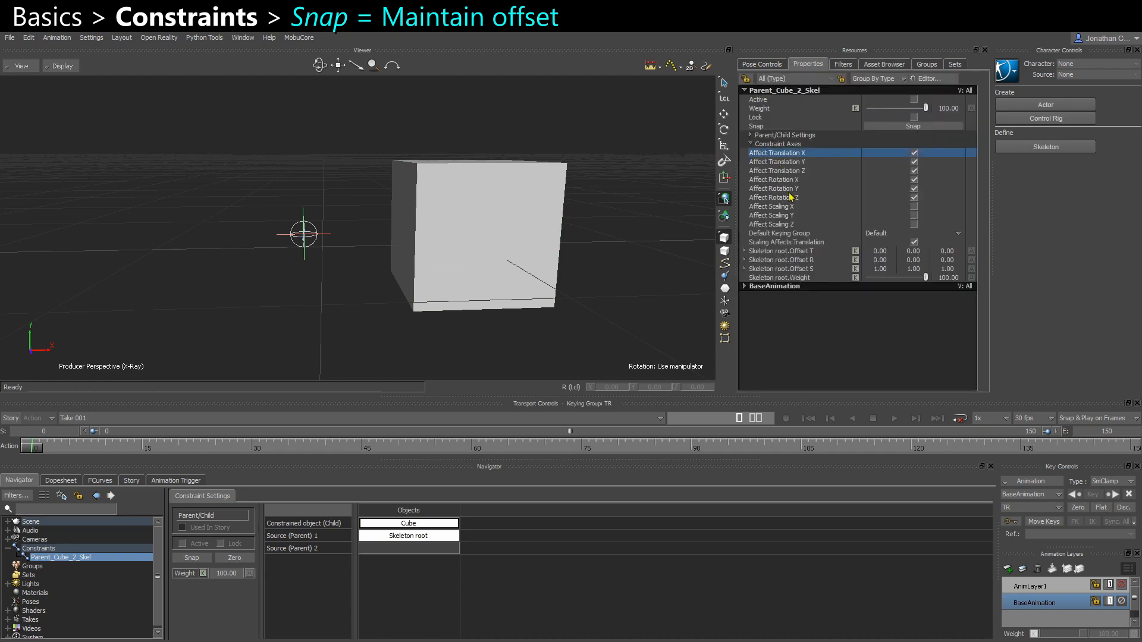
pyautogui.click(782, 250)
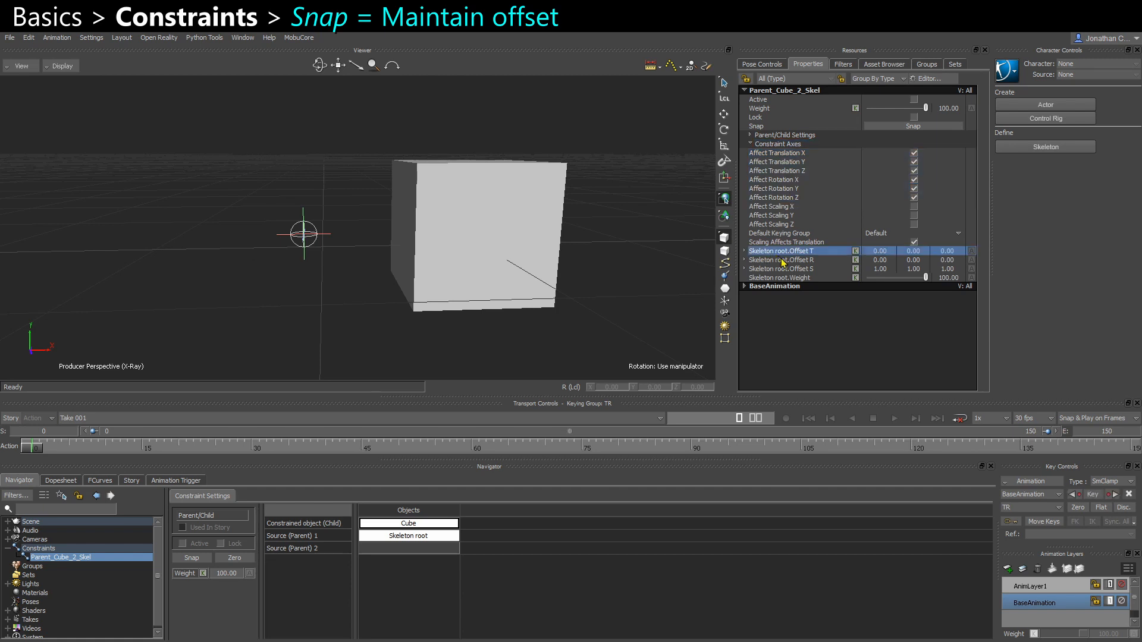
pyautogui.click(781, 260)
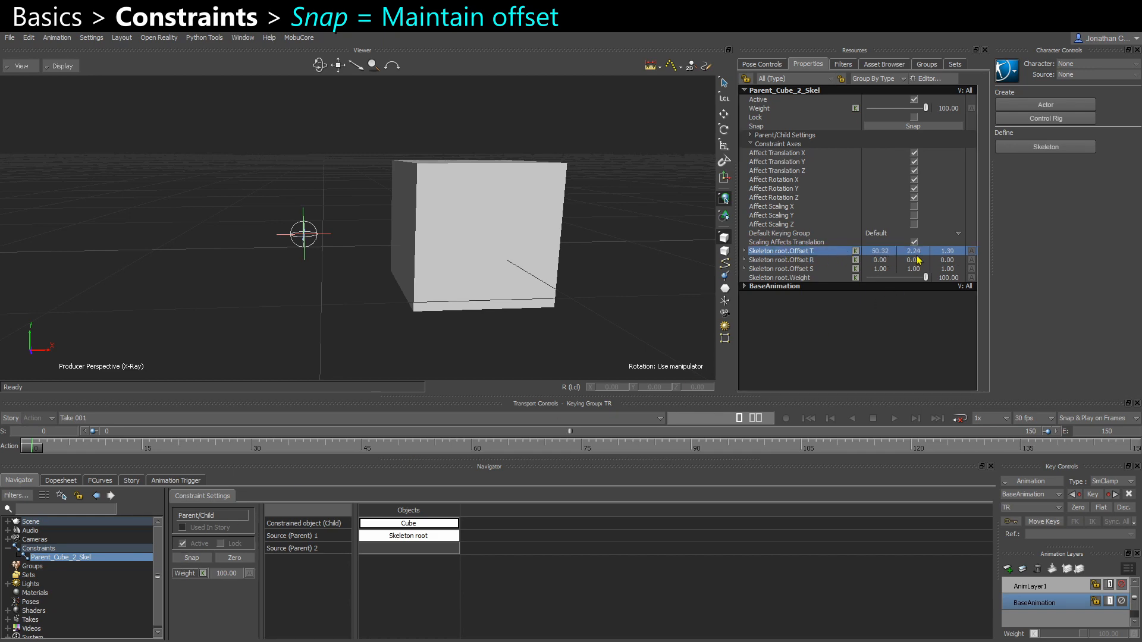
pyautogui.click(407, 535)
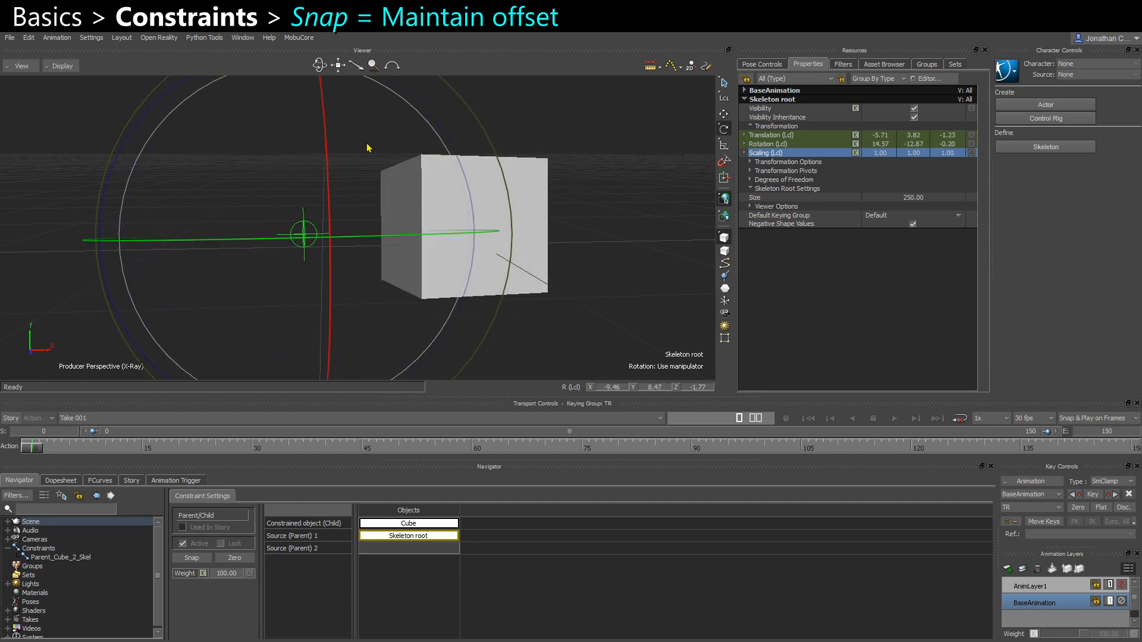
pyautogui.click(408, 523)
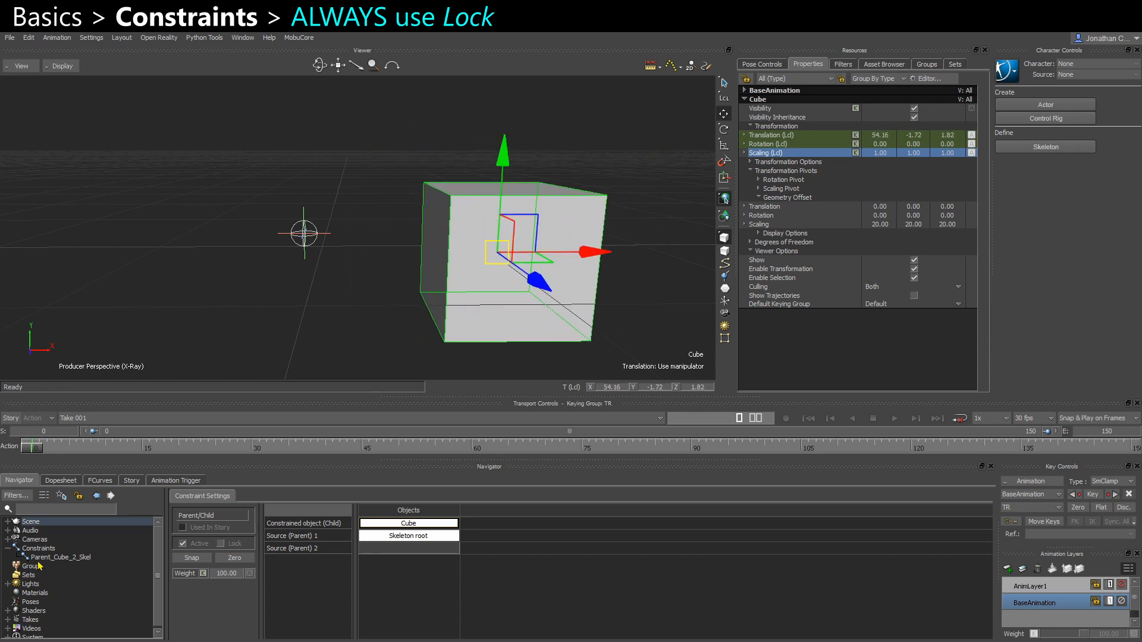
# - Deactivate Parent_Cube_2_Skel, repose the cube, then re-enable it with Lock on
pyautogui.click(61, 557)
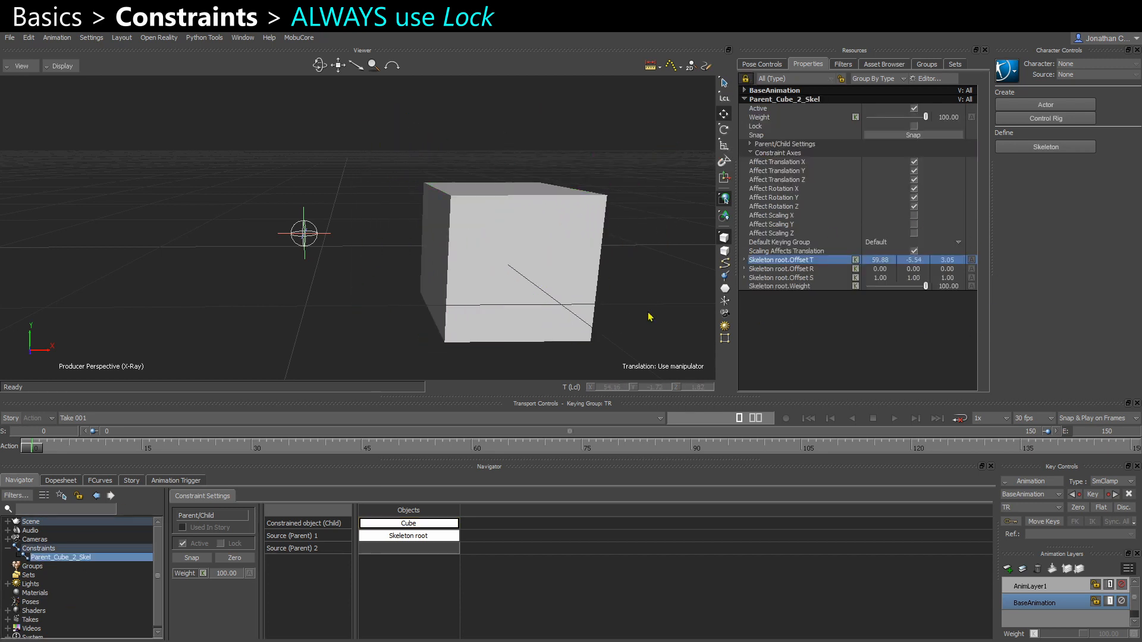
pyautogui.click(502, 241)
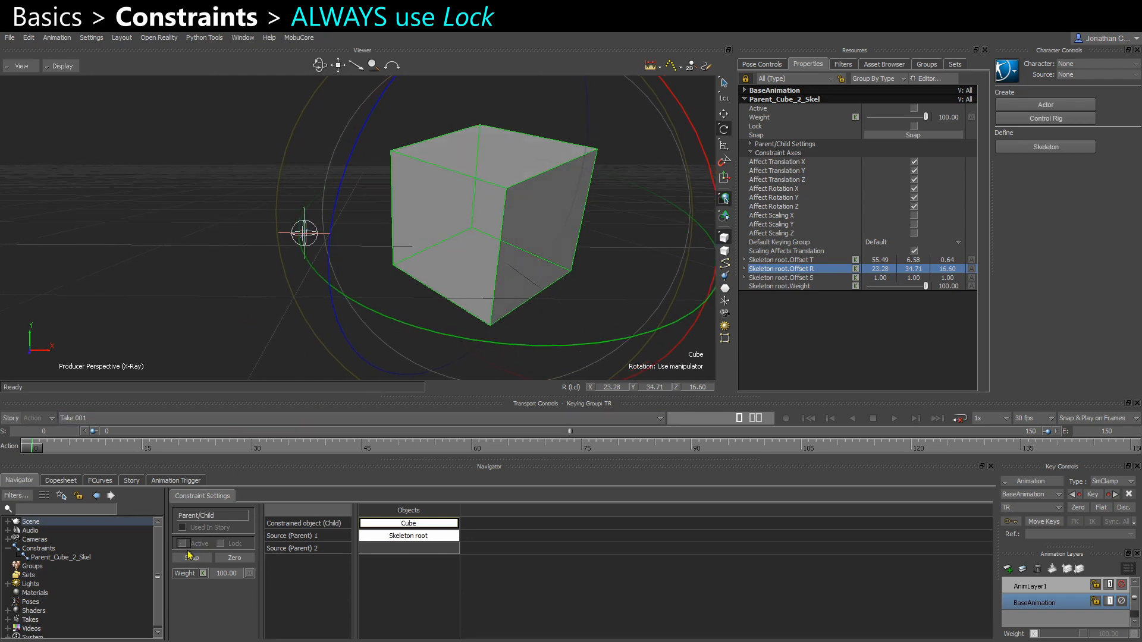
pyautogui.click(182, 543)
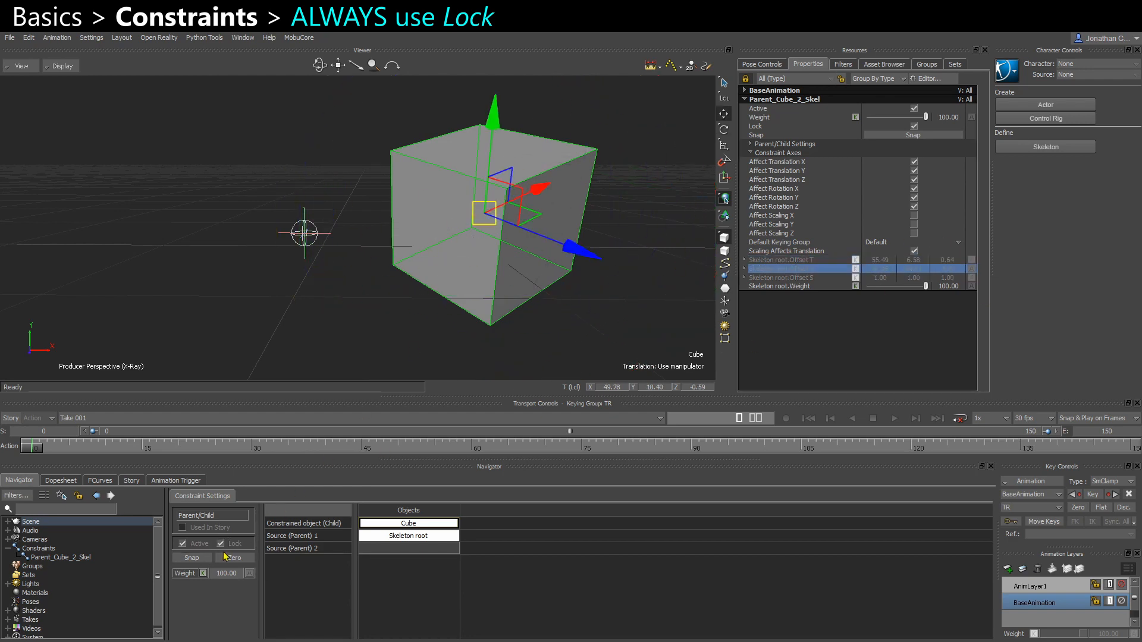
# - Turn the constraint off and Zero it so the cube centres on the Skeleton root
pyautogui.click(222, 543)
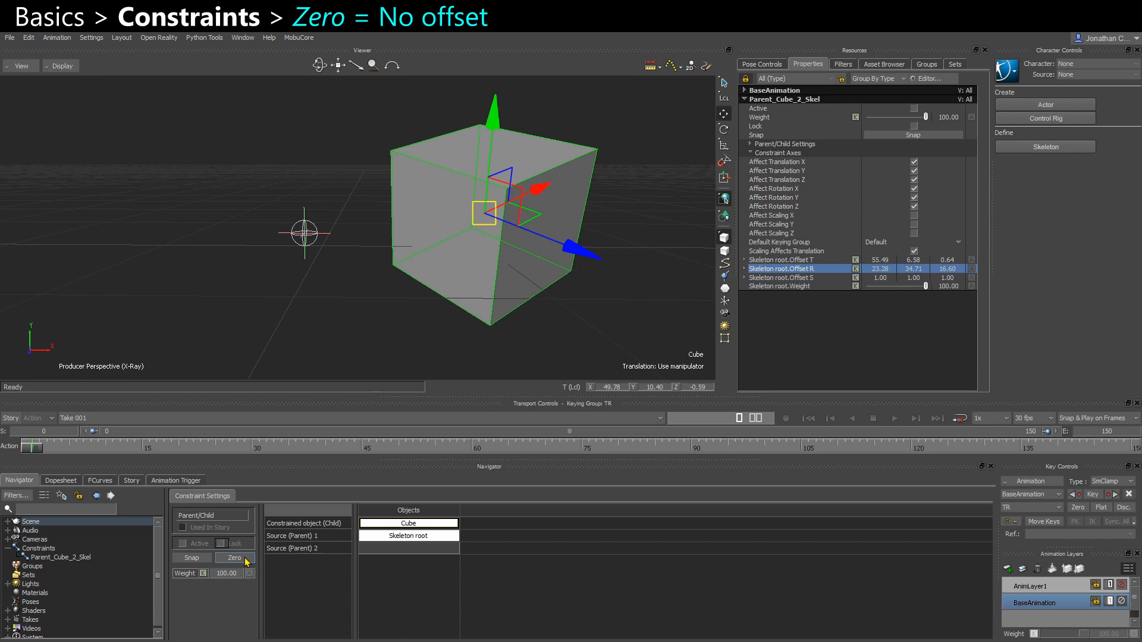
pyautogui.click(234, 557)
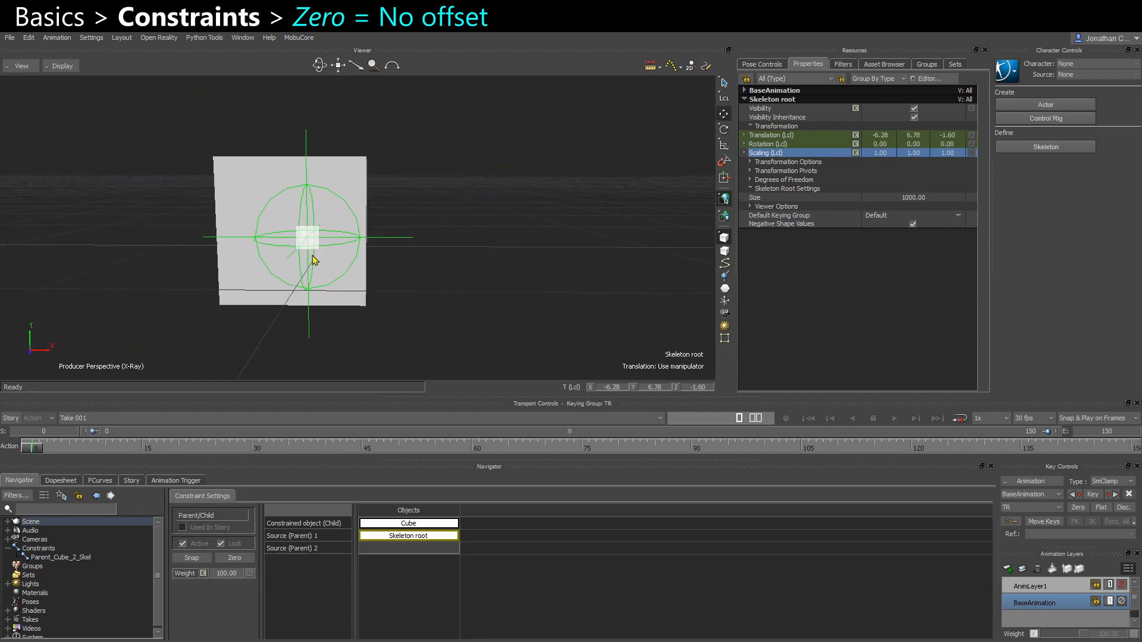
pyautogui.click(408, 523)
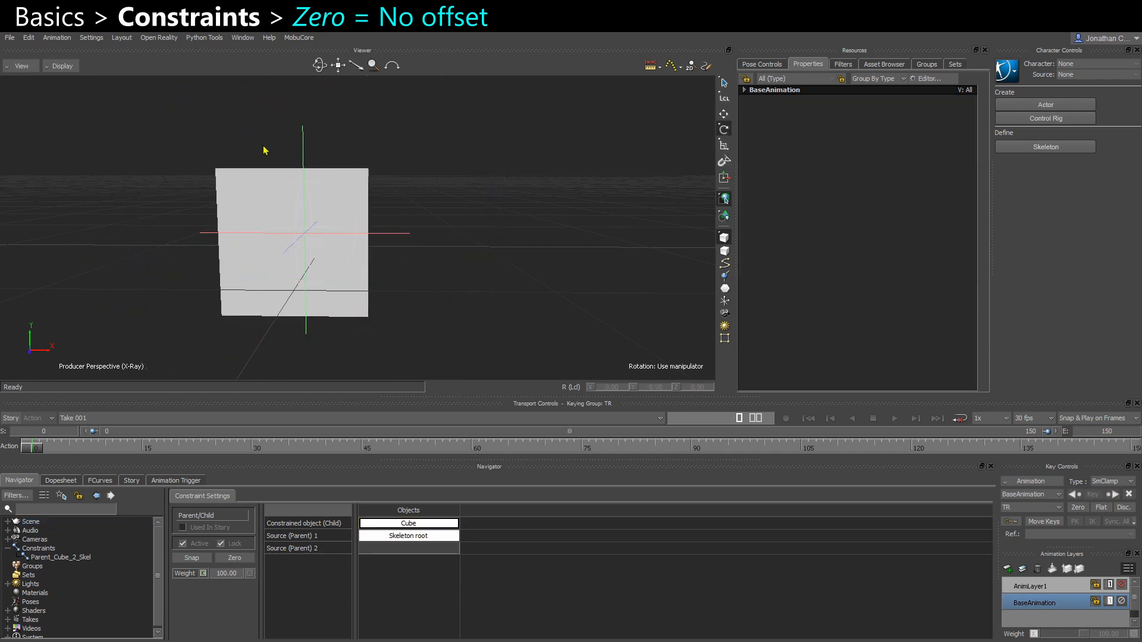
pyautogui.click(408, 536)
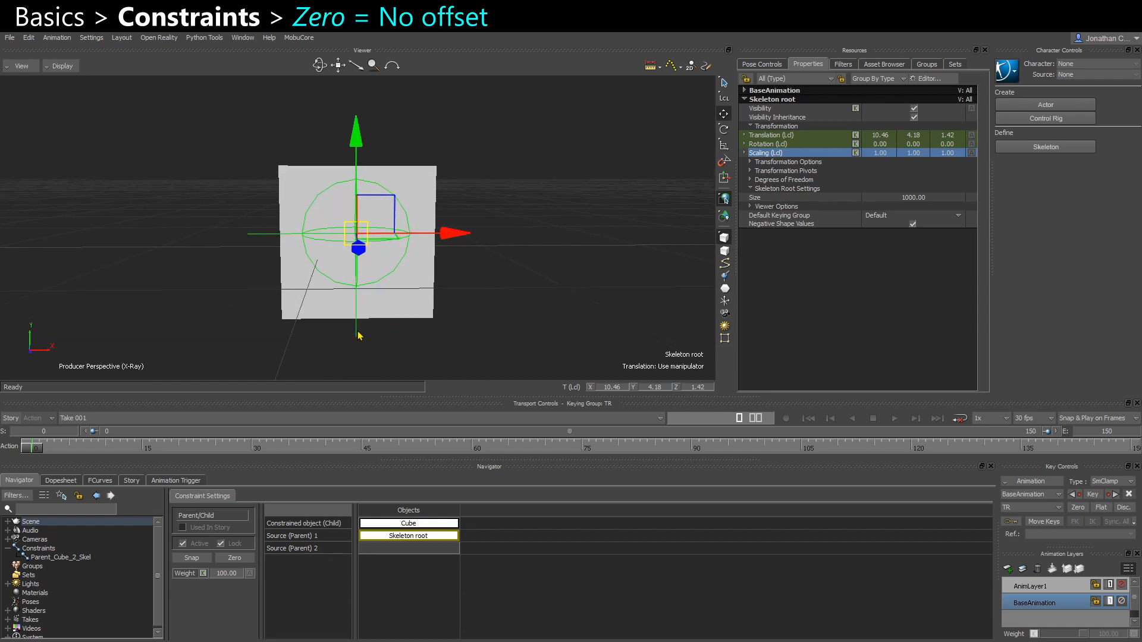
pyautogui.moveTo(429, 321)
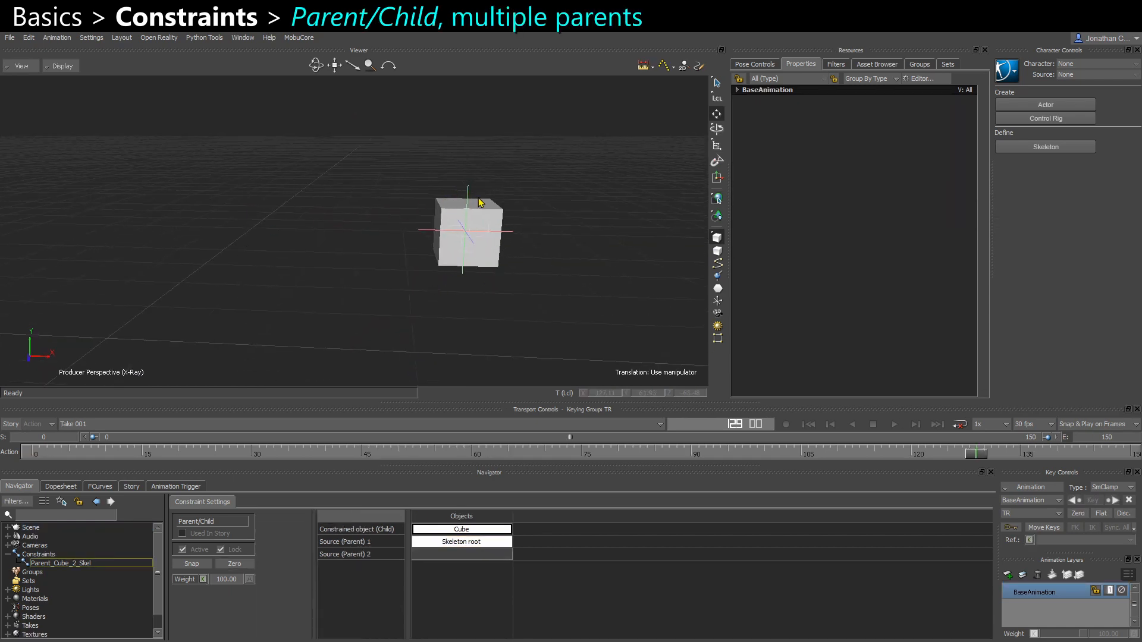
# - Add a Null and set it as Source (Parent) 2 of Parent_Cube_2_Skel
pyautogui.click(460, 541)
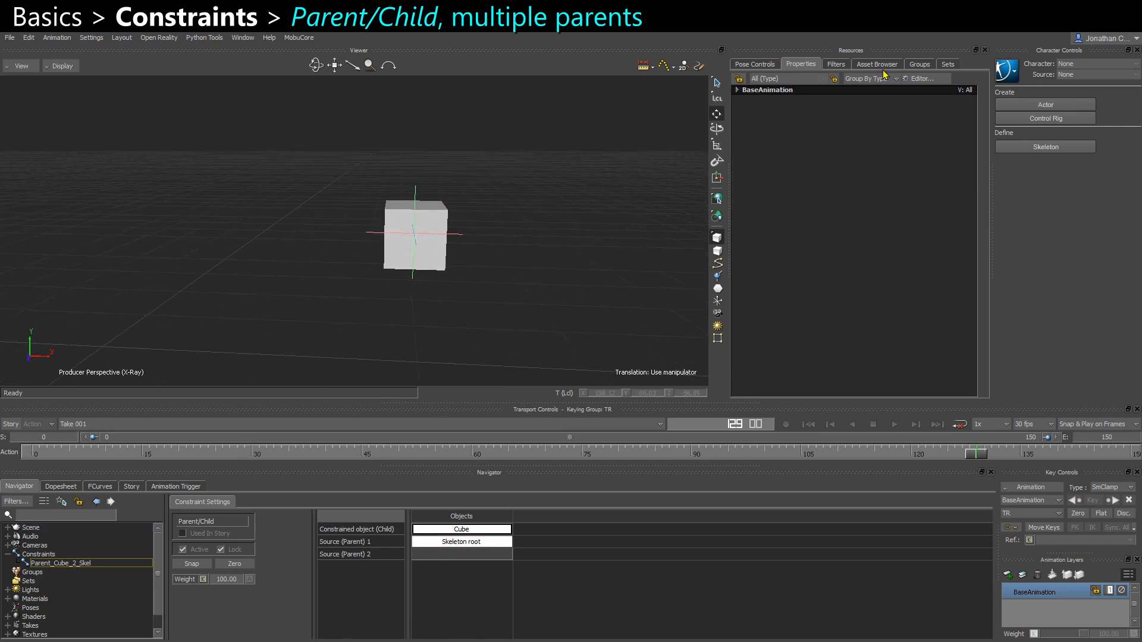
pyautogui.click(876, 63)
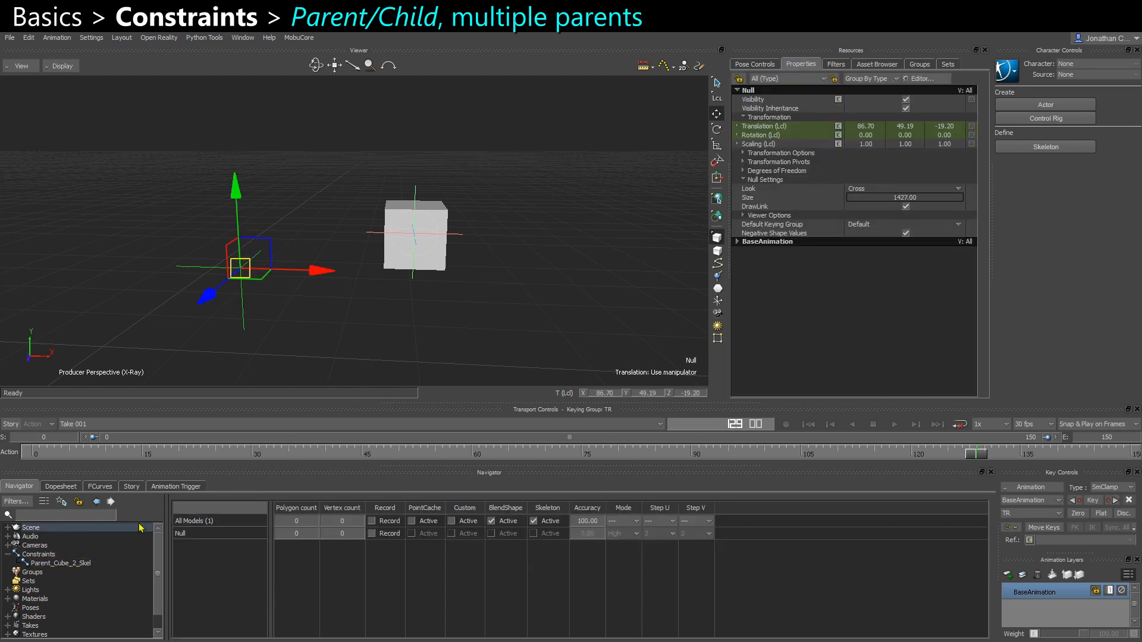
pyautogui.click(60, 562)
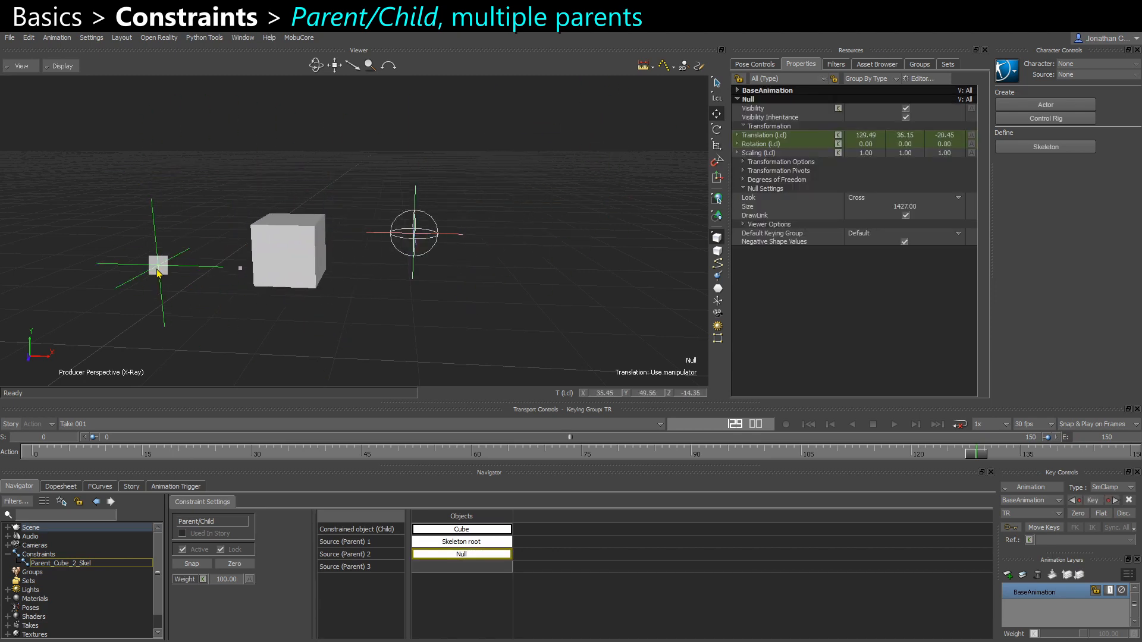
pyautogui.click(461, 541)
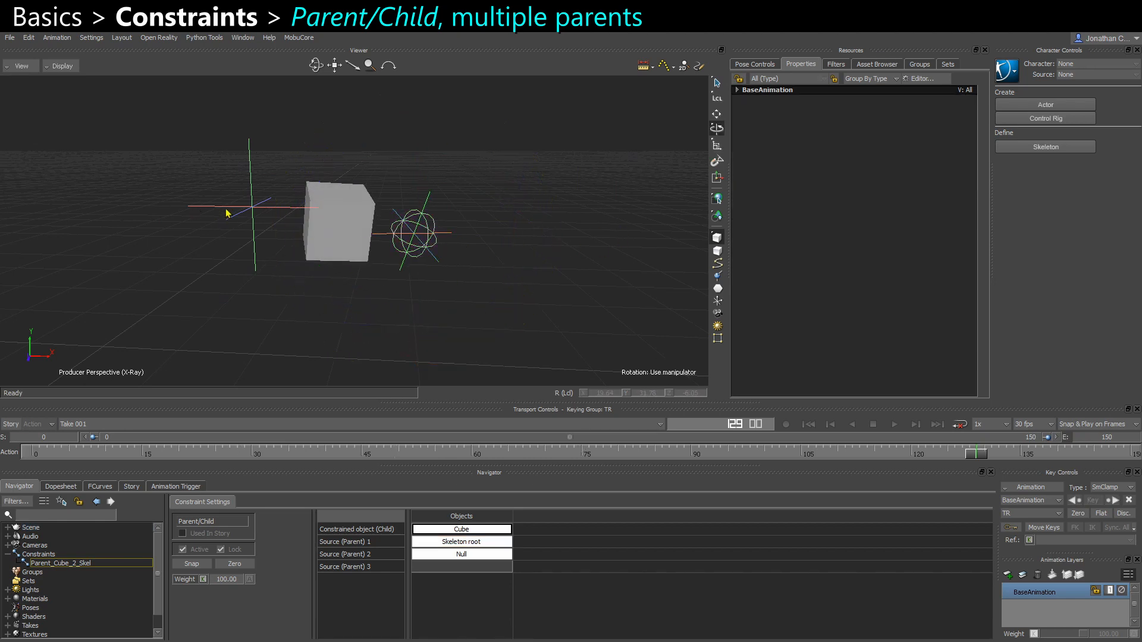
pyautogui.click(460, 554)
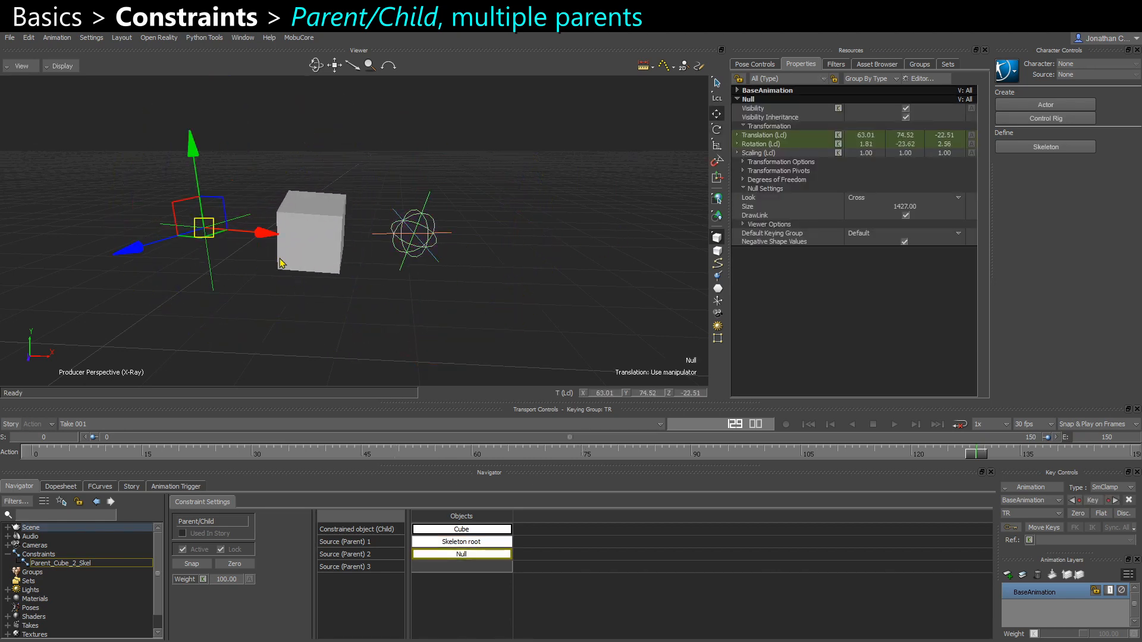
pyautogui.click(61, 562)
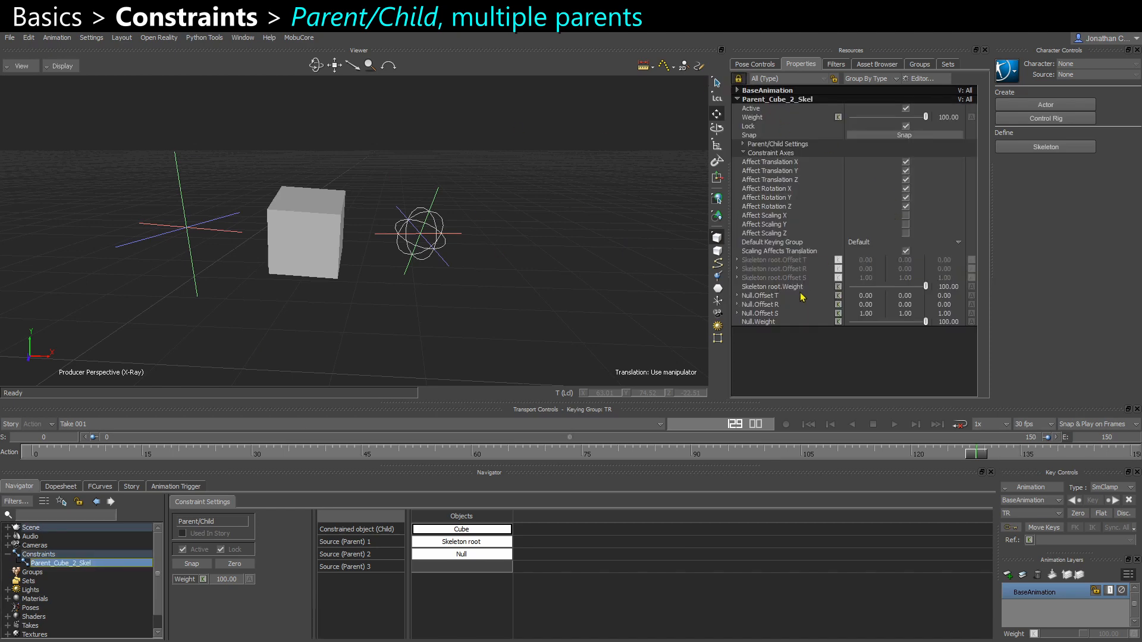
pyautogui.moveTo(763, 296)
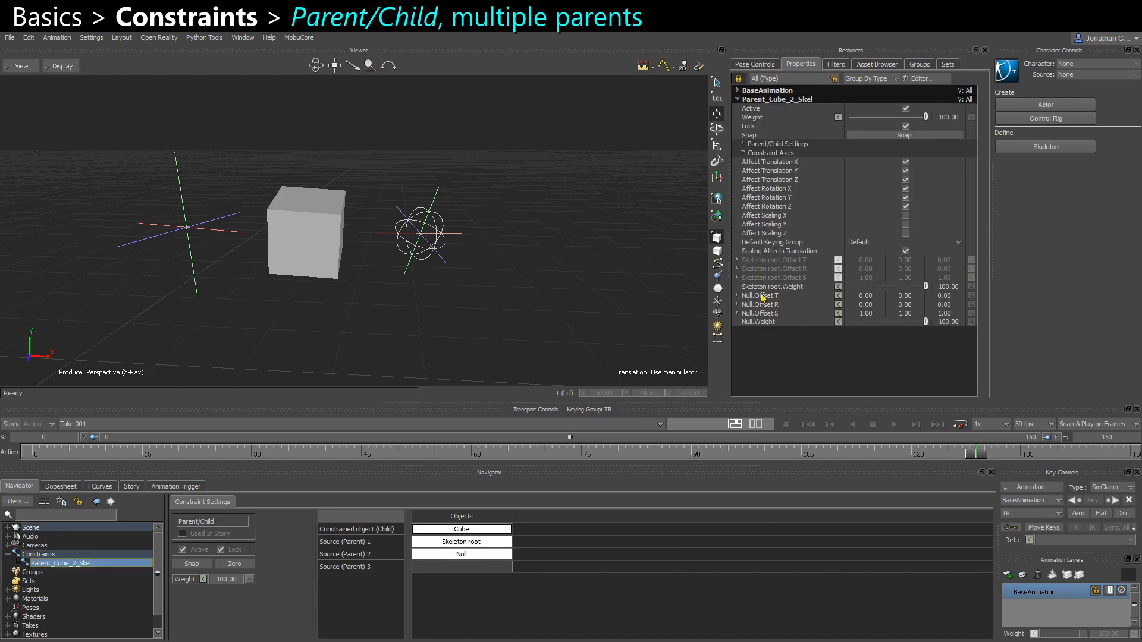
pyautogui.click(772, 285)
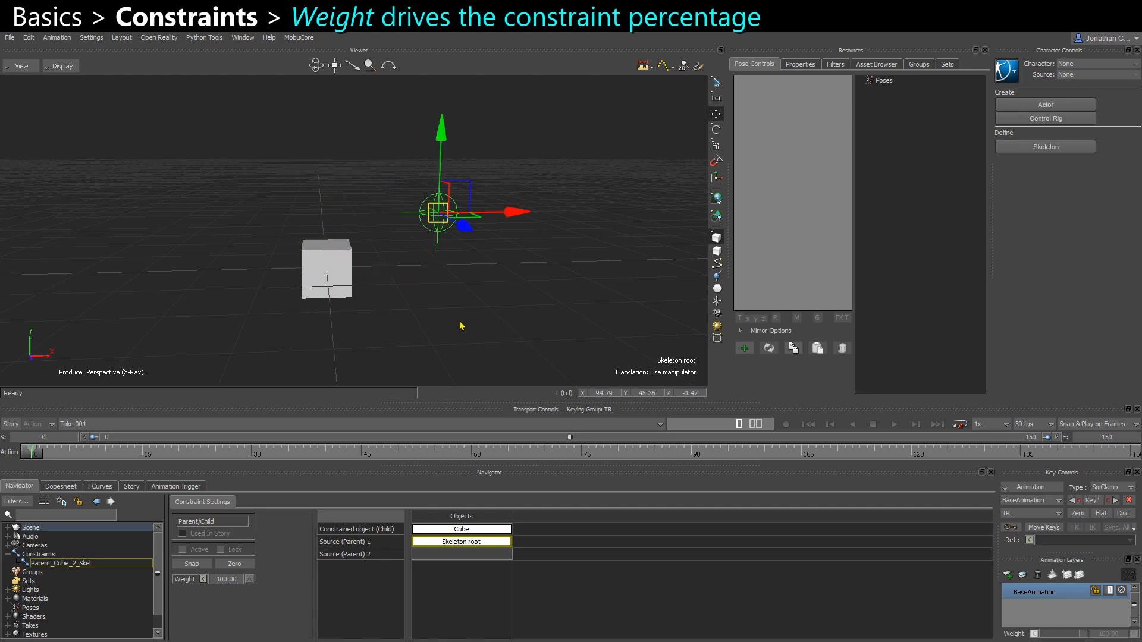
# - Lower the Parent_Cube_2_Skel weight to 20.80
pyautogui.click(183, 549)
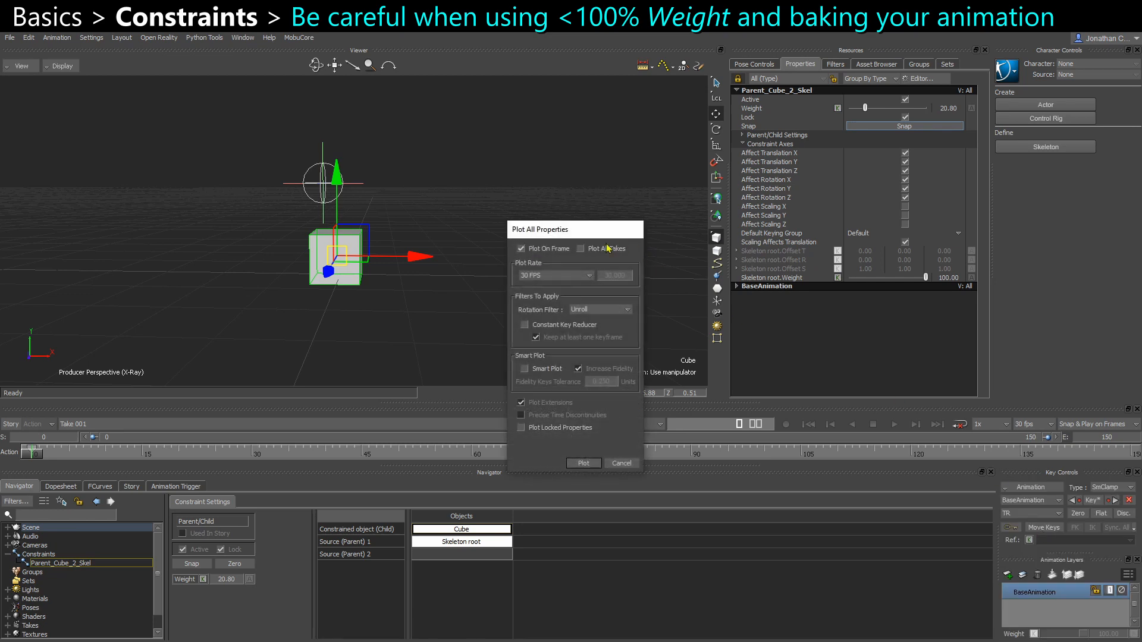
pyautogui.moveTo(302, 281)
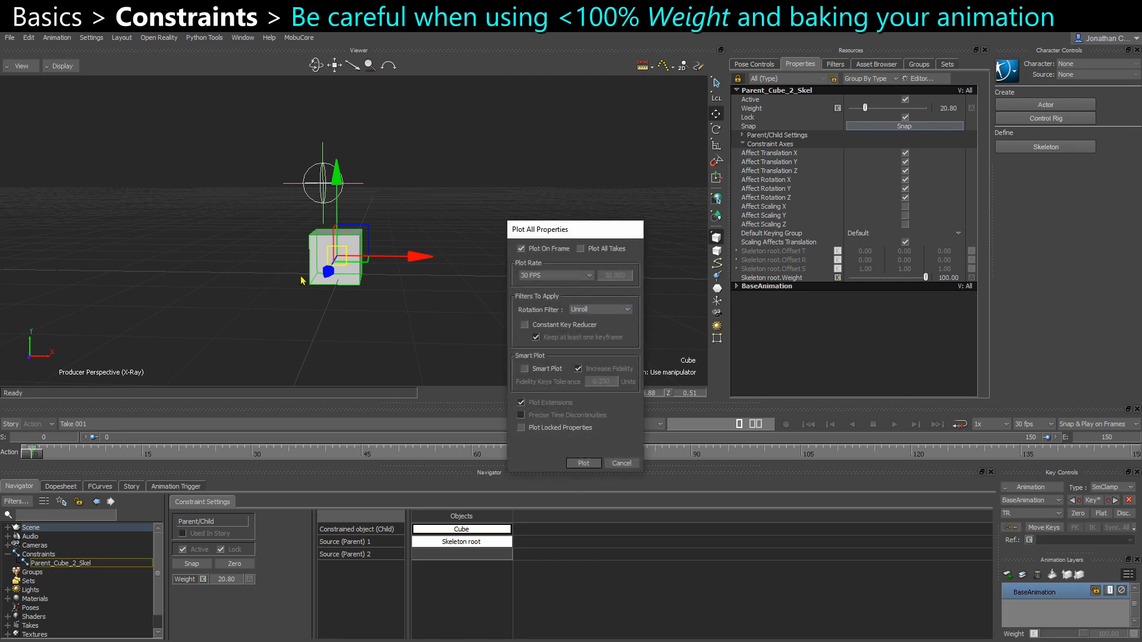
pyautogui.moveTo(620, 464)
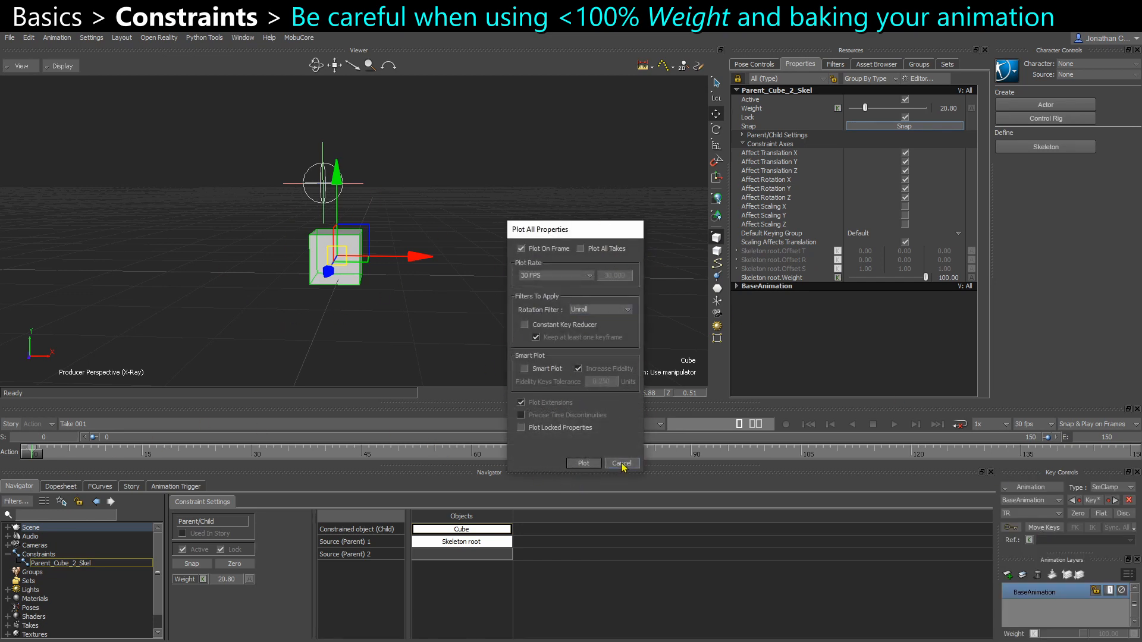
# - Plot all the cube's properties to keys, toggle the constraint Active off and on, then plot again
pyautogui.click(619, 463)
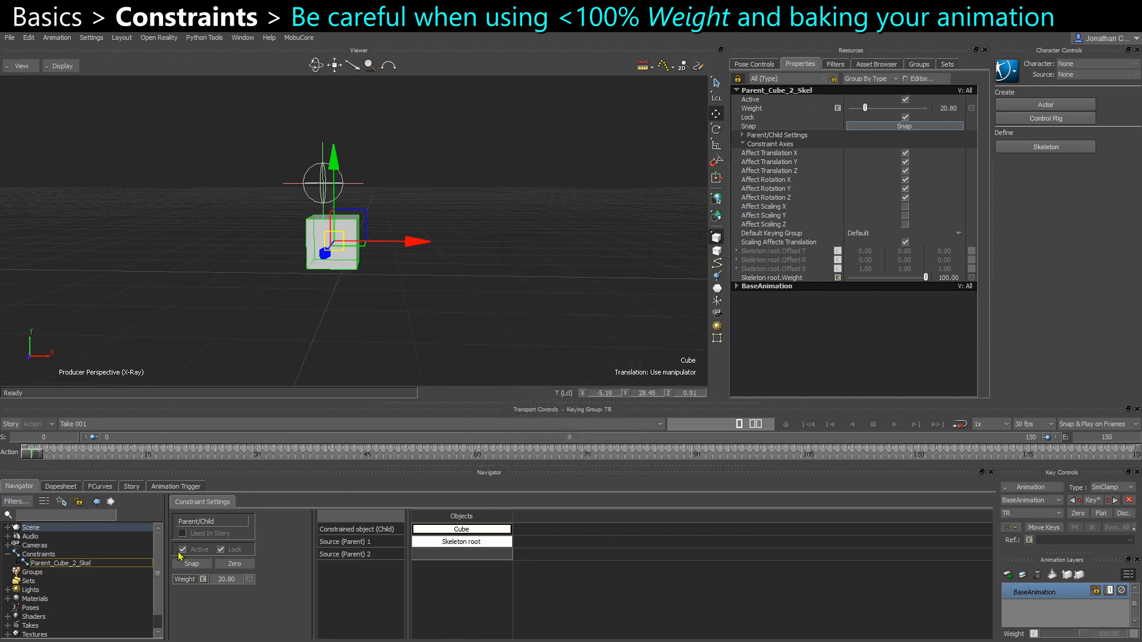
pyautogui.click(180, 549)
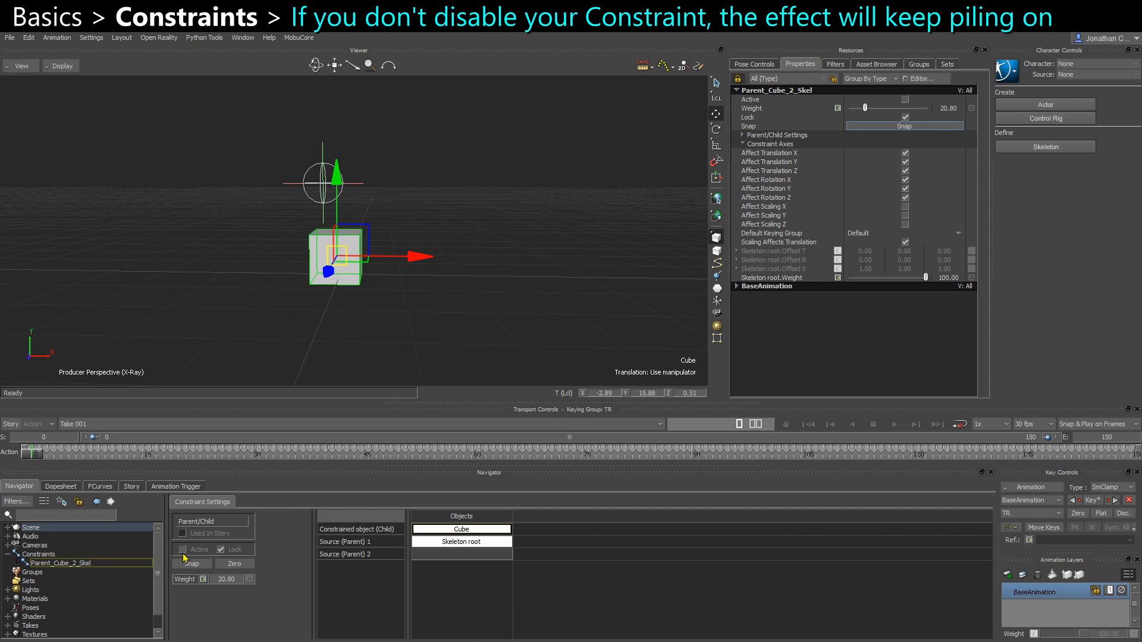
pyautogui.click(182, 548)
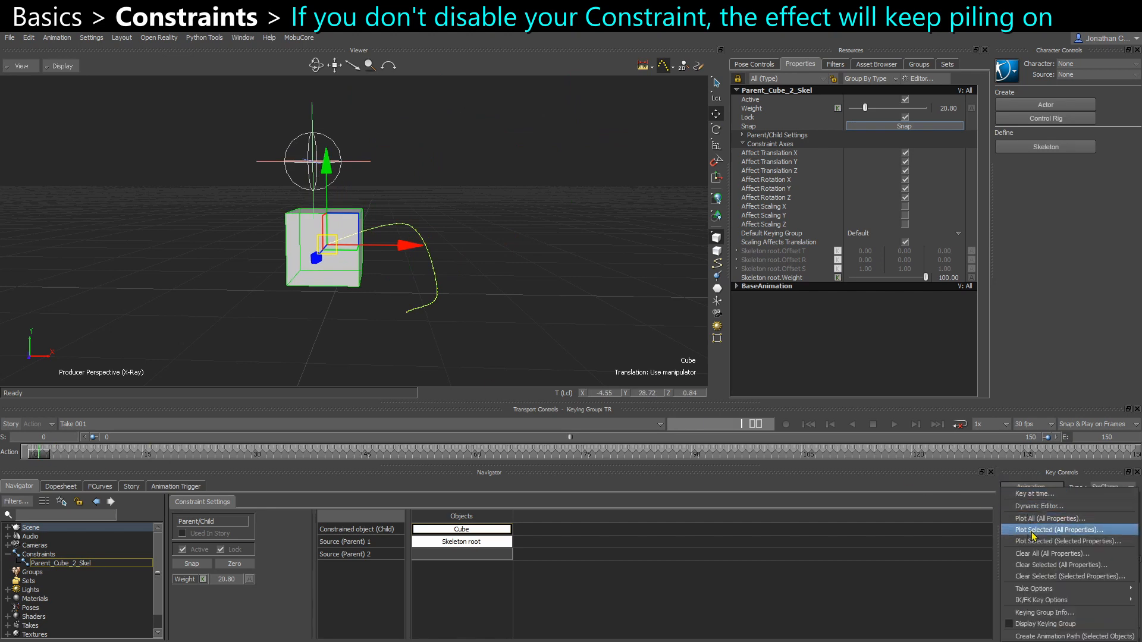
pyautogui.click(1062, 530)
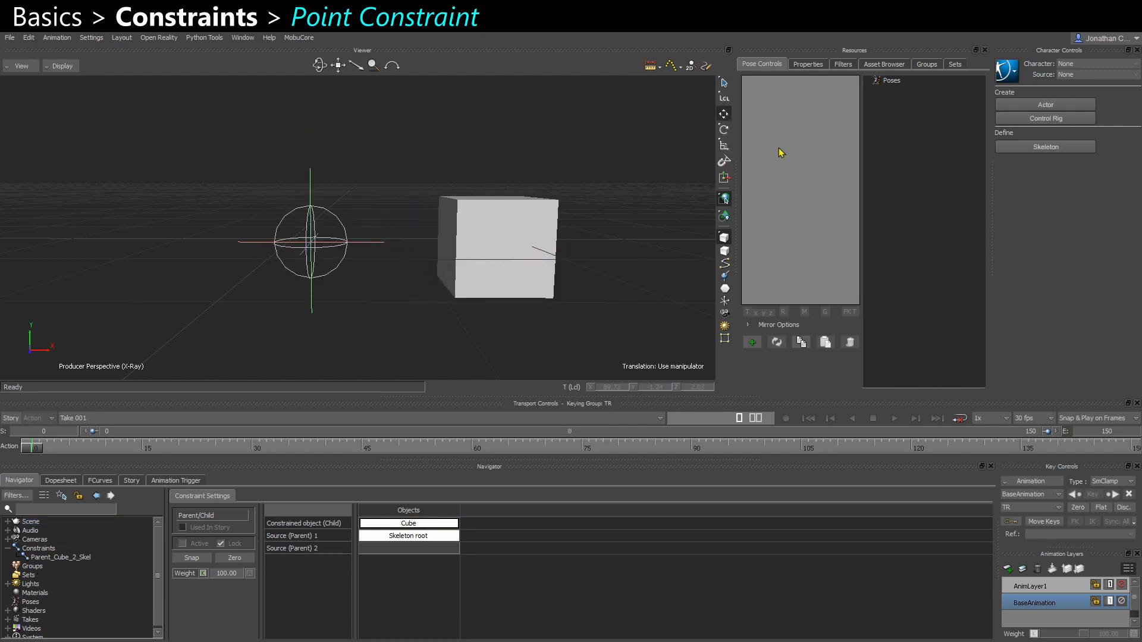
# - Create a Position constraint from the templates with Cube as the constrained object
pyautogui.click(884, 64)
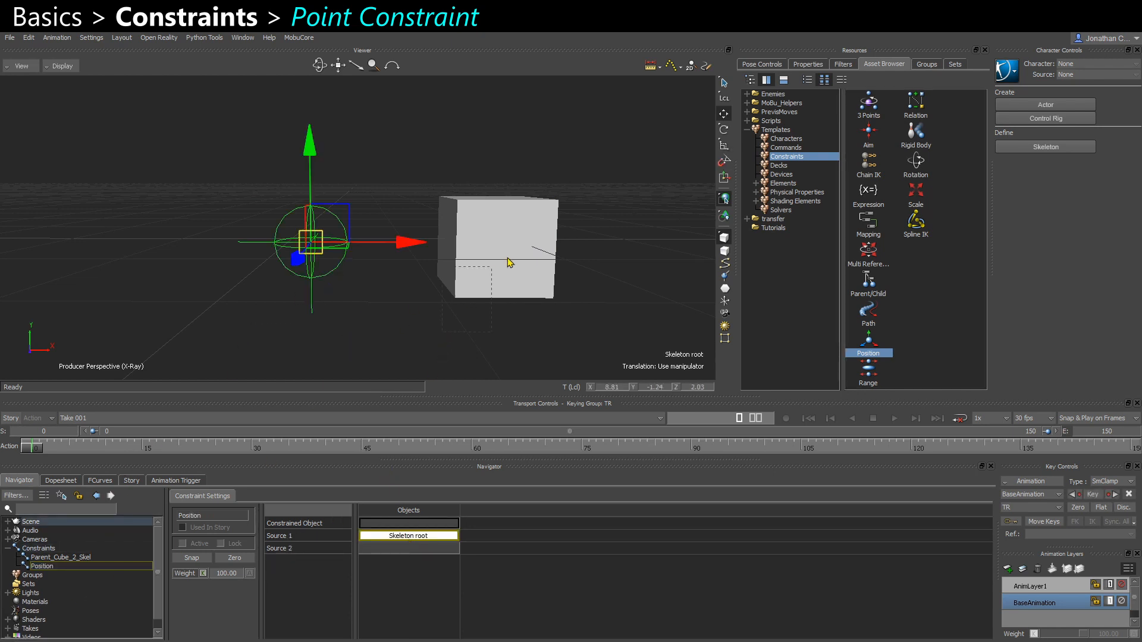
pyautogui.click(499, 244)
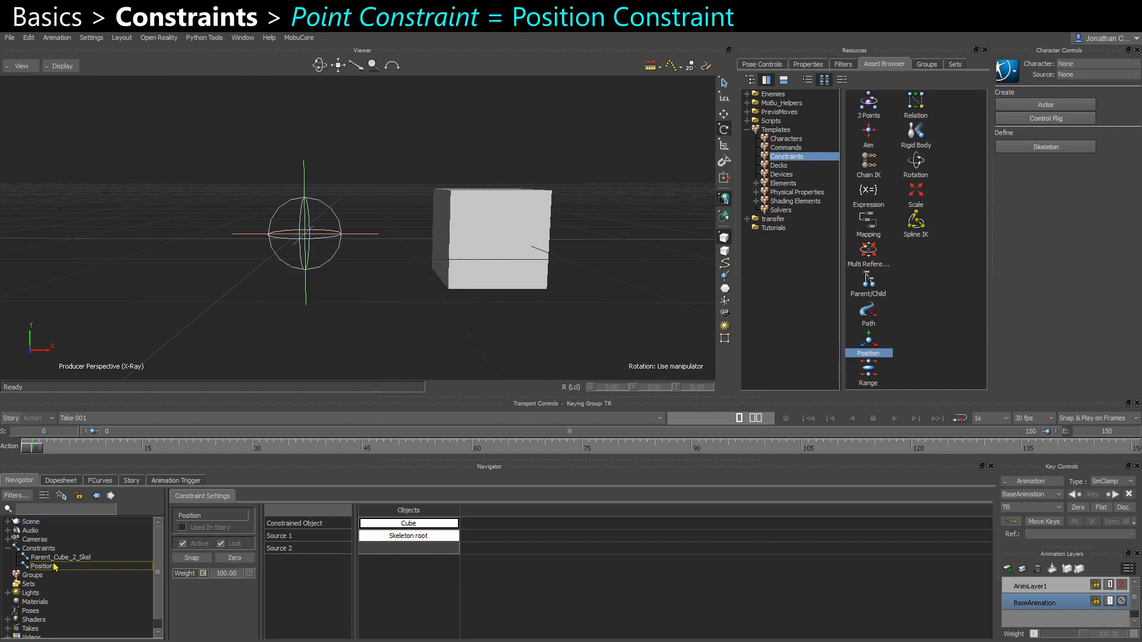
# - In Parent_Cube_2_Skel's properties, uncheck Affect Rotation X, Y and Z
pyautogui.click(183, 542)
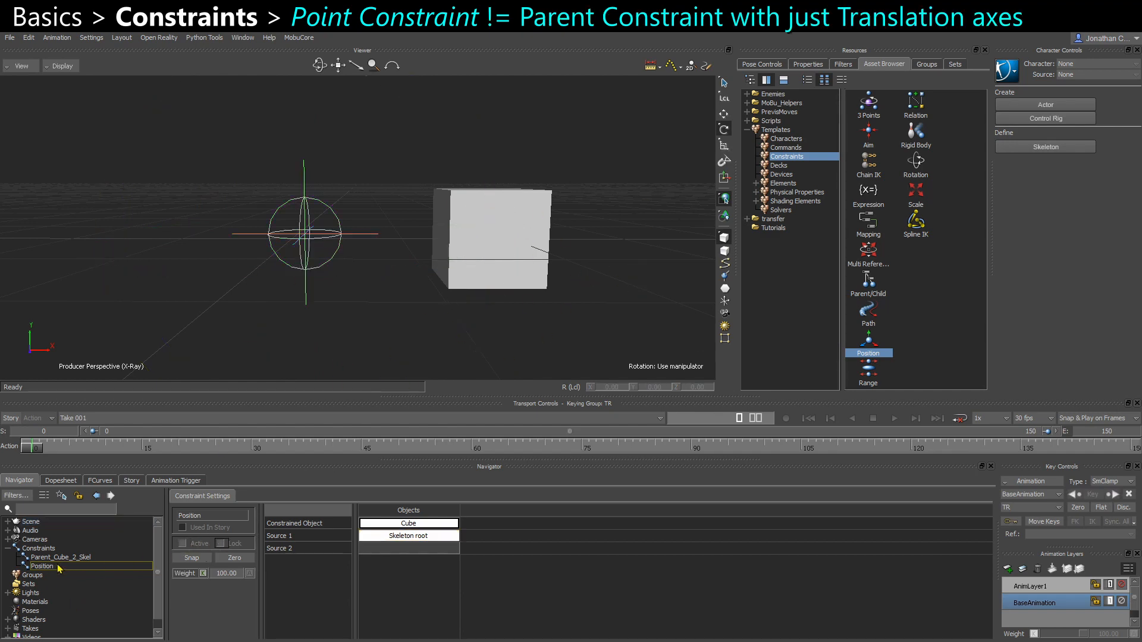
pyautogui.click(61, 556)
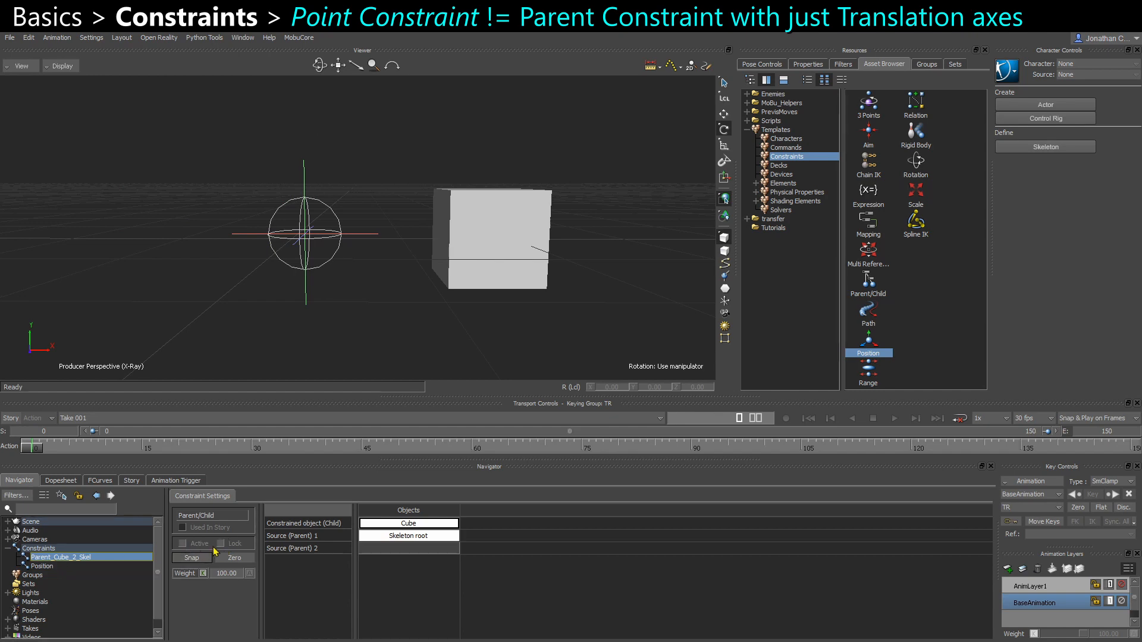
pyautogui.click(807, 64)
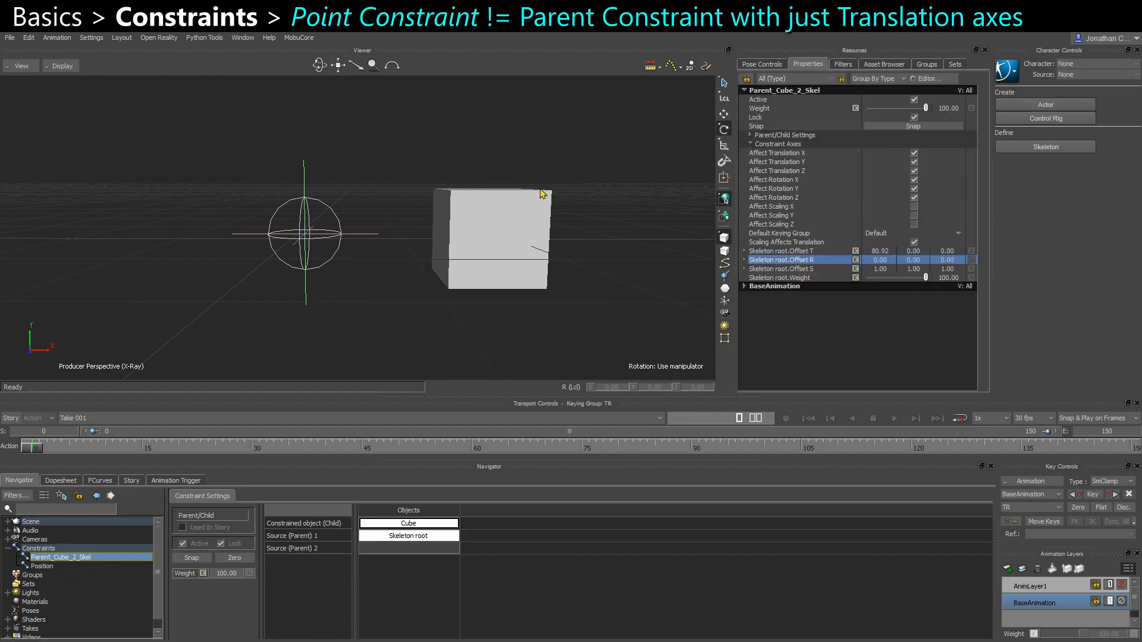
# - Rotate Skeleton root to test the cube's response, then deactivate the parent constraint
pyautogui.click(777, 170)
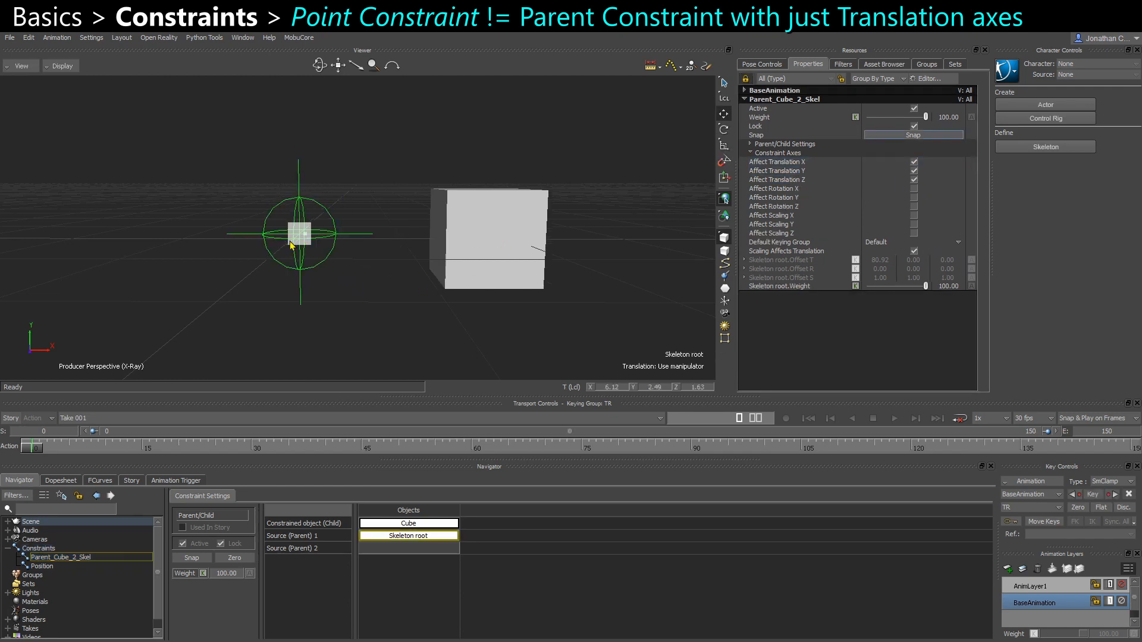
pyautogui.moveTo(296, 233); pyautogui.dragTo(262, 204)
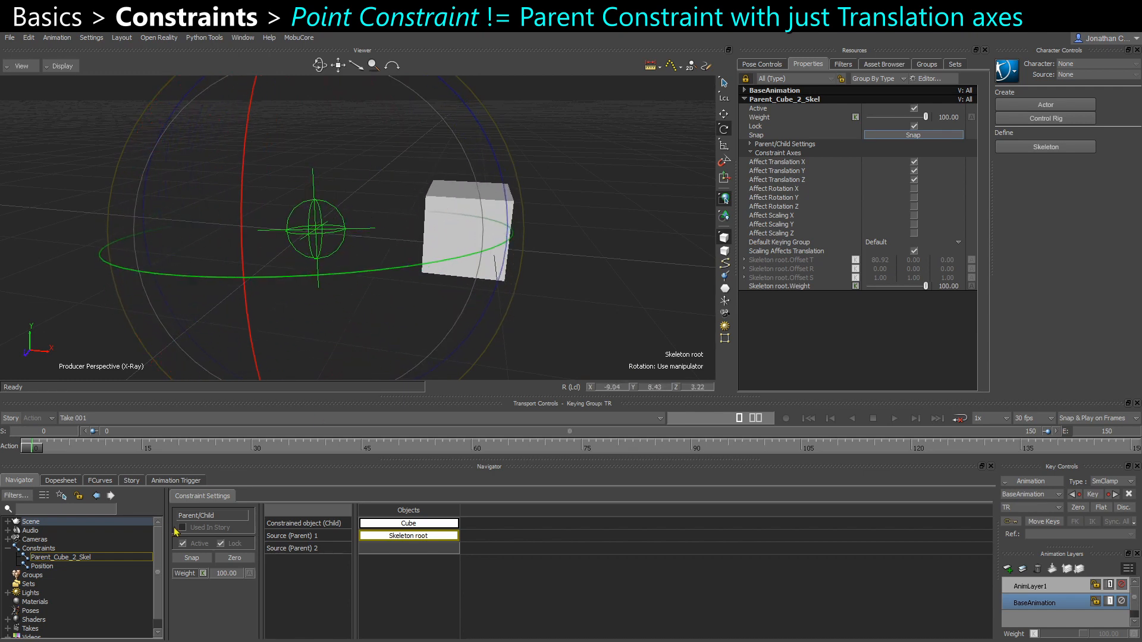
pyautogui.click(42, 565)
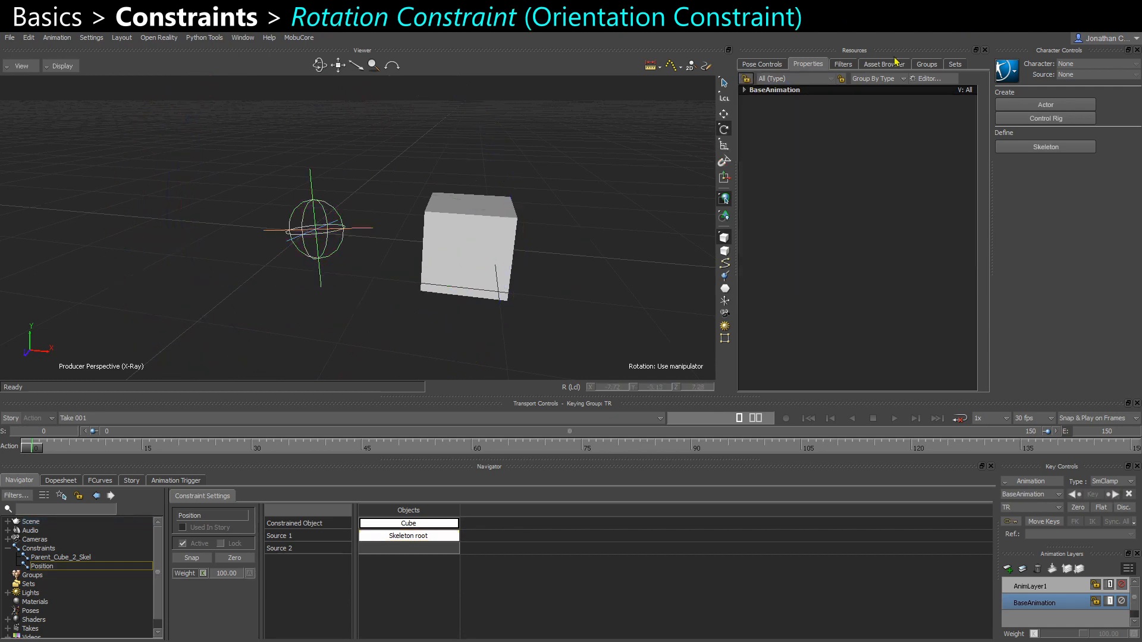
# - Create a Rotation constraint with Skeleton root constrained and Cube as source, then Snap and Lock
pyautogui.click(883, 65)
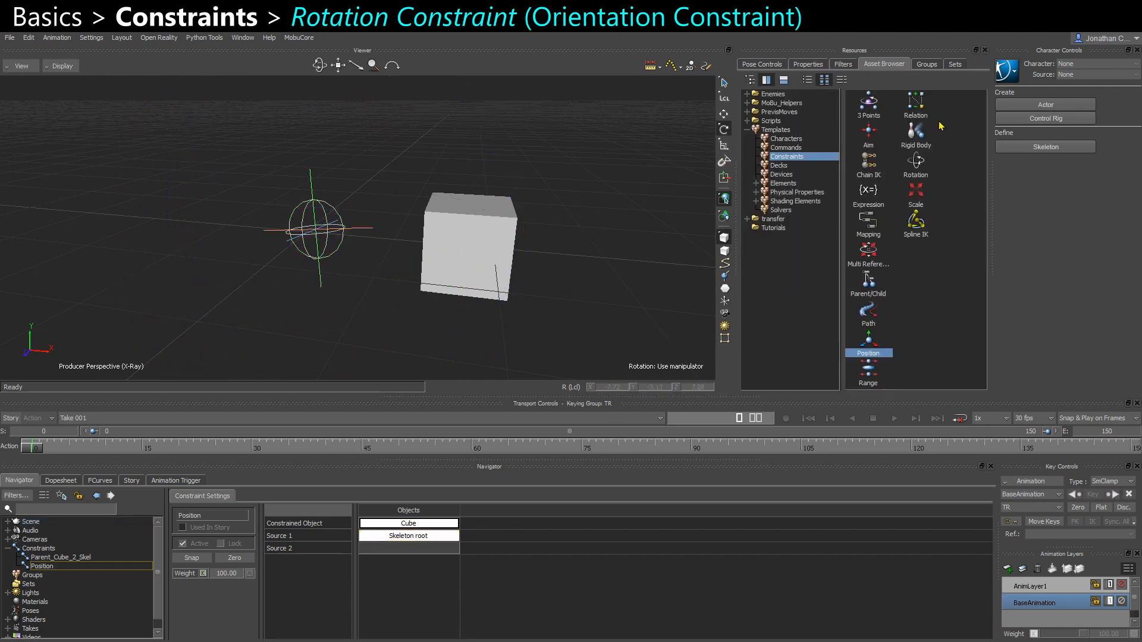
pyautogui.click(914, 168)
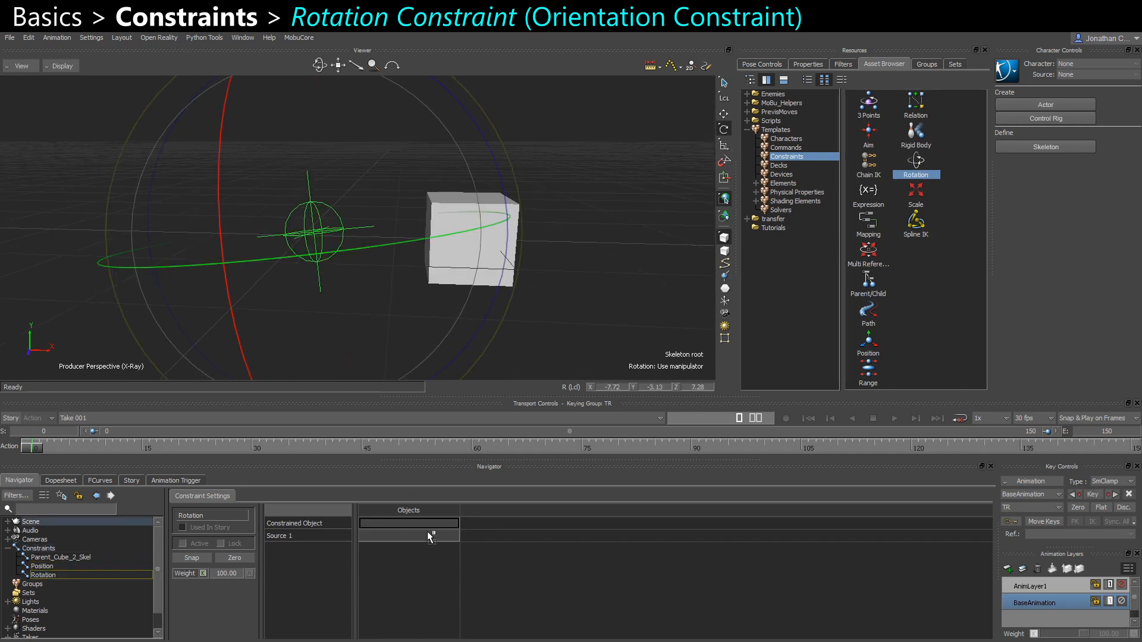
pyautogui.click(408, 523)
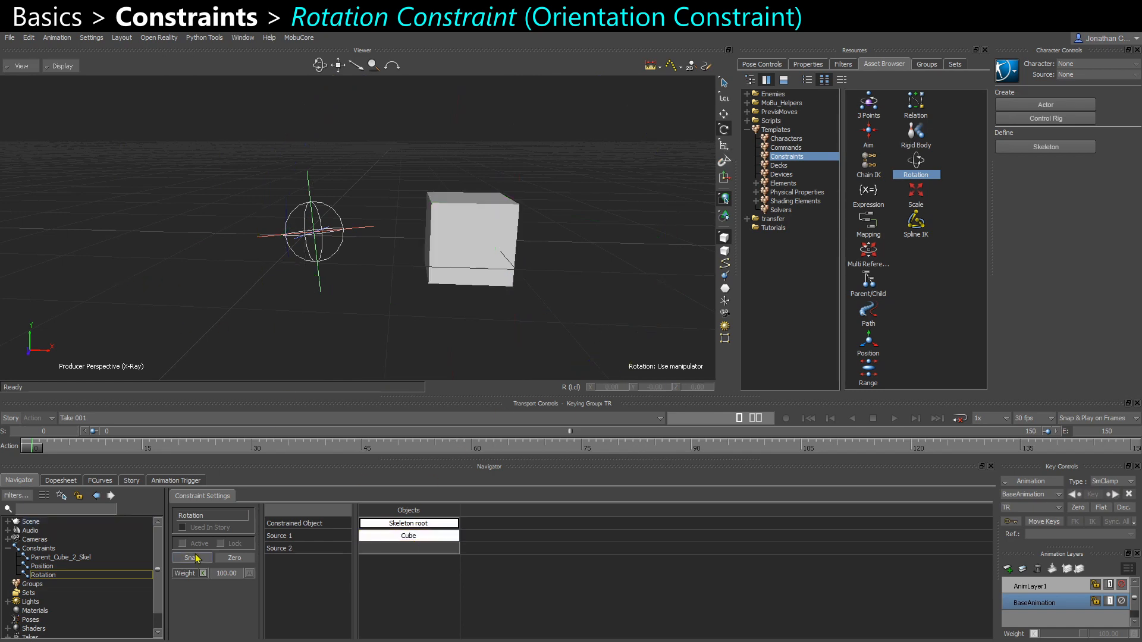
pyautogui.click(409, 523)
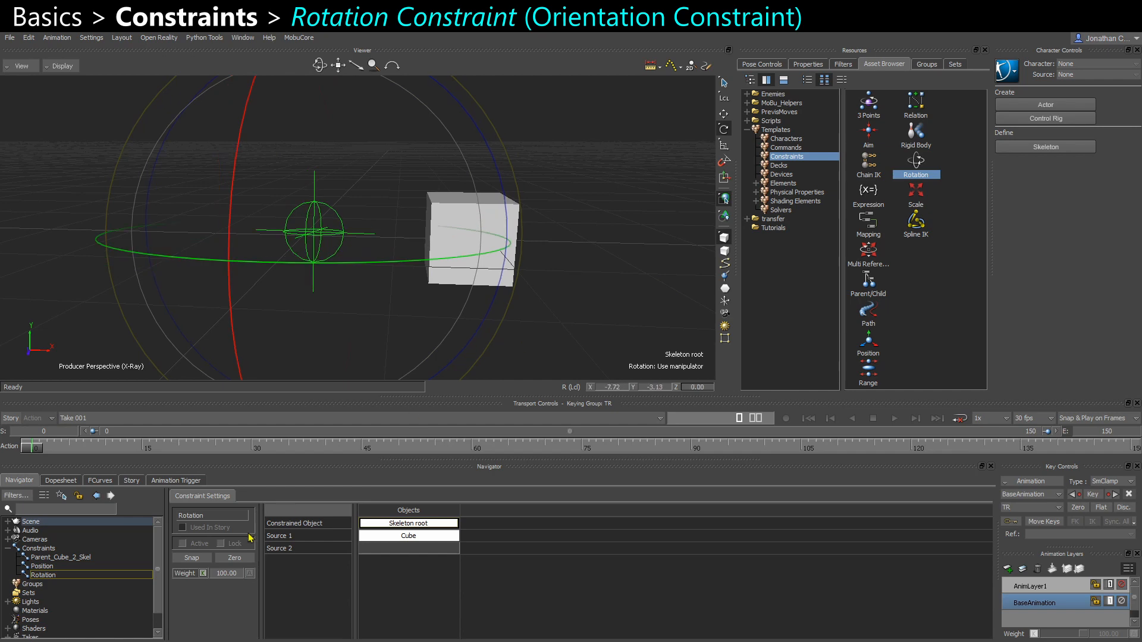
pyautogui.click(181, 543)
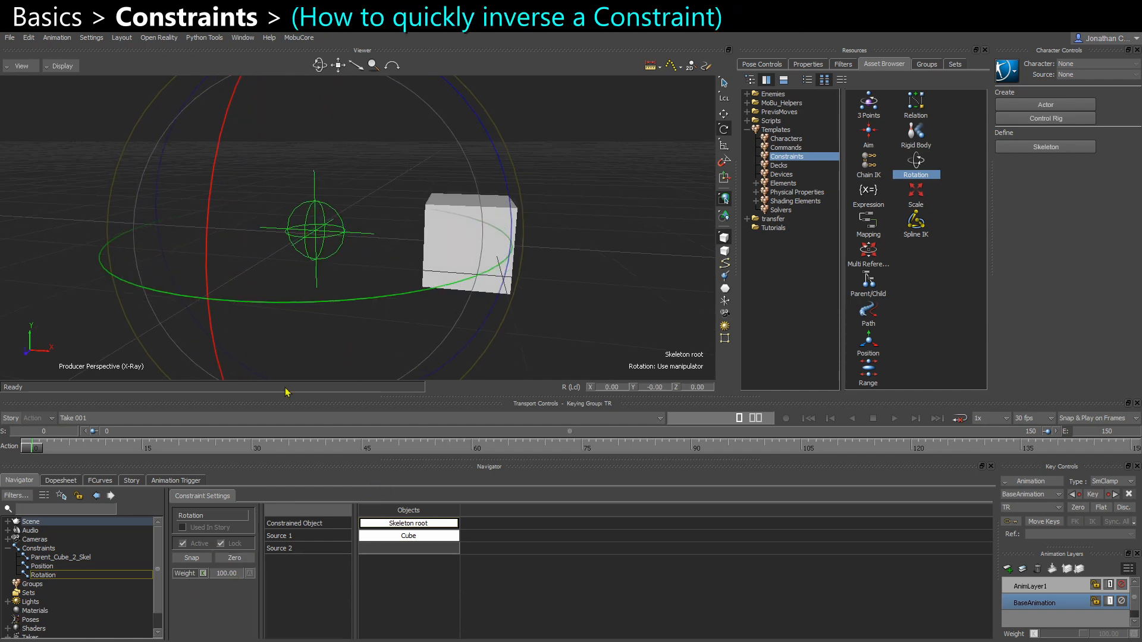
pyautogui.moveTo(386, 565)
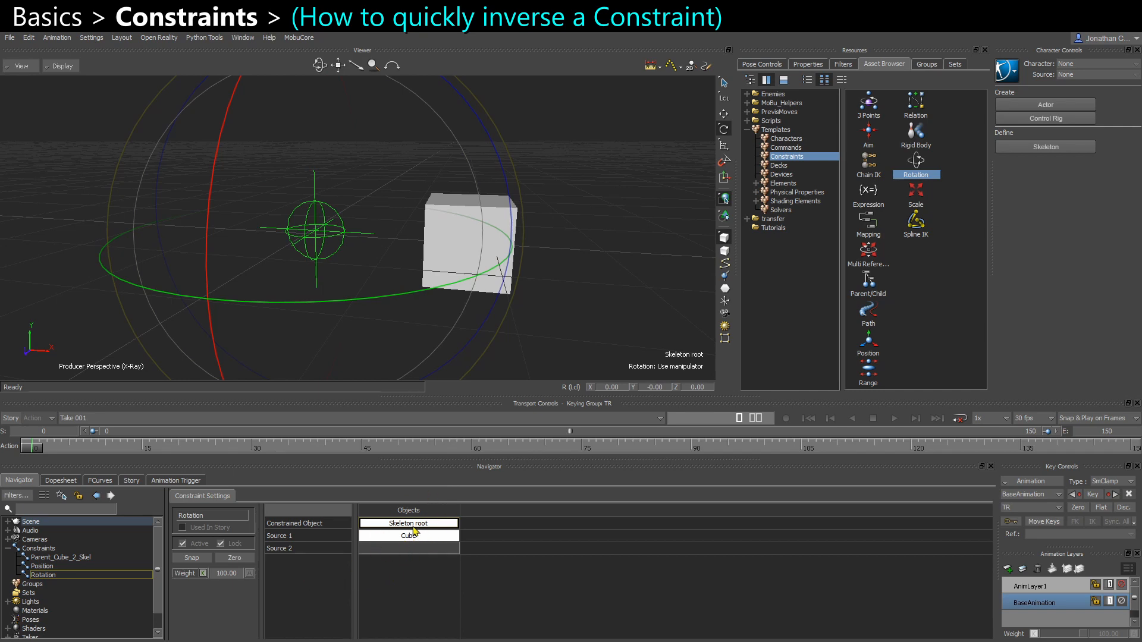
pyautogui.moveTo(413, 532)
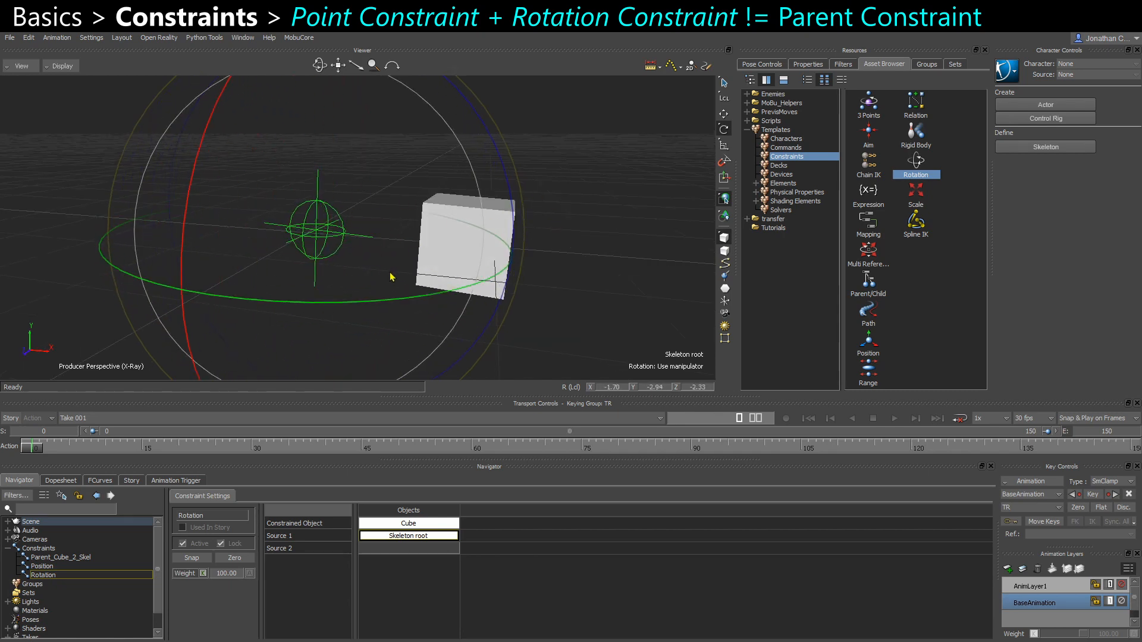
# - Swap the Rotation constraint's Cube and Skeleton root slots, comparing Position and Parent_Cube_2_Skel settings
pyautogui.click(61, 557)
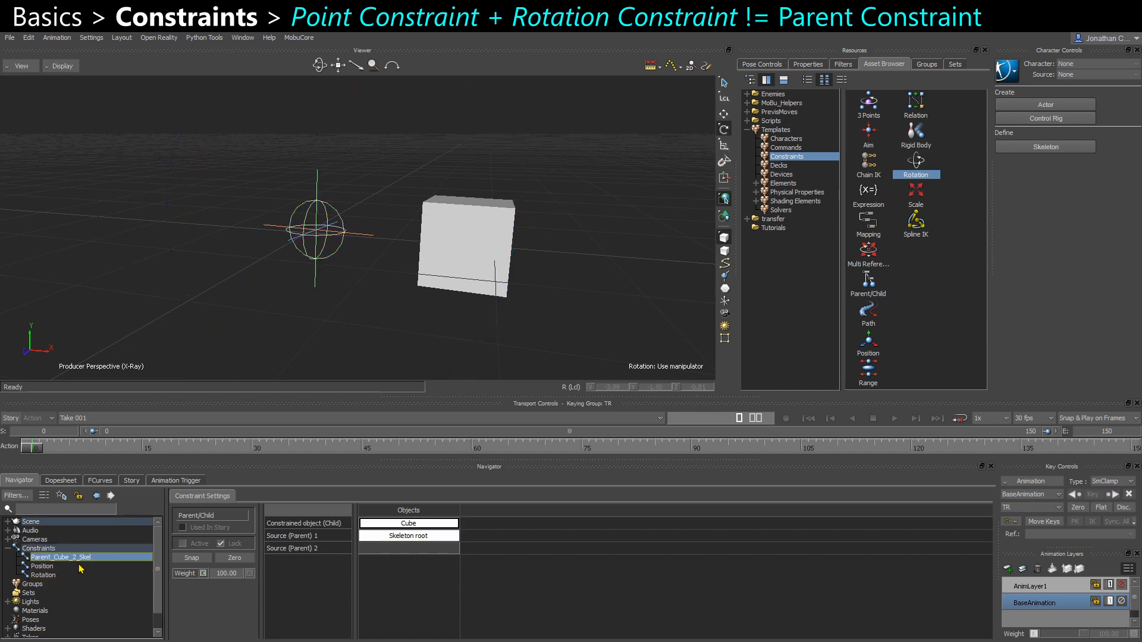
pyautogui.click(42, 566)
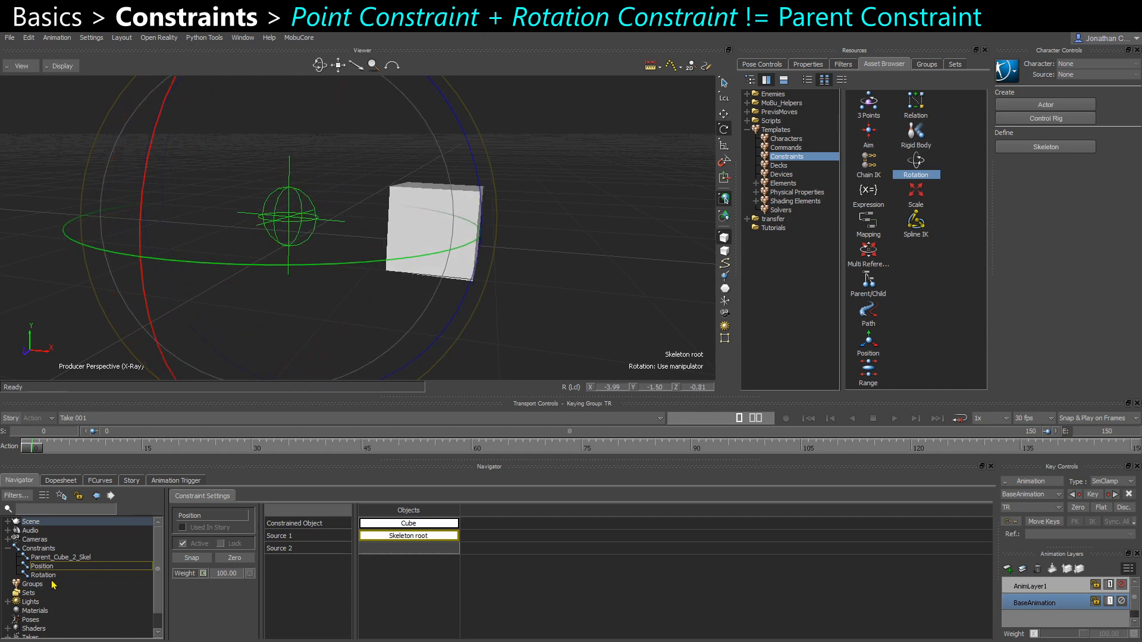
pyautogui.click(62, 558)
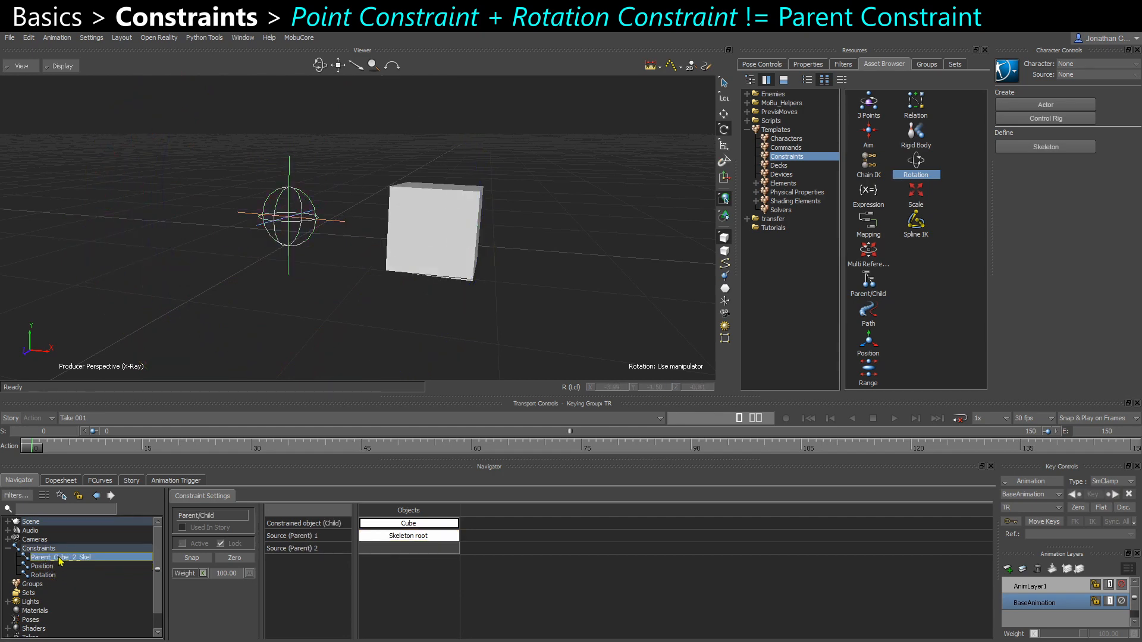
pyautogui.click(41, 565)
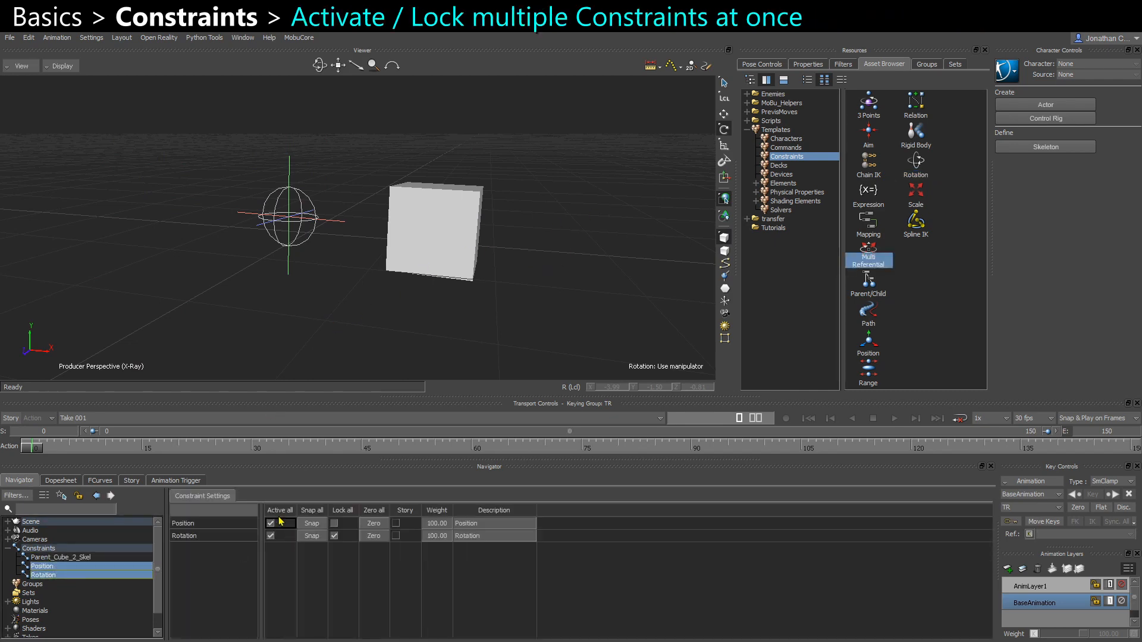
# - Uncheck Active for both Position and Rotation in the multi-constraint table
pyautogui.click(271, 523)
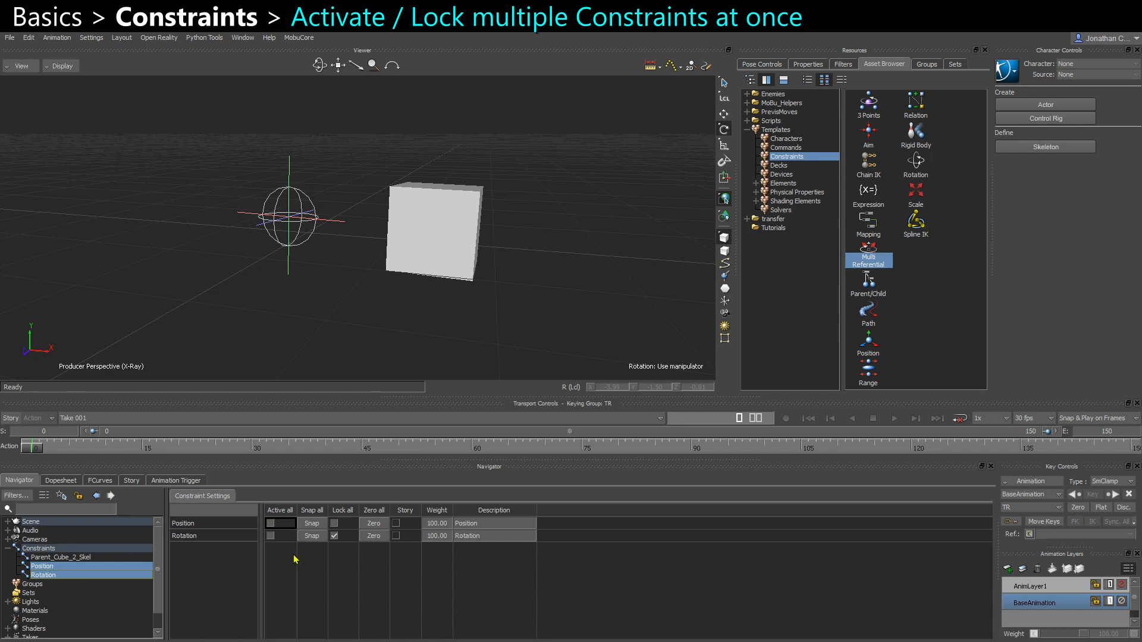
pyautogui.click(334, 536)
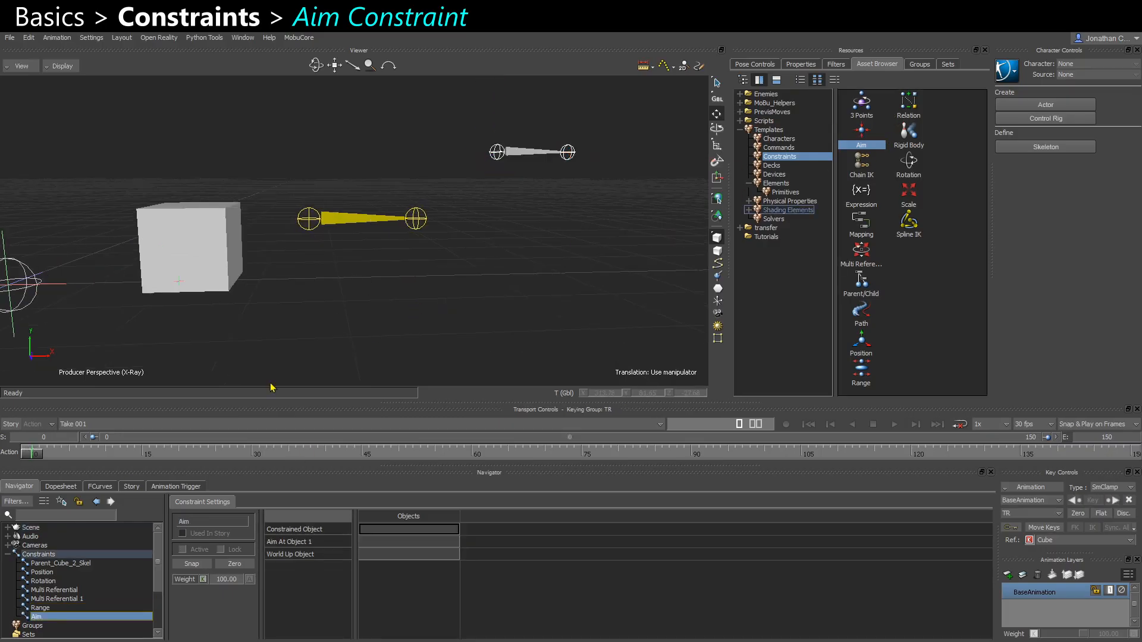
# - Create an Aim constraint: Skeleton node 2 aims at Skeleton node, with Cube as world up
pyautogui.click(567, 153)
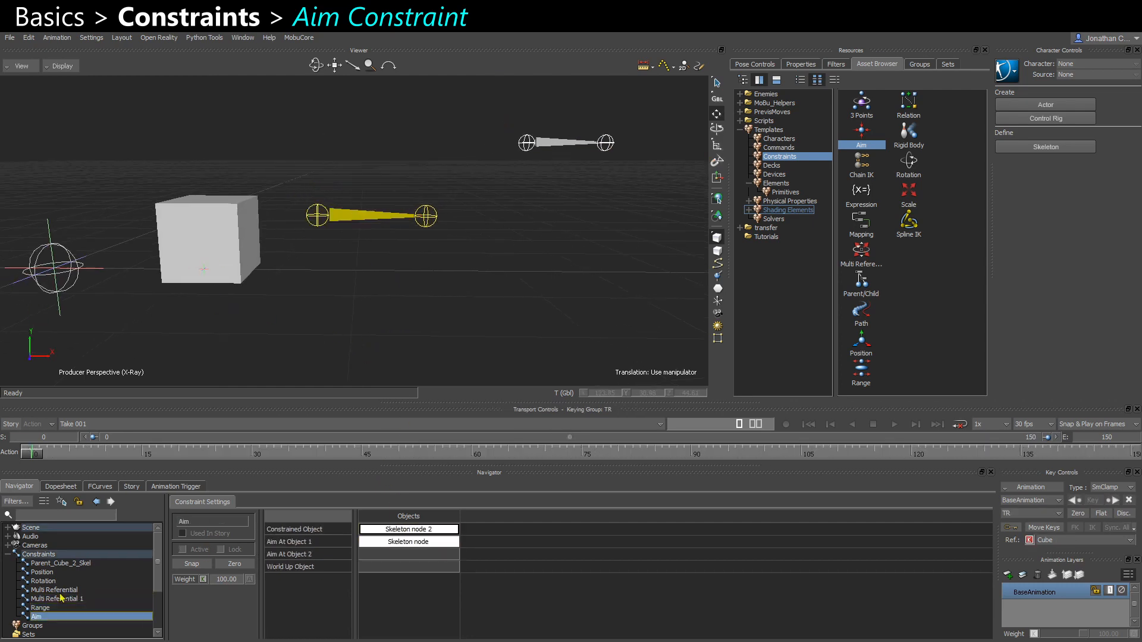
pyautogui.click(207, 233)
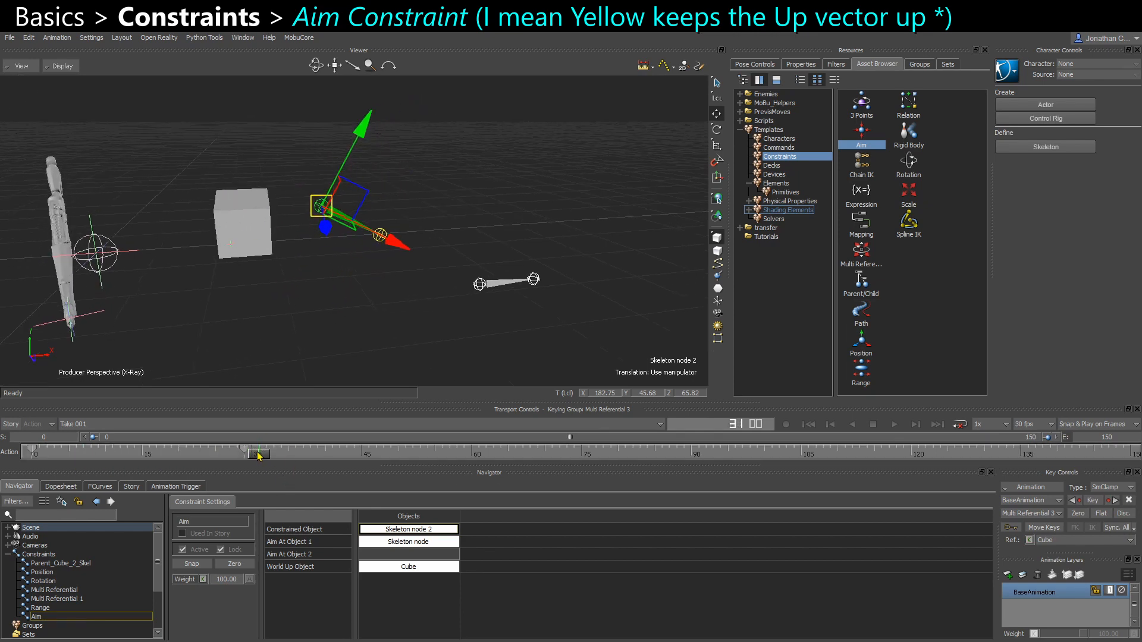
# - Inspect the Aim constraint's properties: Aim Vector along X, Up Vector along Y
pyautogui.click(798, 64)
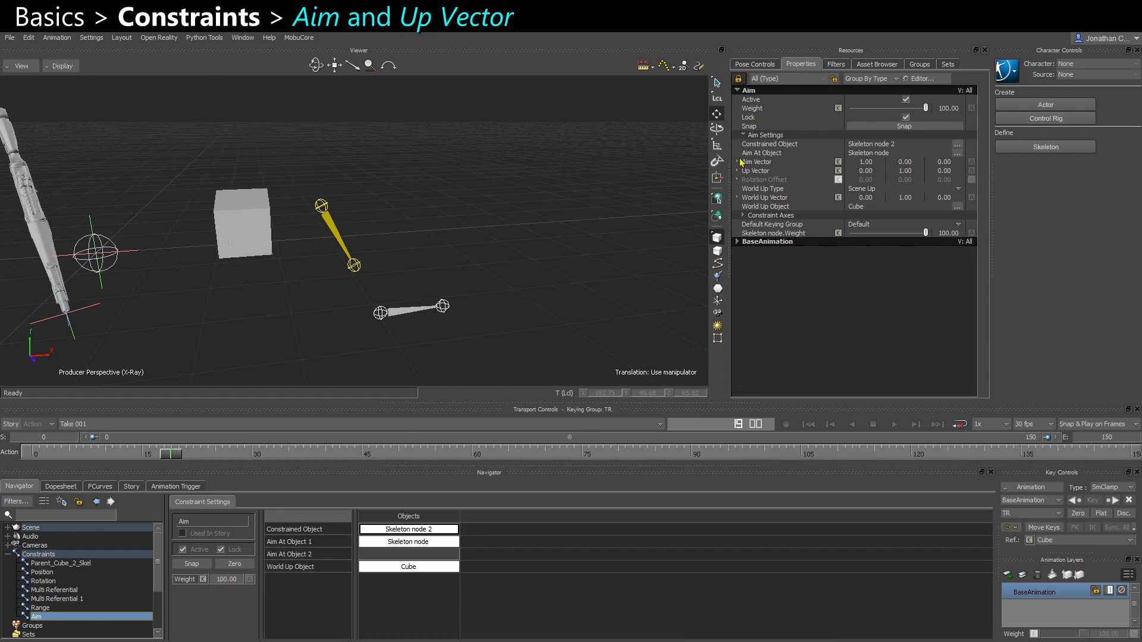
pyautogui.click(757, 162)
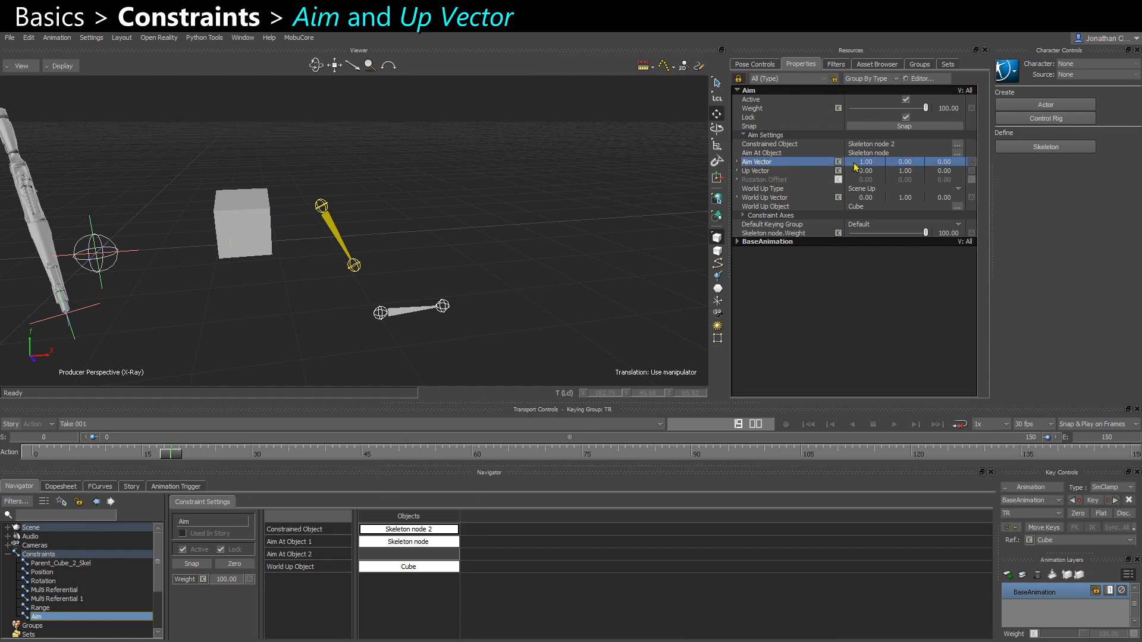
pyautogui.click(758, 171)
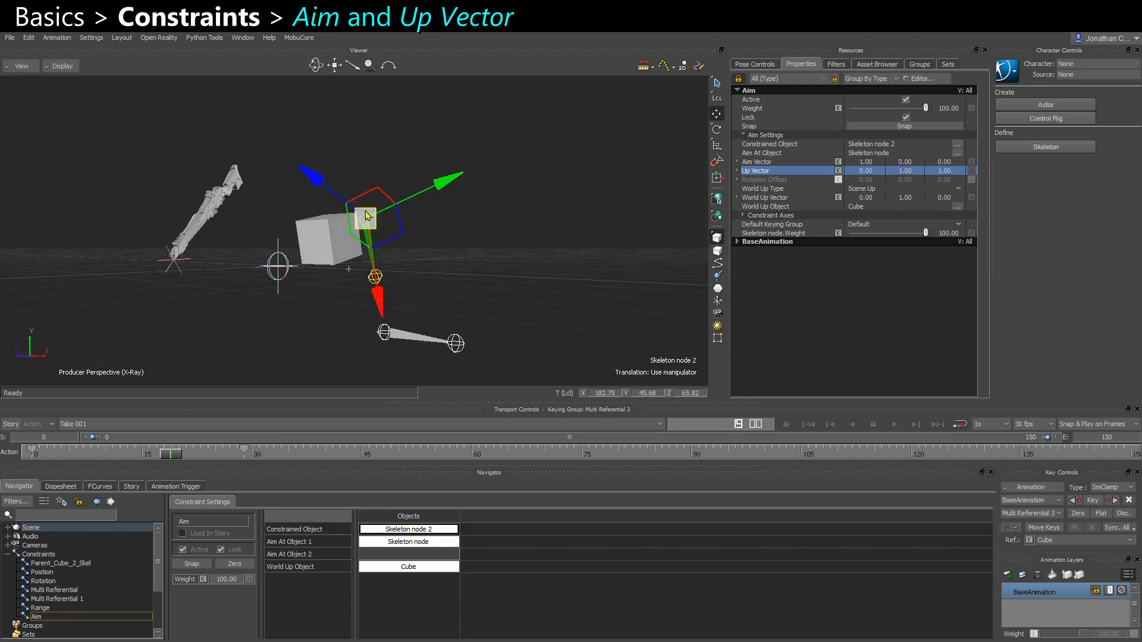
pyautogui.tripleClick(943, 170)
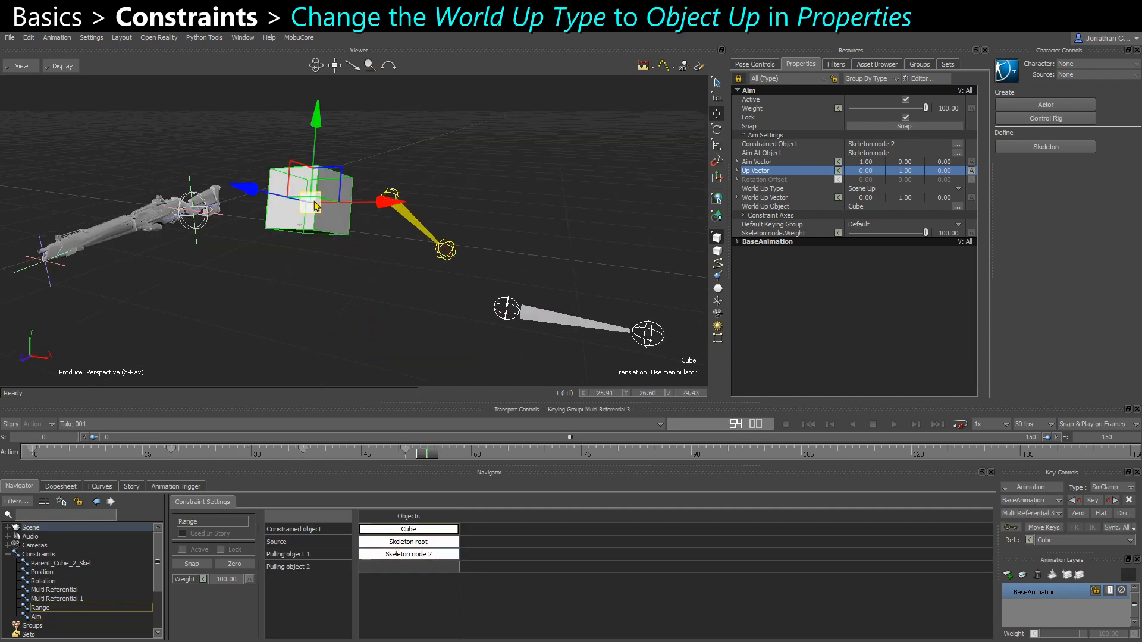
# - Move Skeleton node 2, then pick a World Up Type from the Aim constraint's dropdown
pyautogui.click(35, 616)
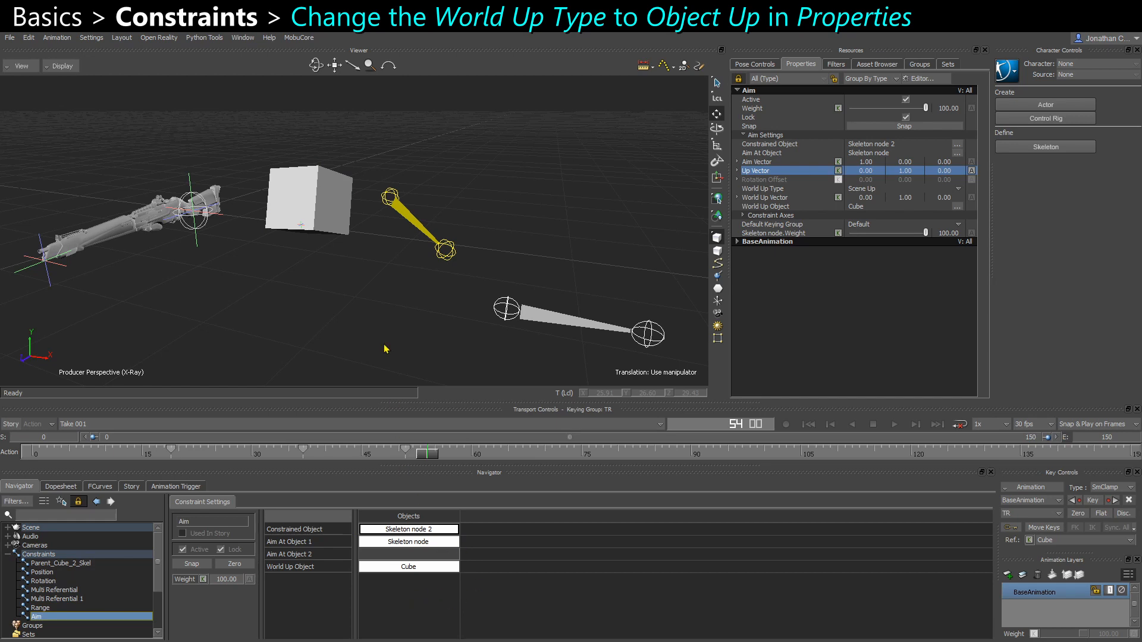
pyautogui.click(390, 193)
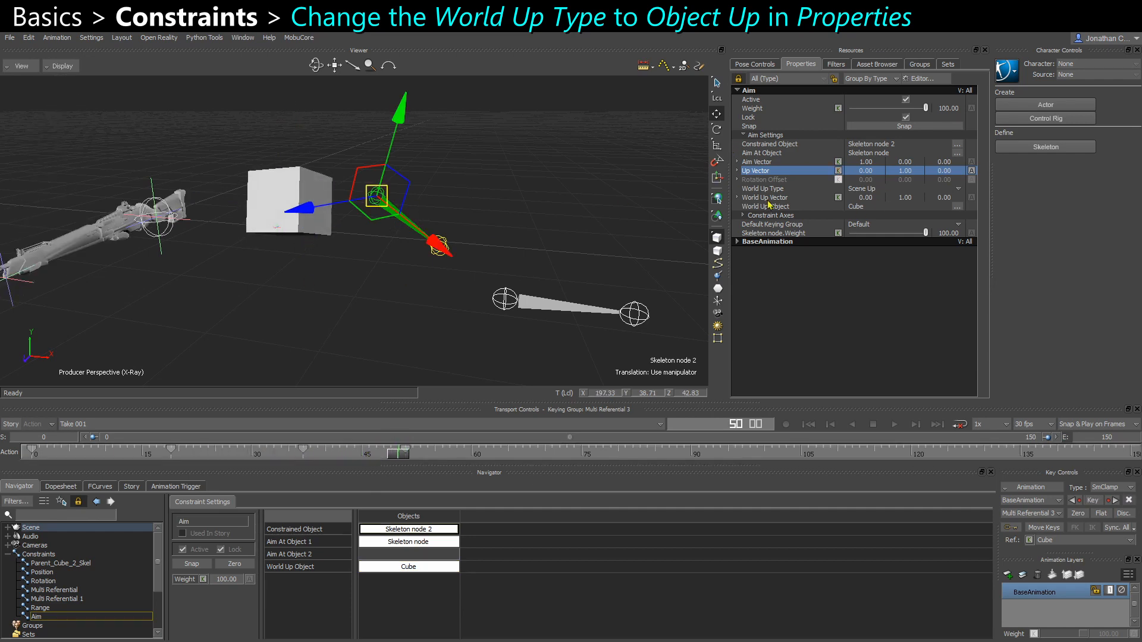
pyautogui.click(762, 188)
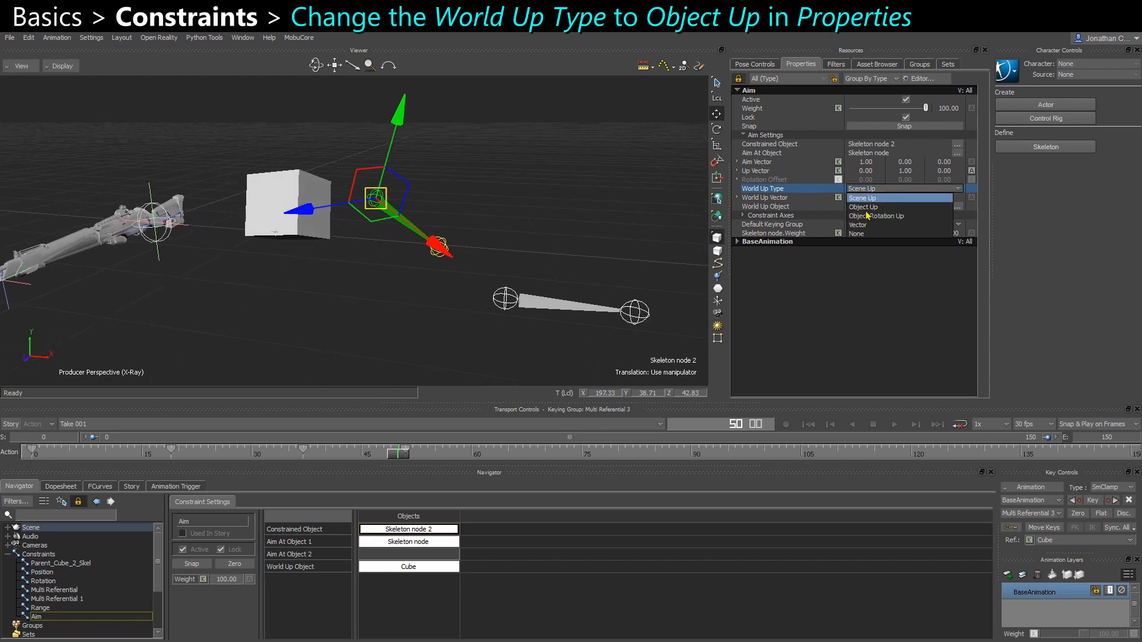
pyautogui.click(864, 206)
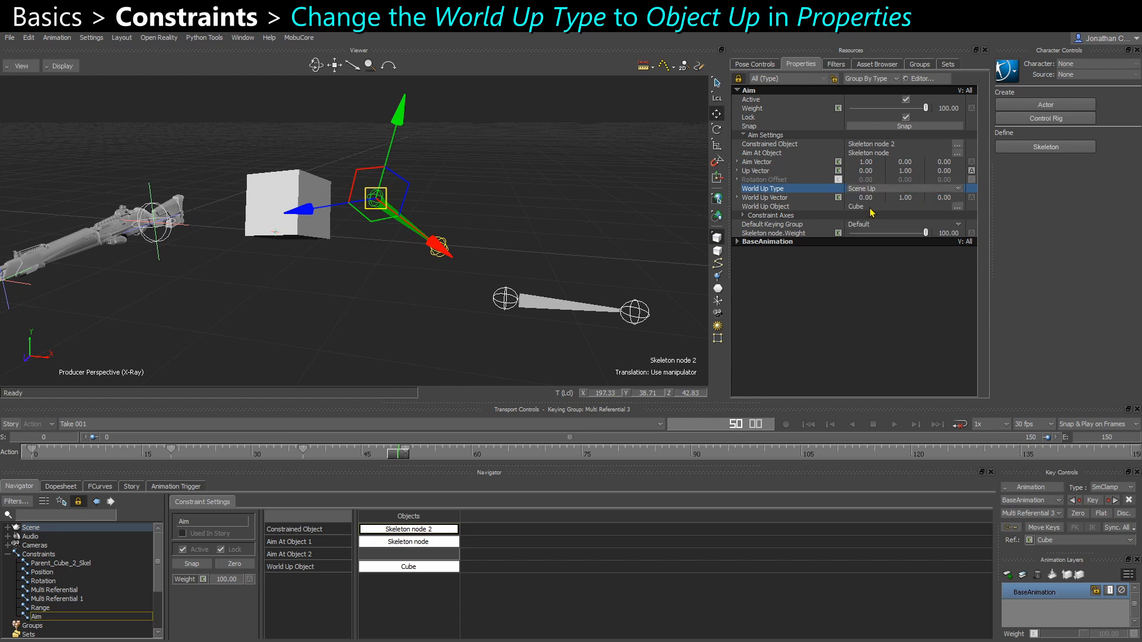
pyautogui.click(903, 188)
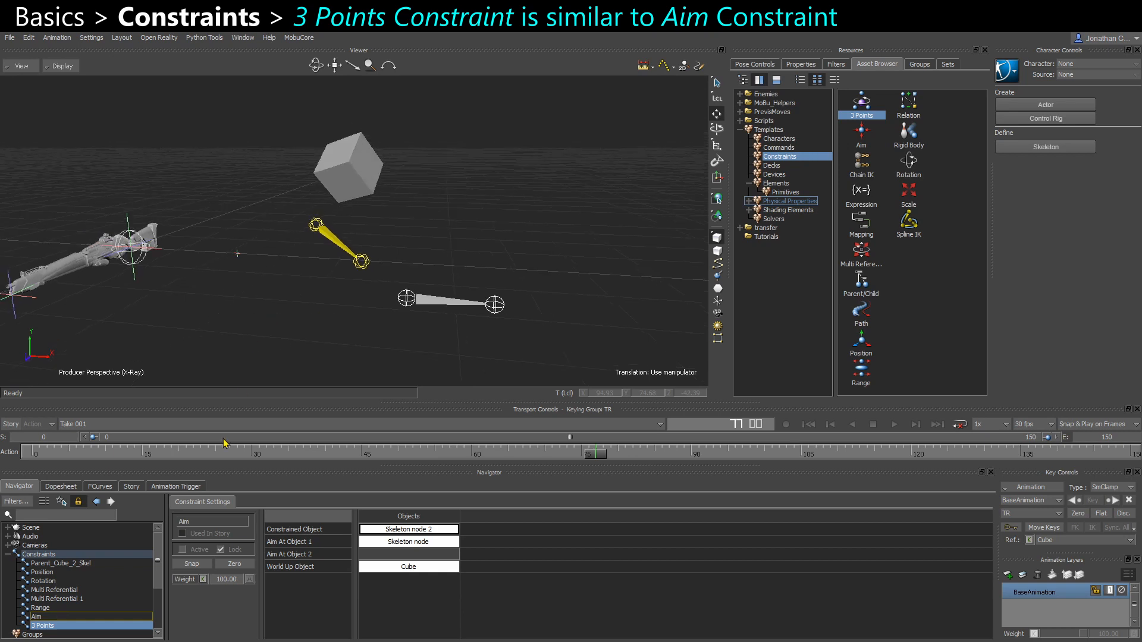
# - Fill the 3 Points constraint slots: skeleton root origin, target bone, Cube as up object
pyautogui.click(43, 625)
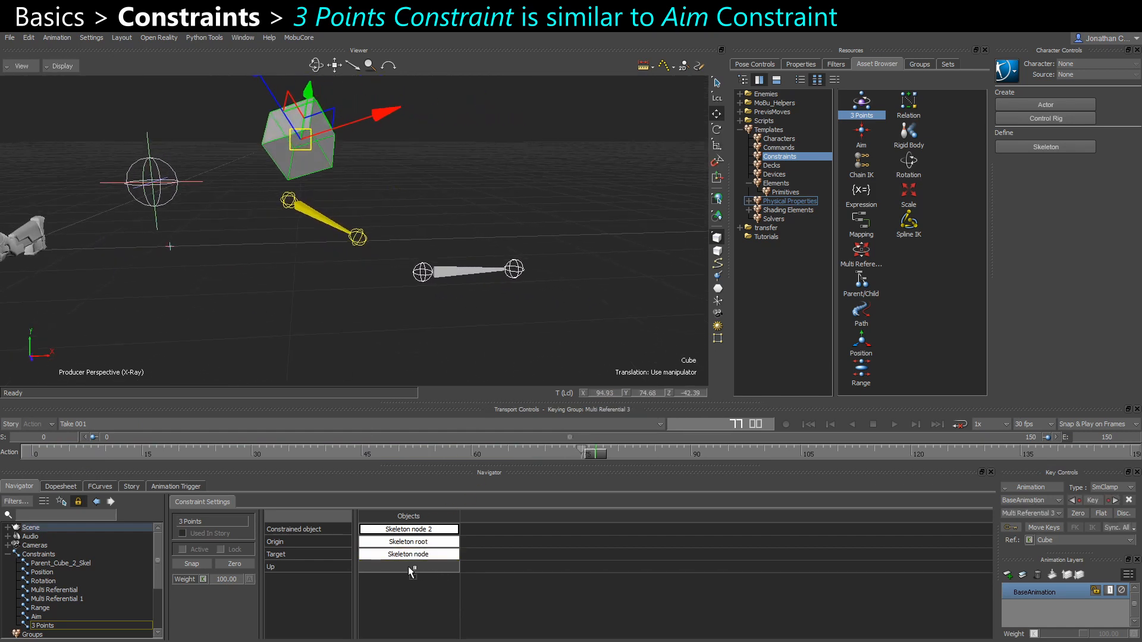
pyautogui.click(408, 567)
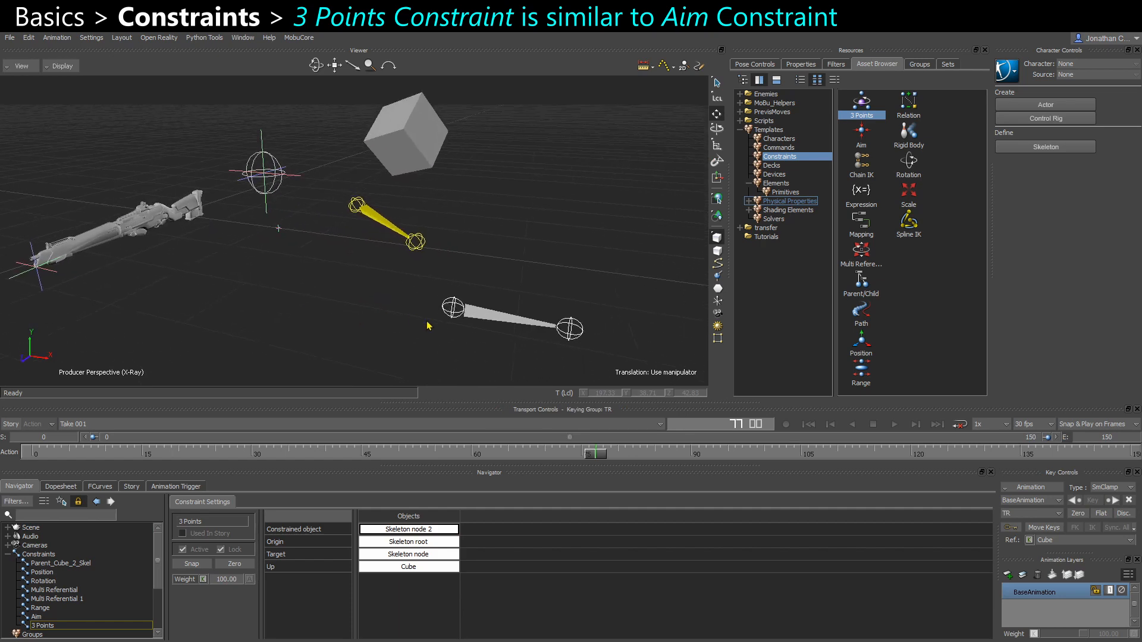
pyautogui.click(408, 554)
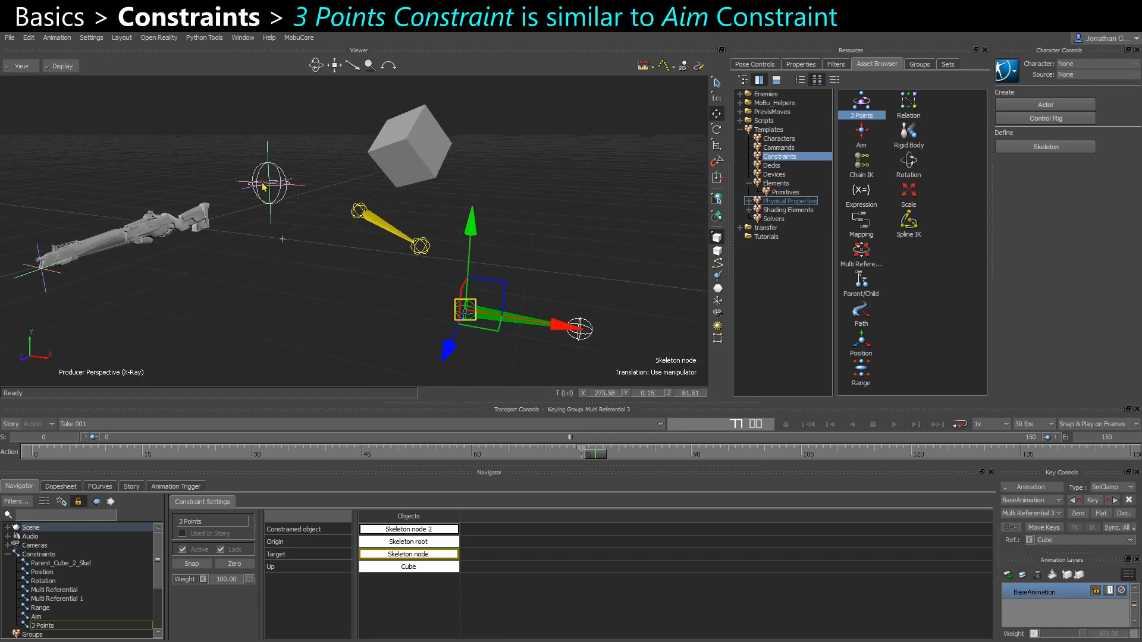
pyautogui.click(407, 542)
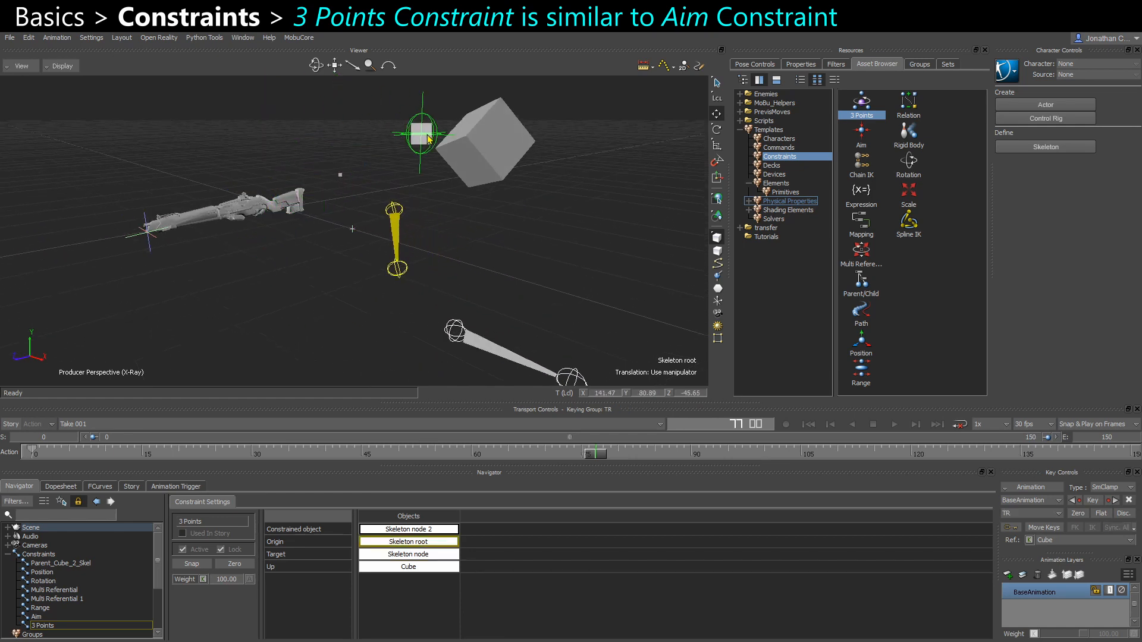
# - Drag the skeleton root and Cube around to watch Skeleton node 2 reorient
pyautogui.moveTo(417, 135); pyautogui.dragTo(338, 138)
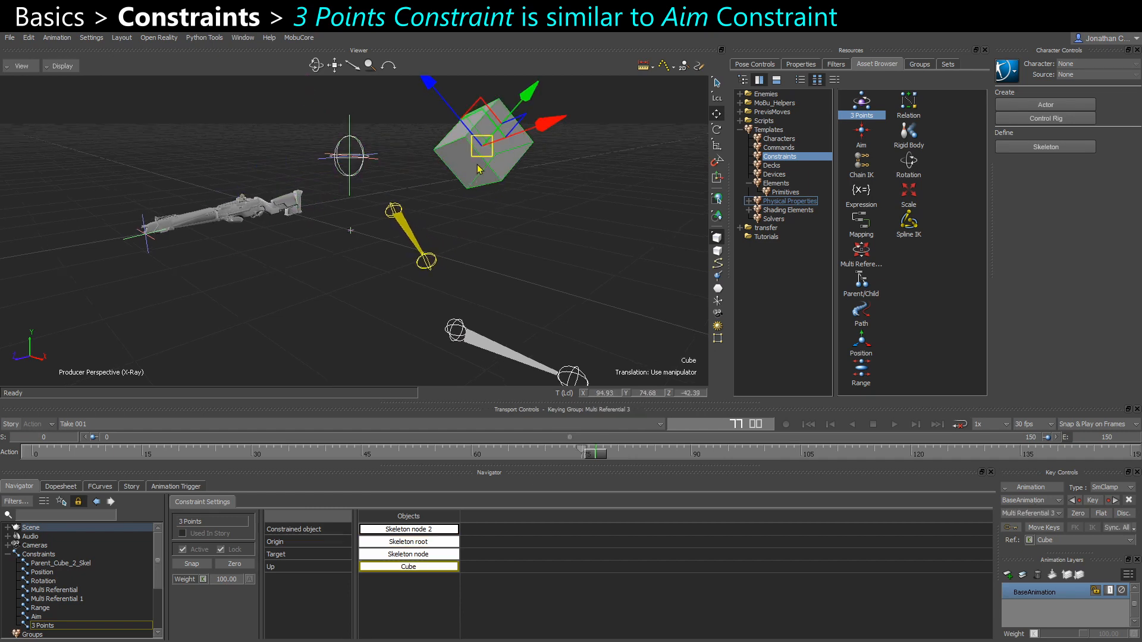
pyautogui.moveTo(477, 146); pyautogui.dragTo(422, 110)
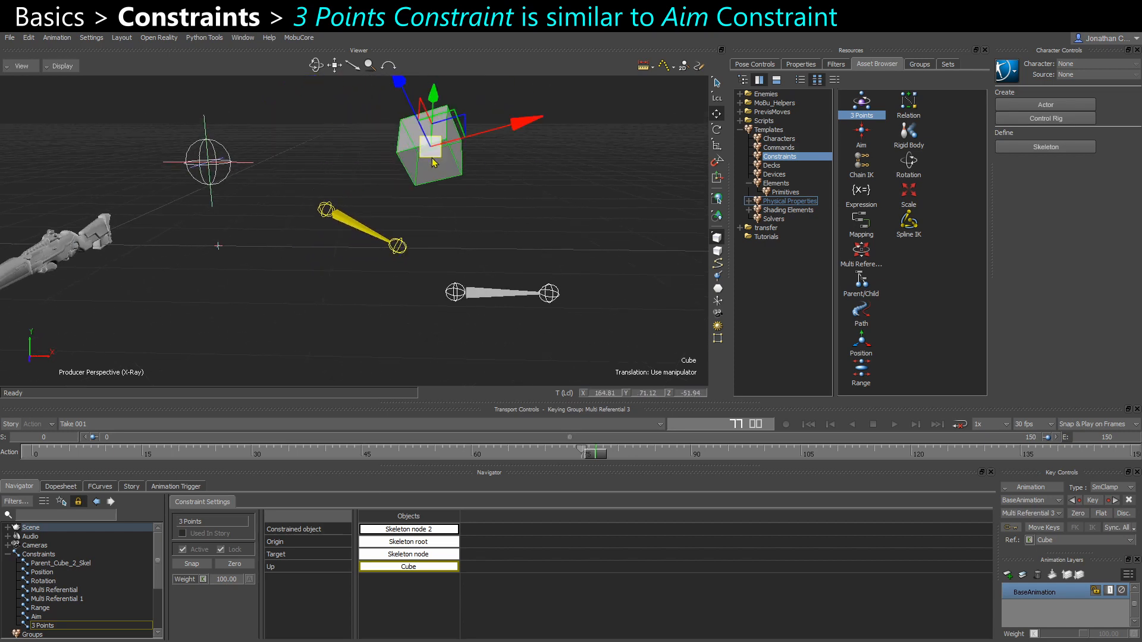
pyautogui.moveTo(432, 152); pyautogui.dragTo(304, 150)
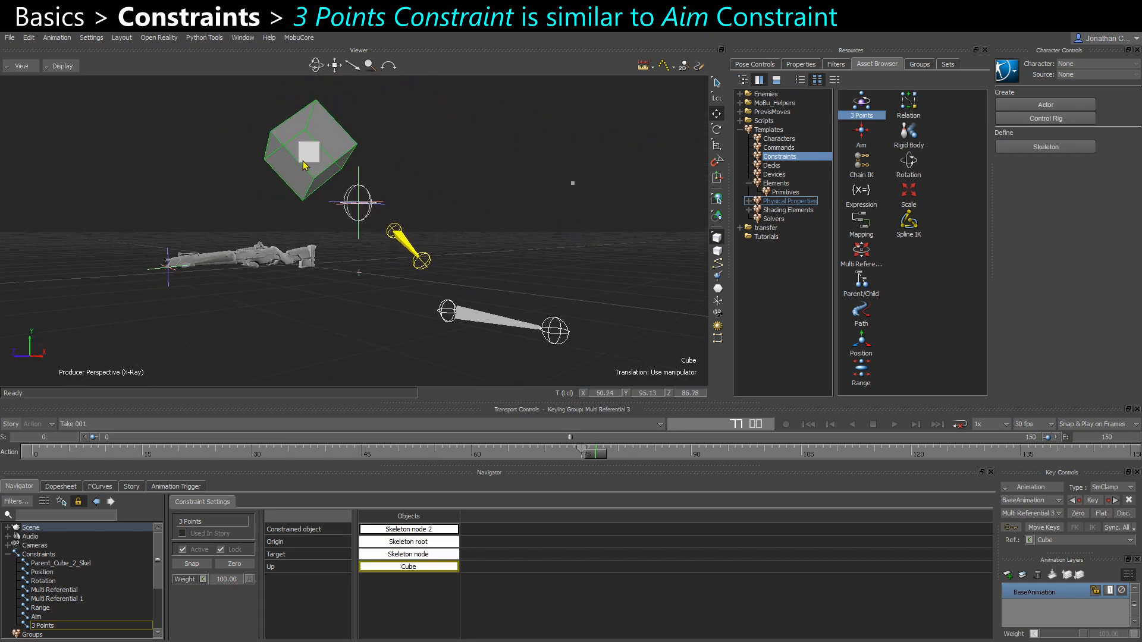
pyautogui.click(861, 248)
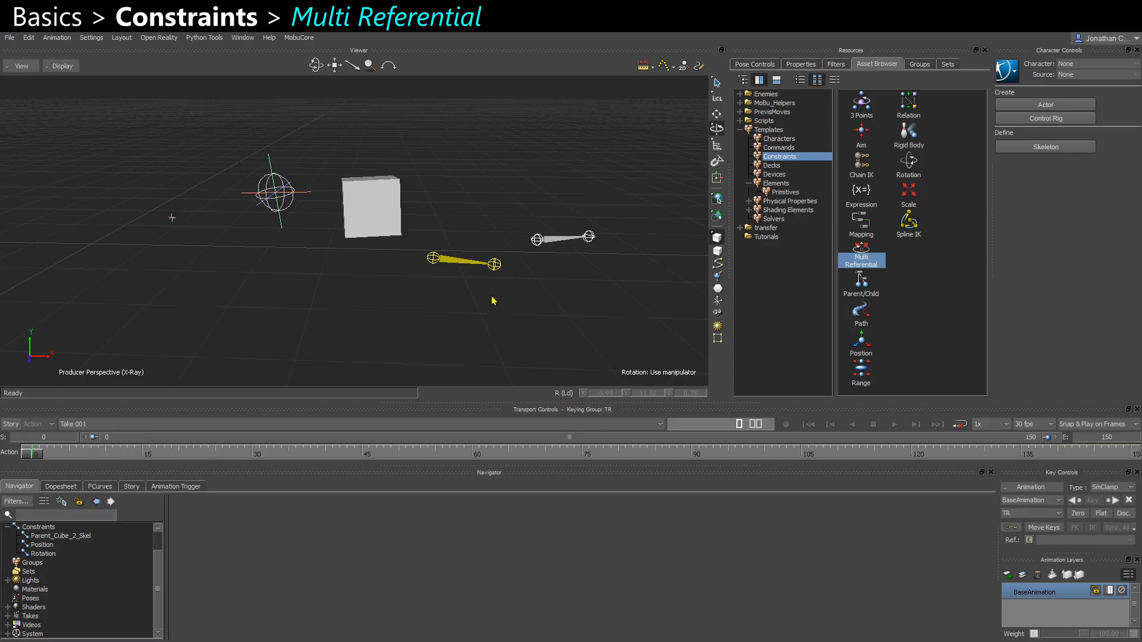
pyautogui.moveTo(824, 338)
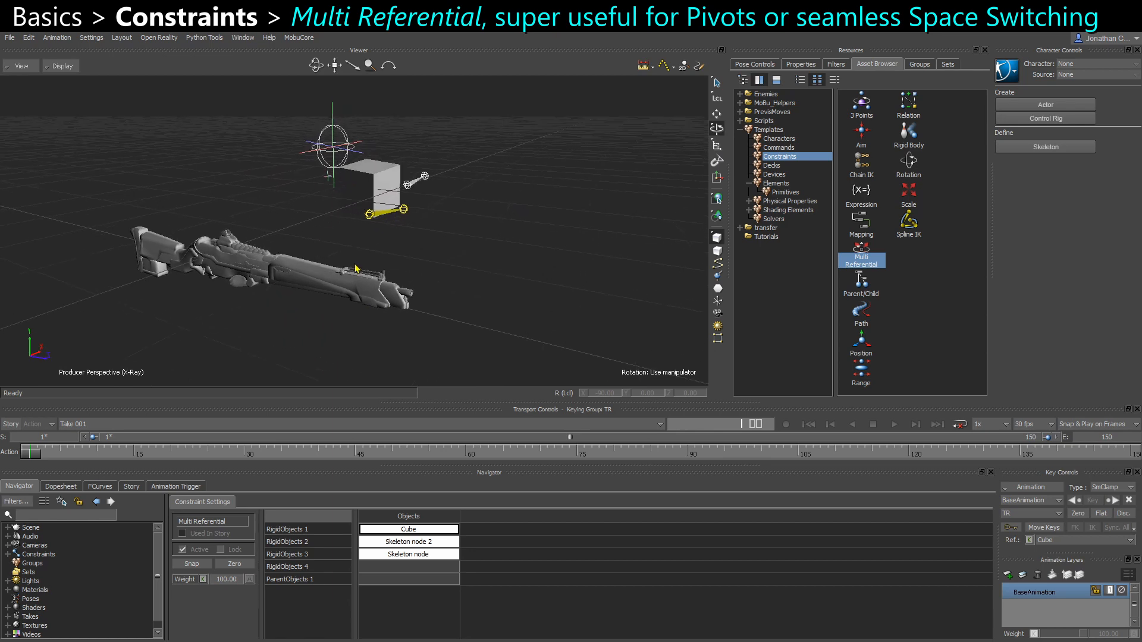
# - Add a null and align its translation and rotation to the rifle
pyautogui.click(773, 183)
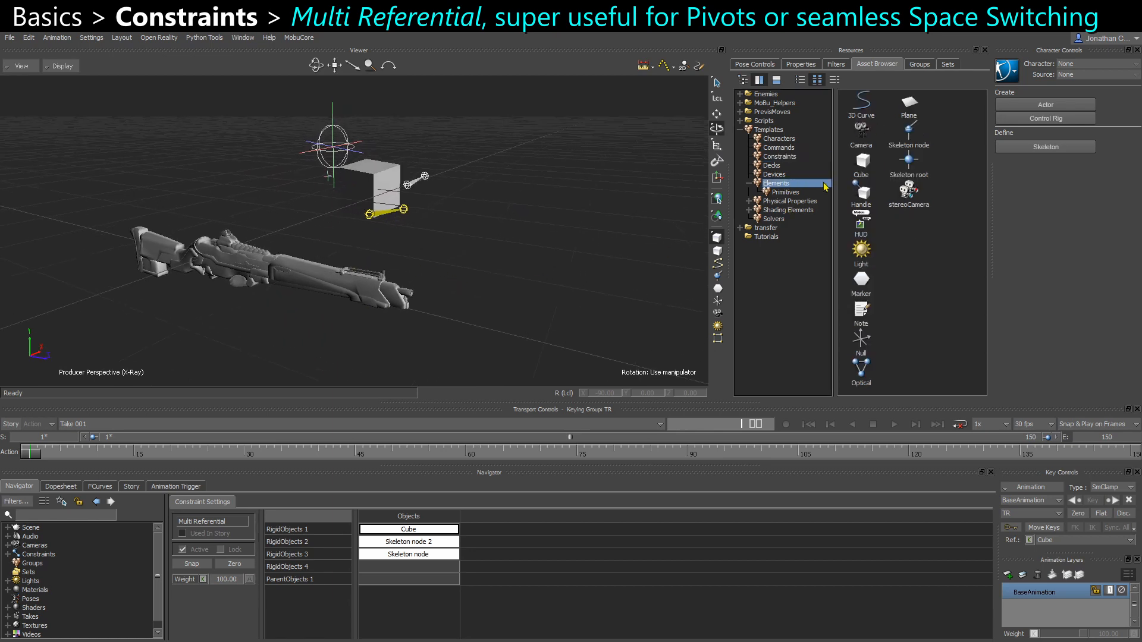
pyautogui.click(860, 348)
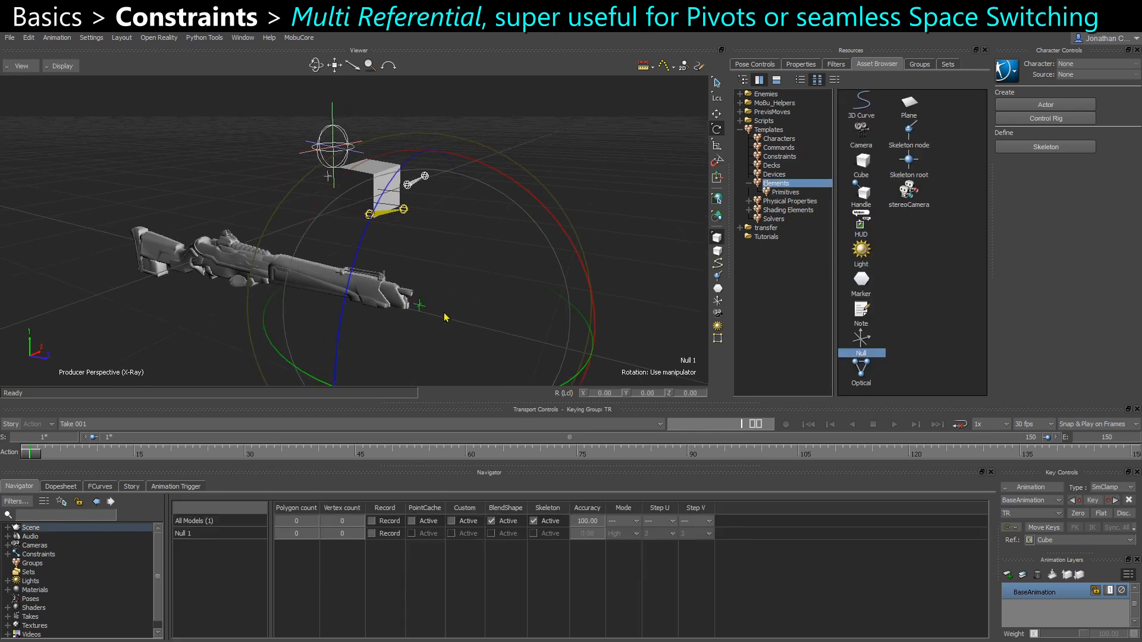
pyautogui.rightClick(444, 317)
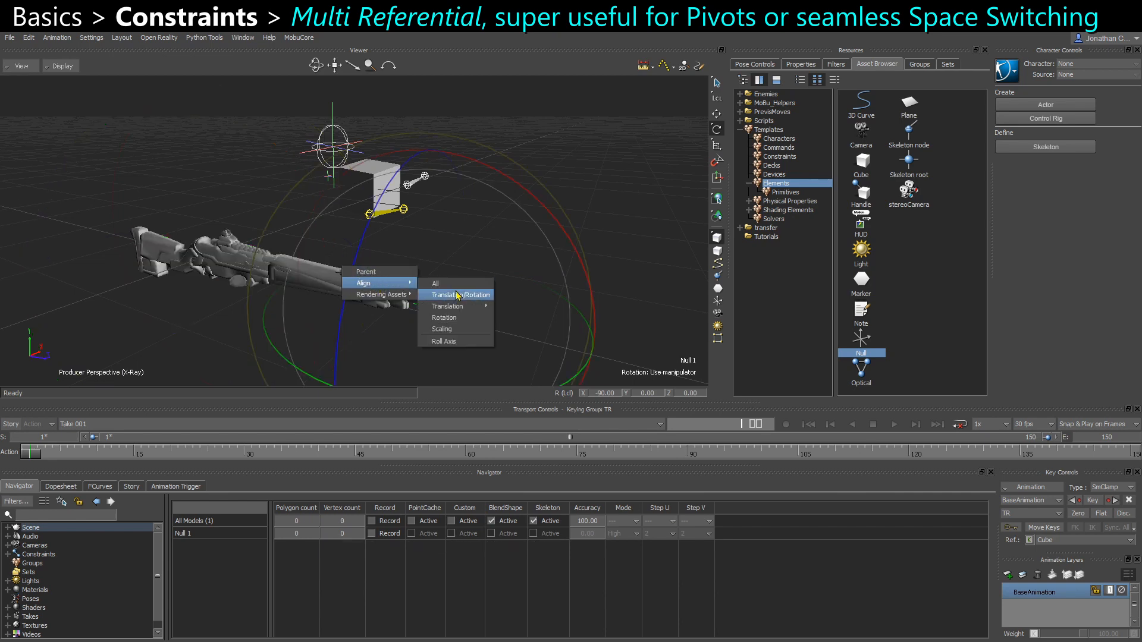
pyautogui.click(447, 306)
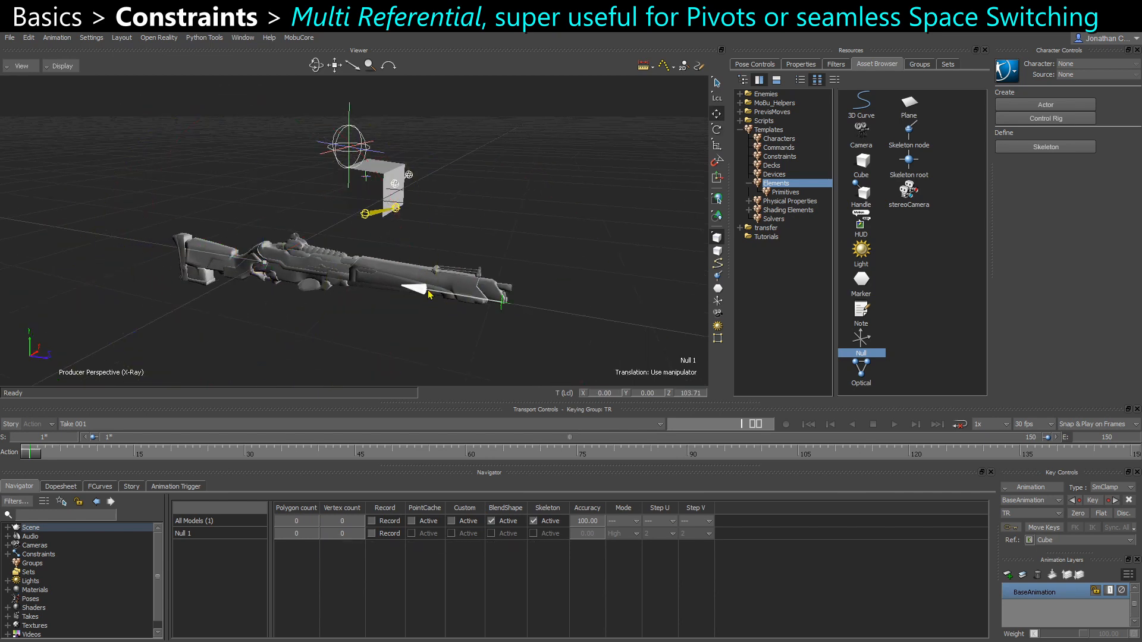
pyautogui.click(799, 64)
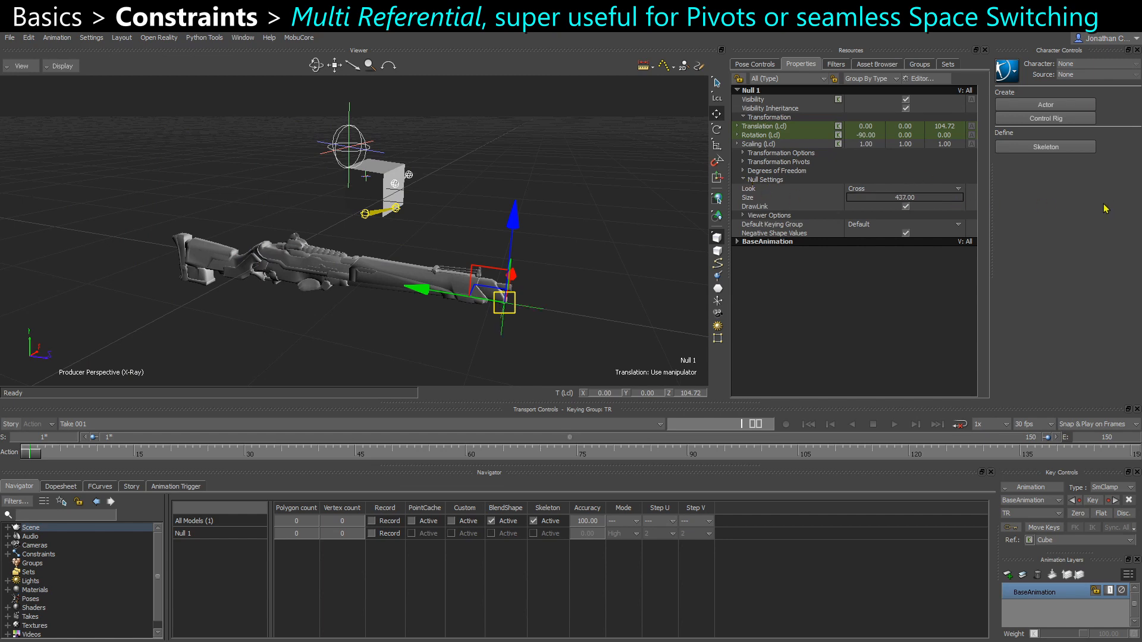
pyautogui.click(876, 64)
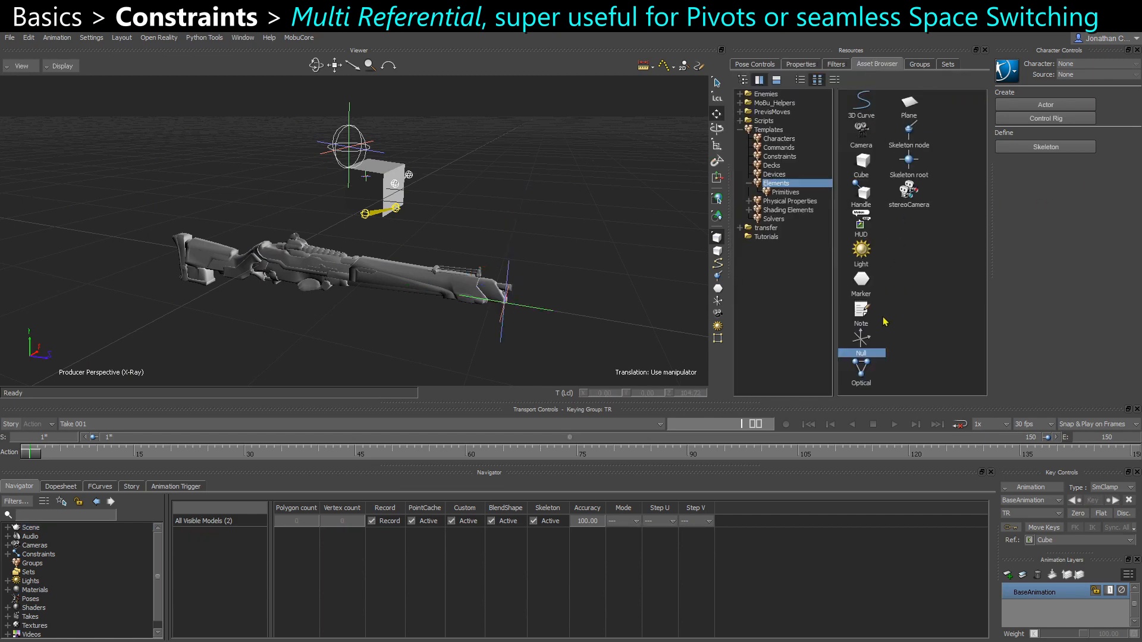
# - Add a Multi Referential constraint linking Carabine_01 to Null 1 so the null pivots the rifle
pyautogui.click(778, 156)
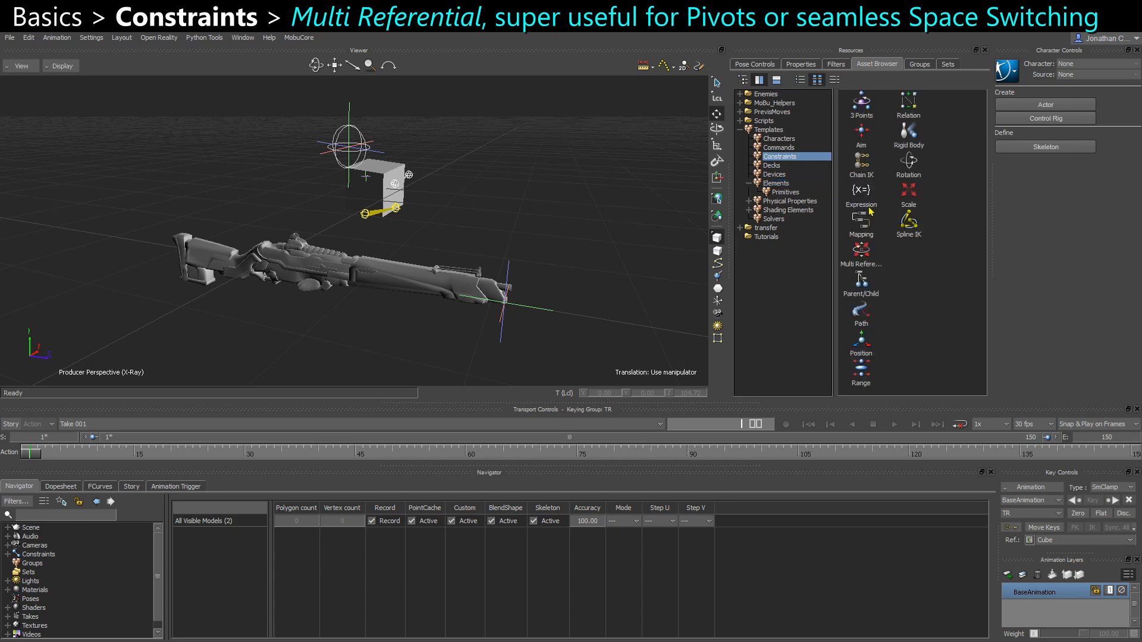
pyautogui.click(860, 260)
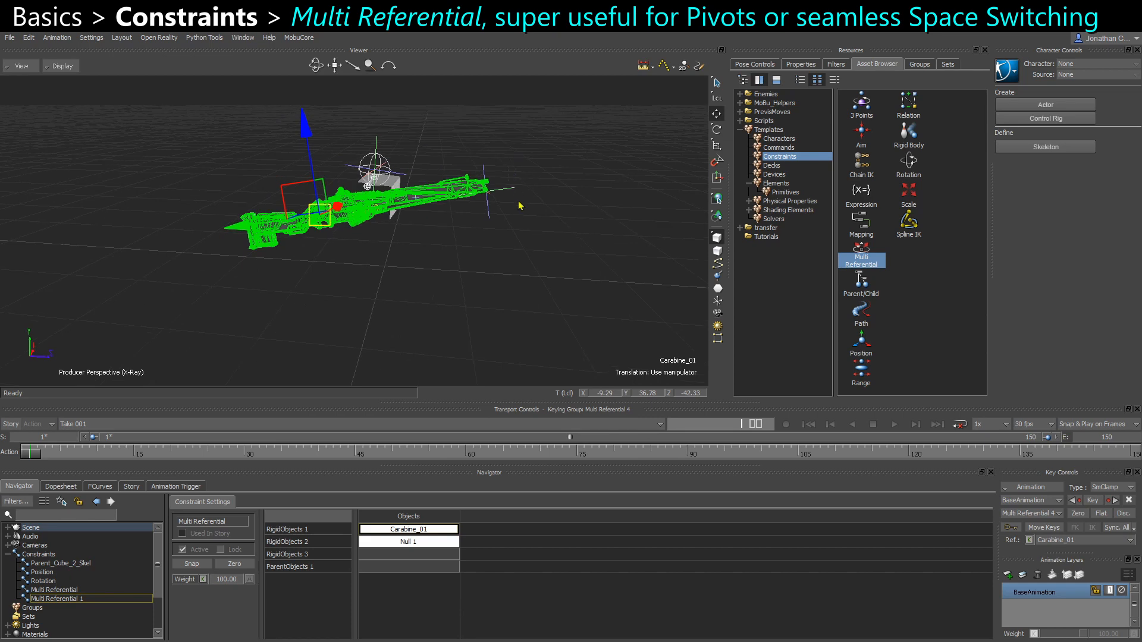
pyautogui.click(408, 542)
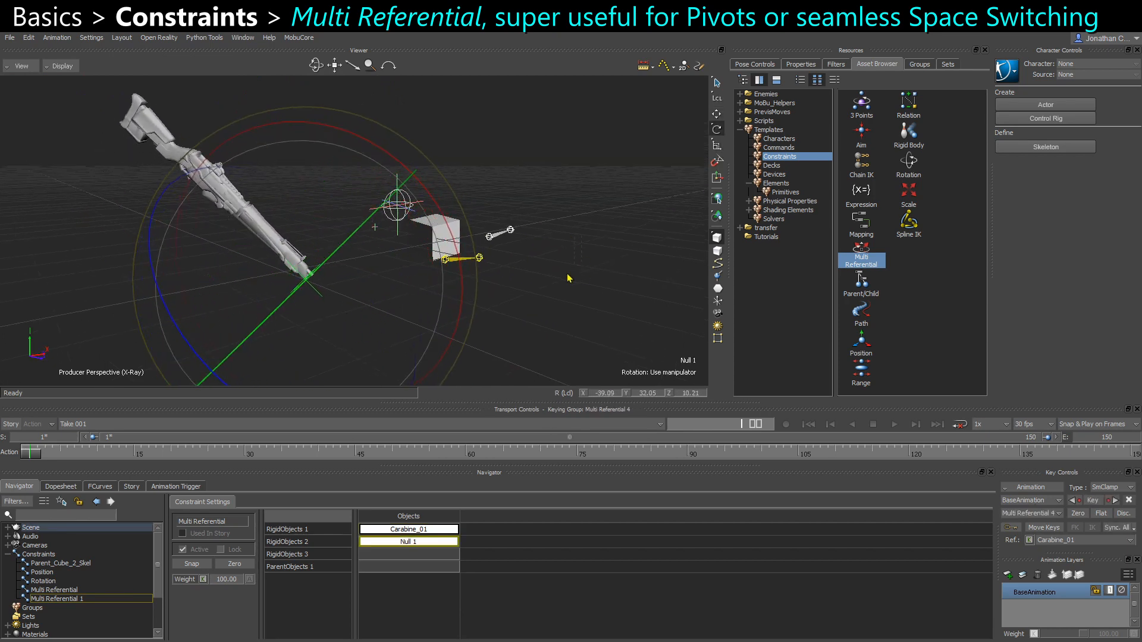
pyautogui.click(860, 219)
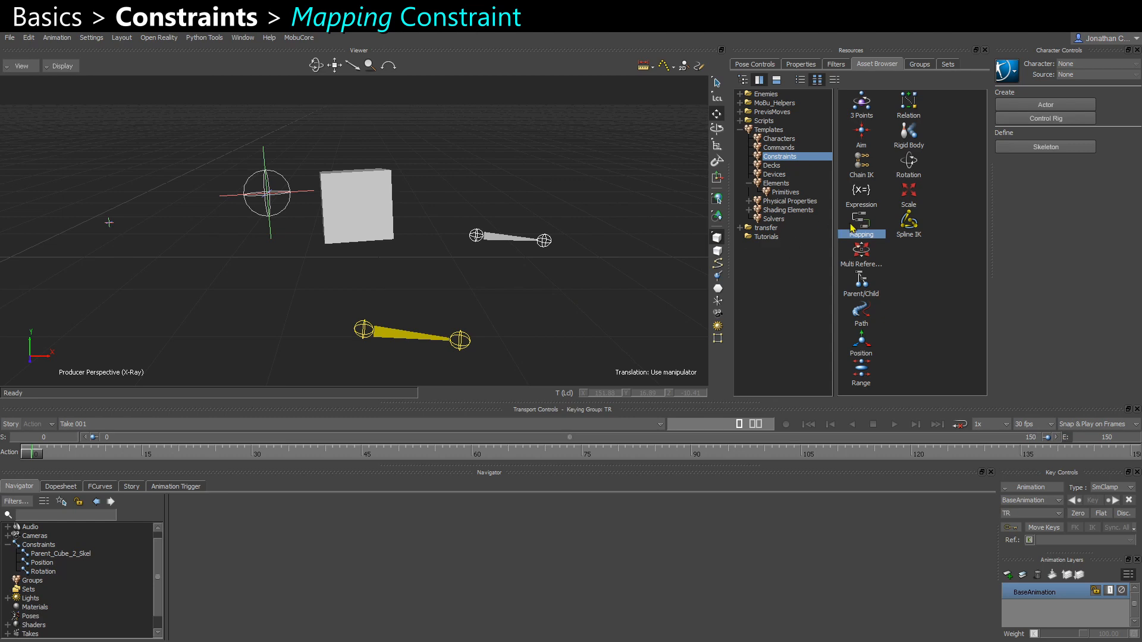
pyautogui.moveTo(543, 311)
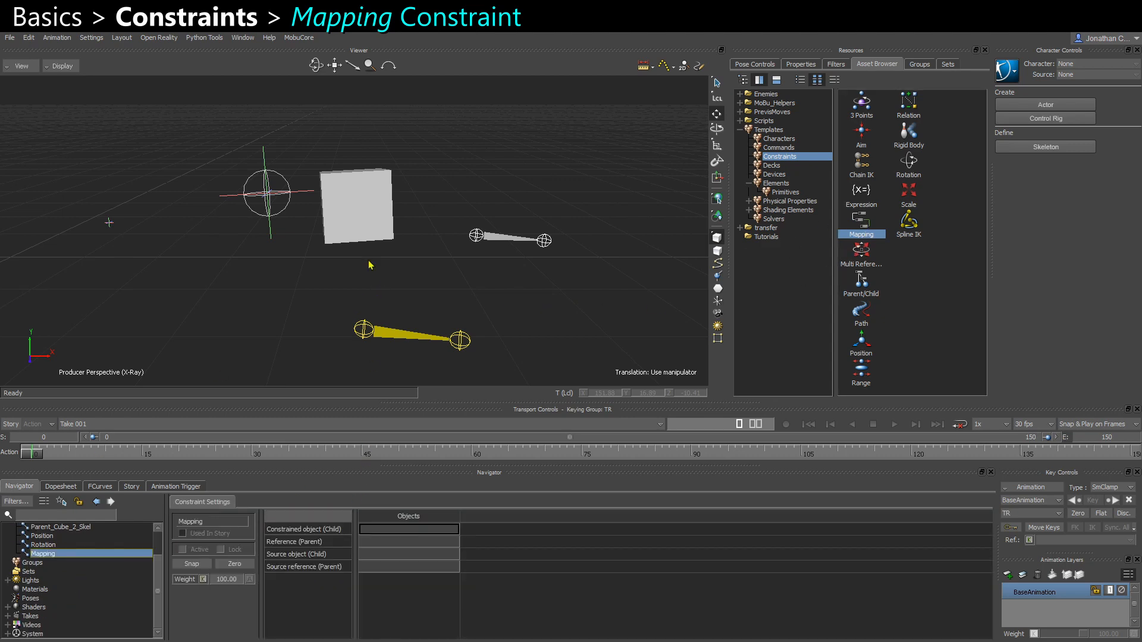
# - Add an active, zeroed Mapping constraint: Cube child, Skeleton root parent, Skeleton node and node 2 sources
pyautogui.click(408, 529)
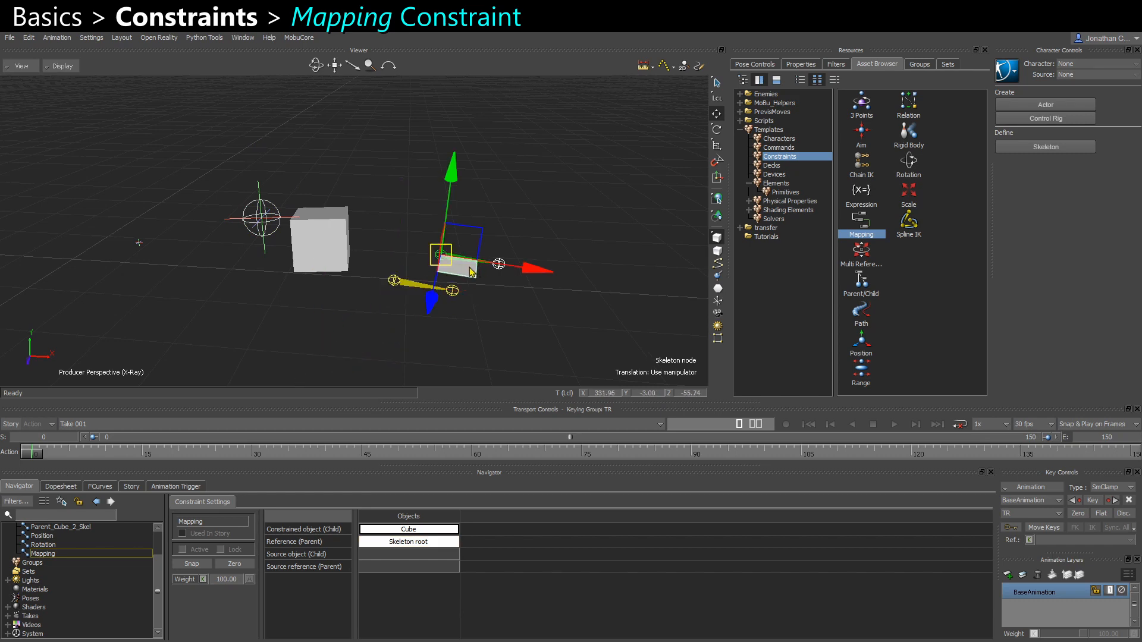
pyautogui.moveTo(437, 251); pyautogui.dragTo(509, 259)
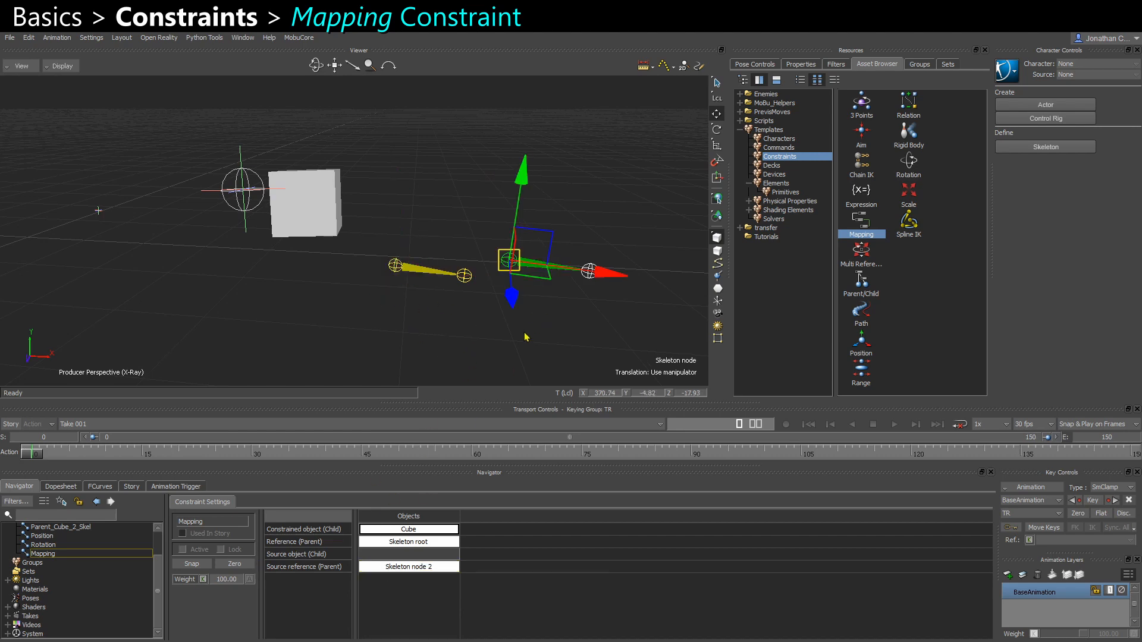
pyautogui.click(408, 554)
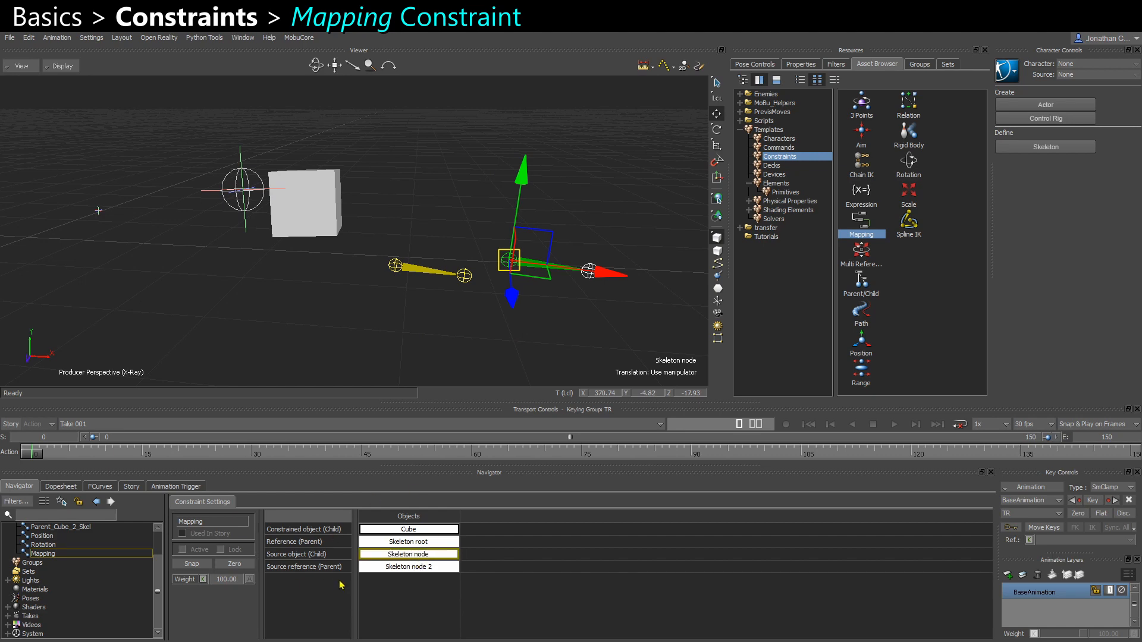
pyautogui.click(235, 563)
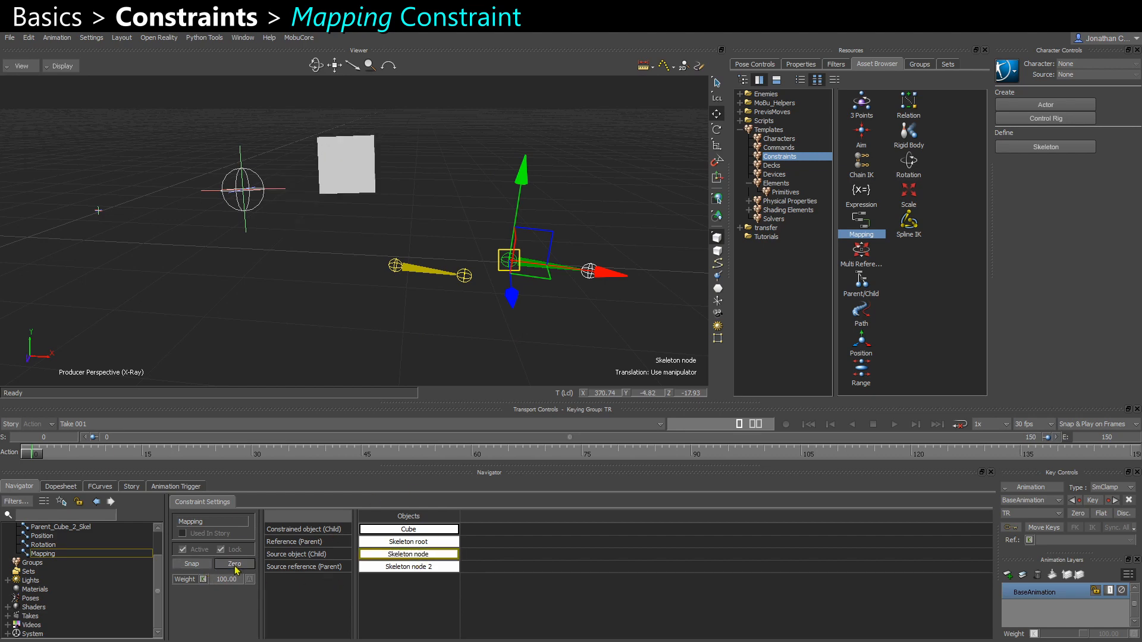
pyautogui.click(235, 563)
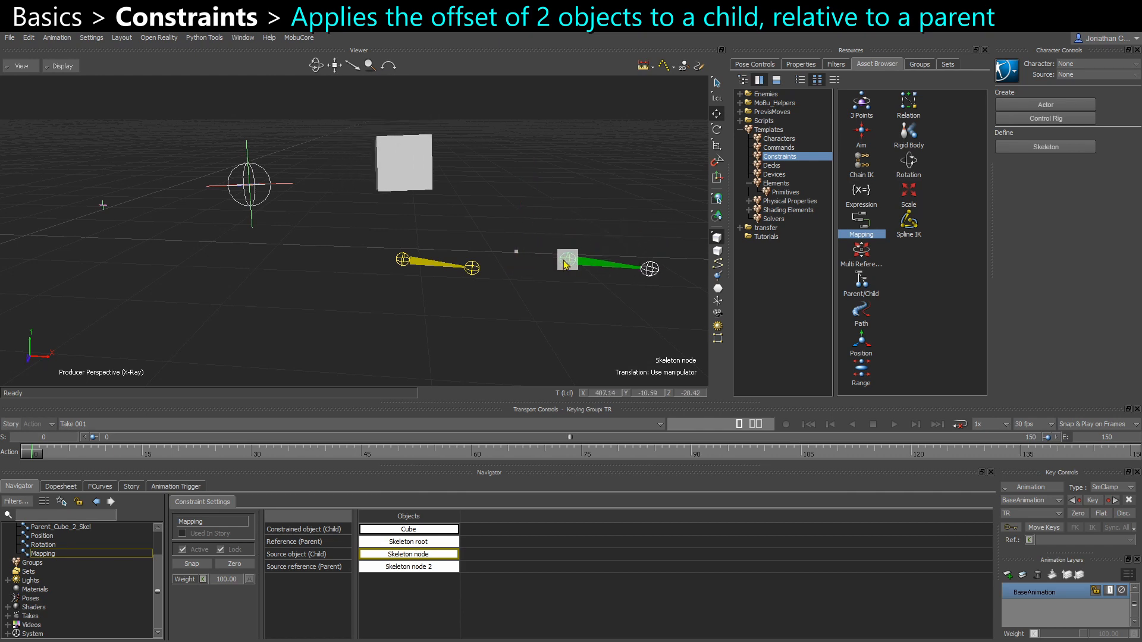
# - Move Skeleton node and rotate Skeleton root to watch the cube follow
pyautogui.click(567, 259)
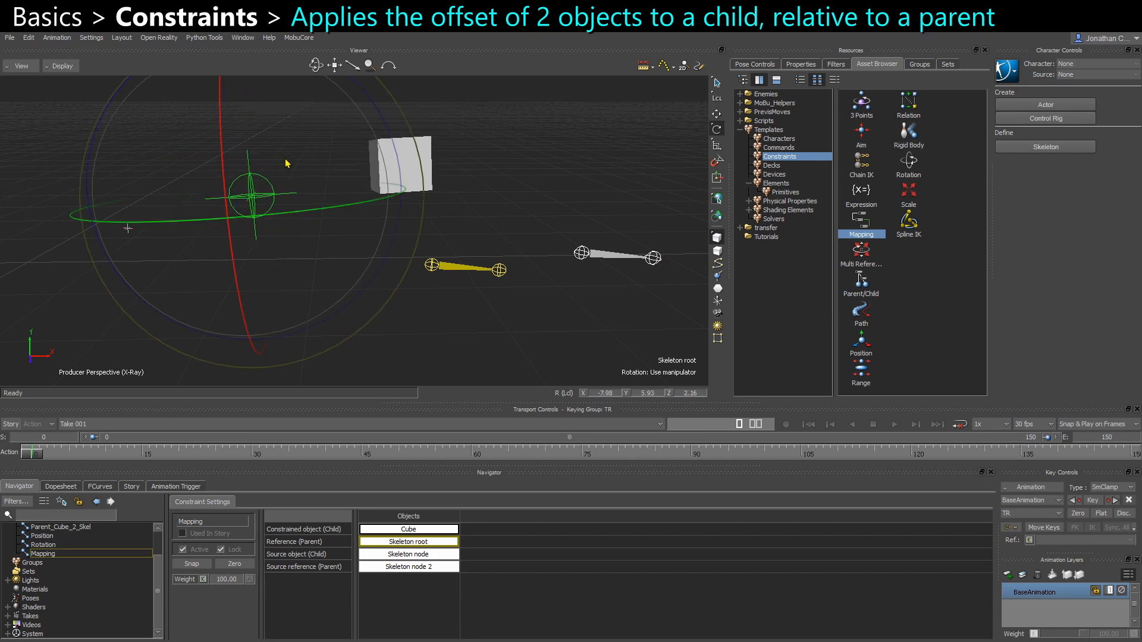
pyautogui.moveTo(285, 163); pyautogui.dragTo(319, 270)
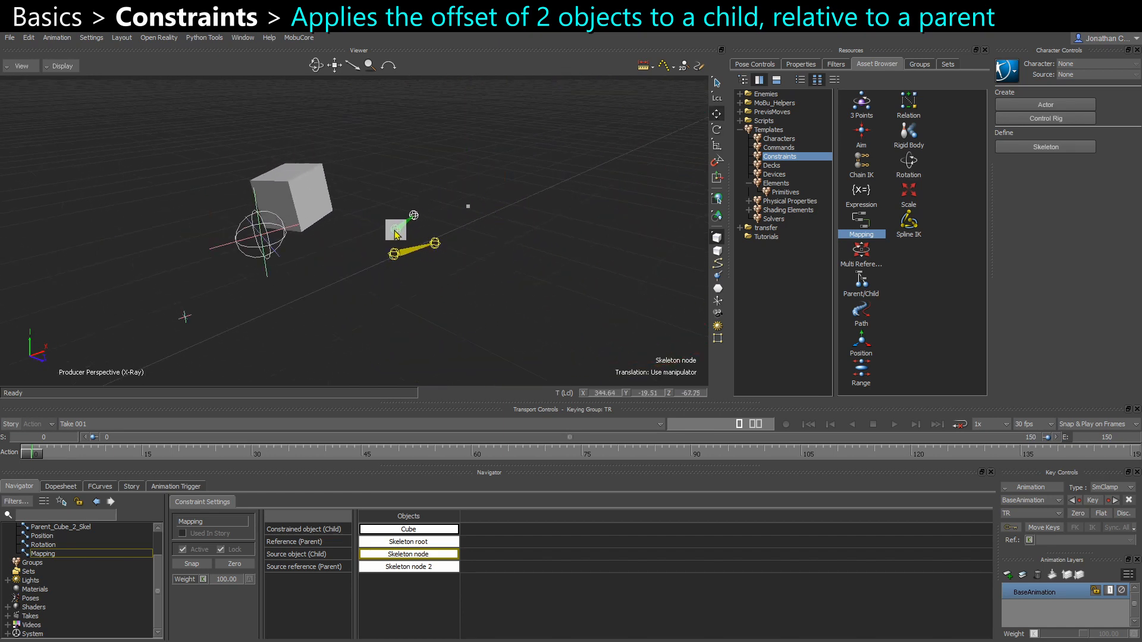
pyautogui.click(860, 370)
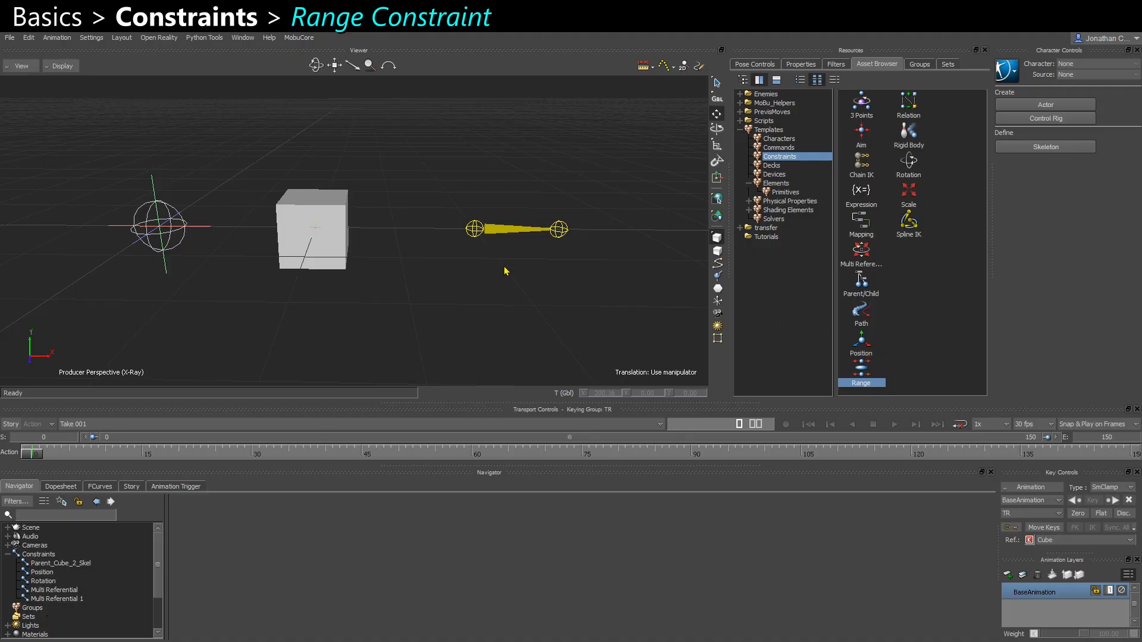
# - Add a Range constraint: Cube constrained, Skeleton root source, Skeleton node 2 pulling object
pyautogui.click(311, 227)
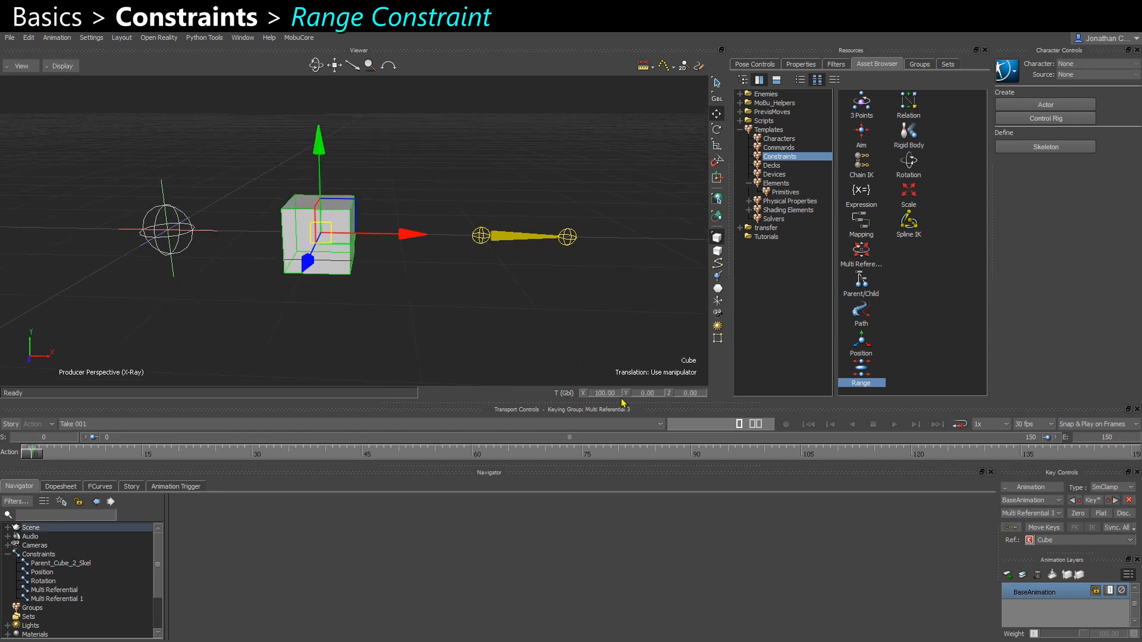
pyautogui.click(169, 231)
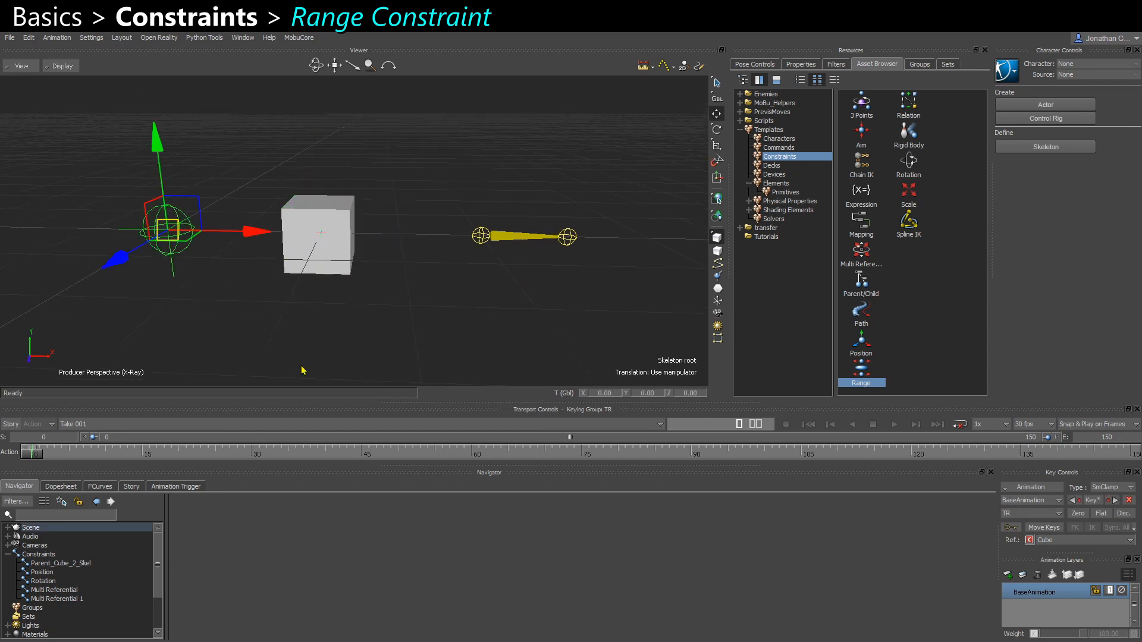
pyautogui.click(481, 235)
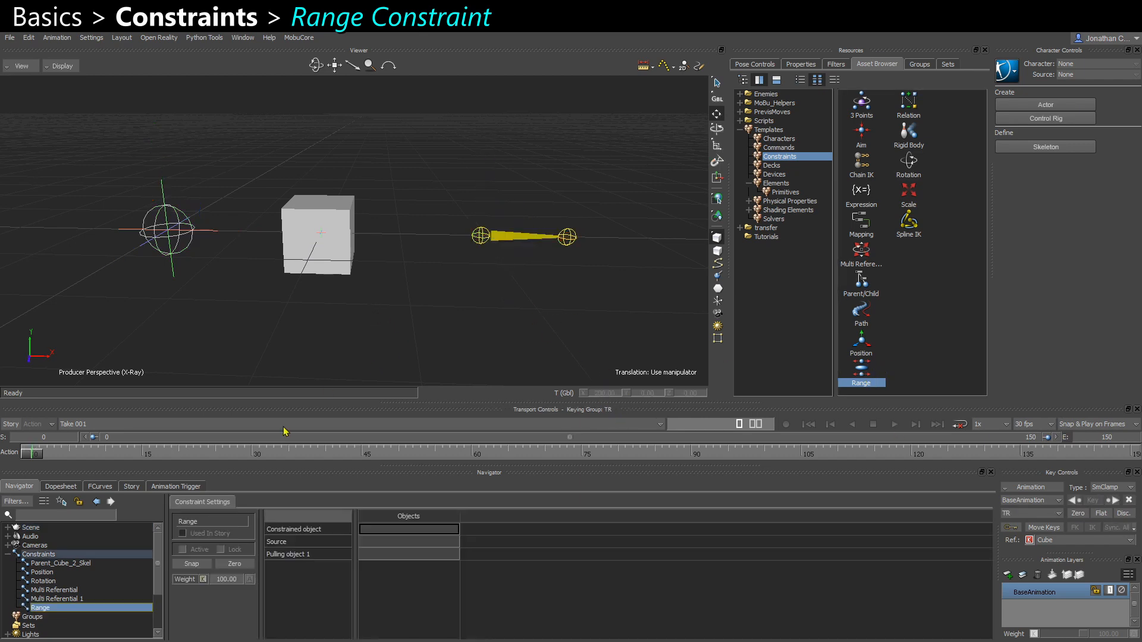
pyautogui.click(317, 234)
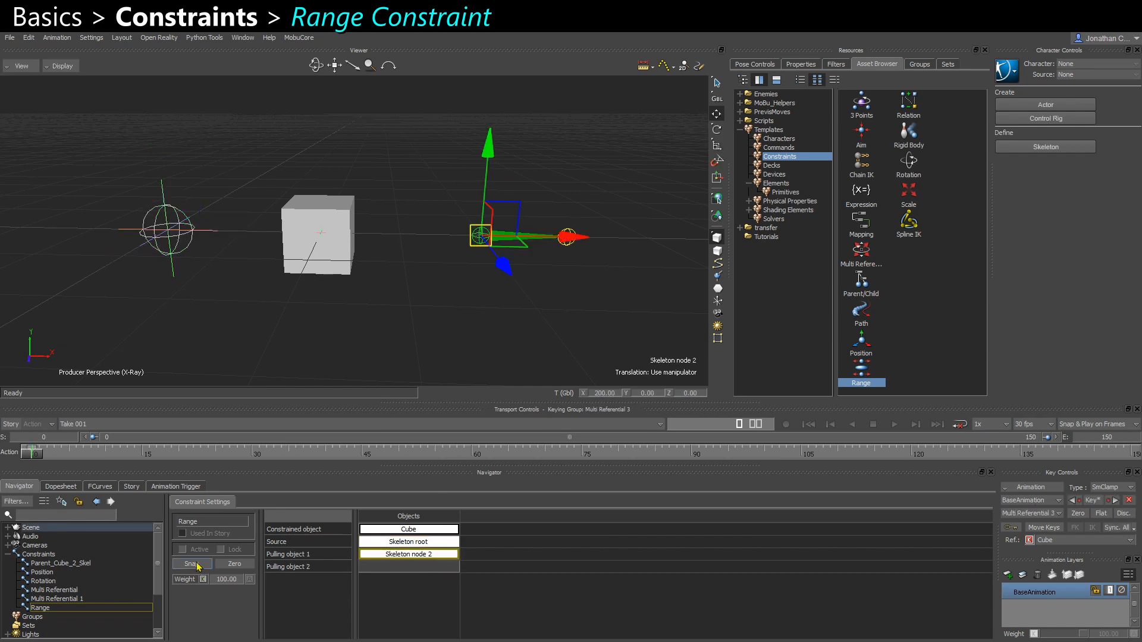
# - Activate the Range constraint keeping offsets, then move Skeleton node 2 to a new spot
pyautogui.click(184, 548)
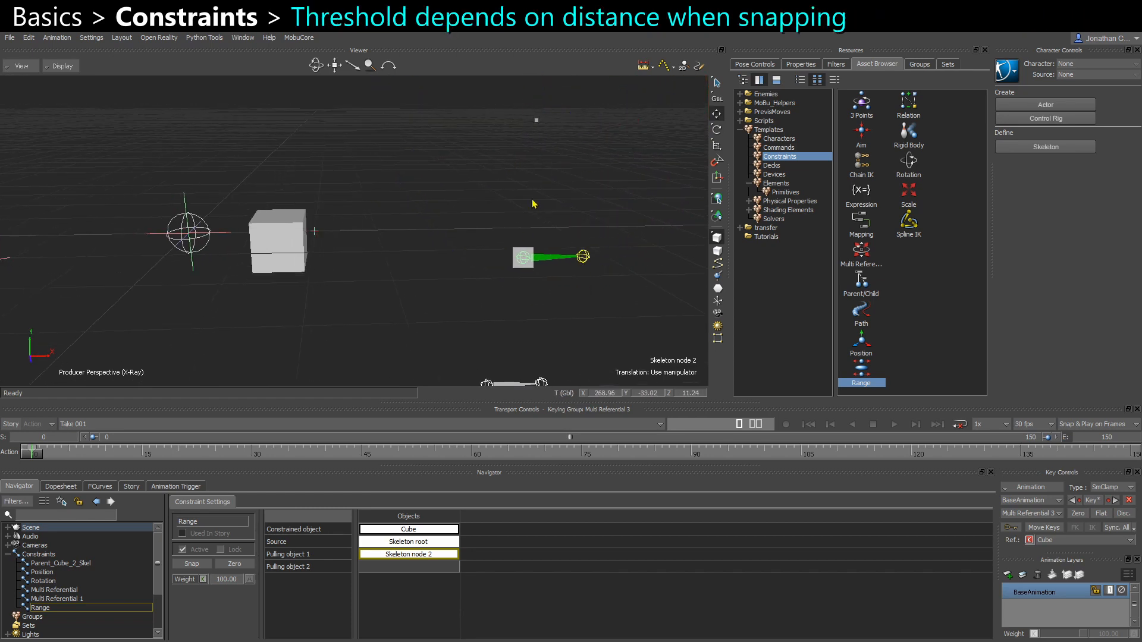
pyautogui.click(523, 257)
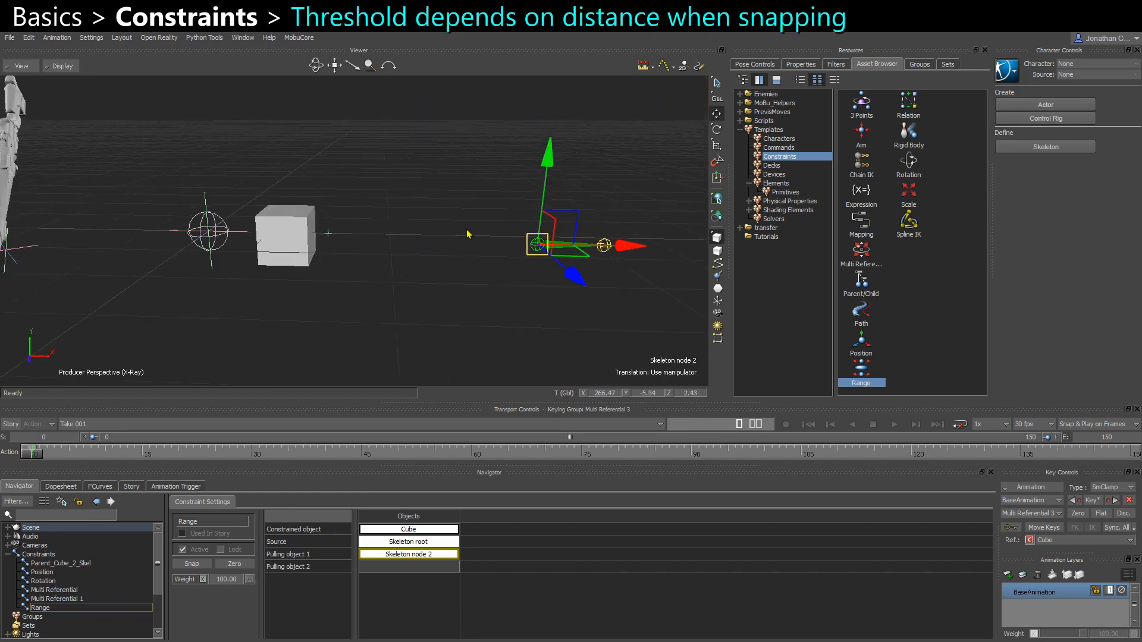
pyautogui.click(408, 542)
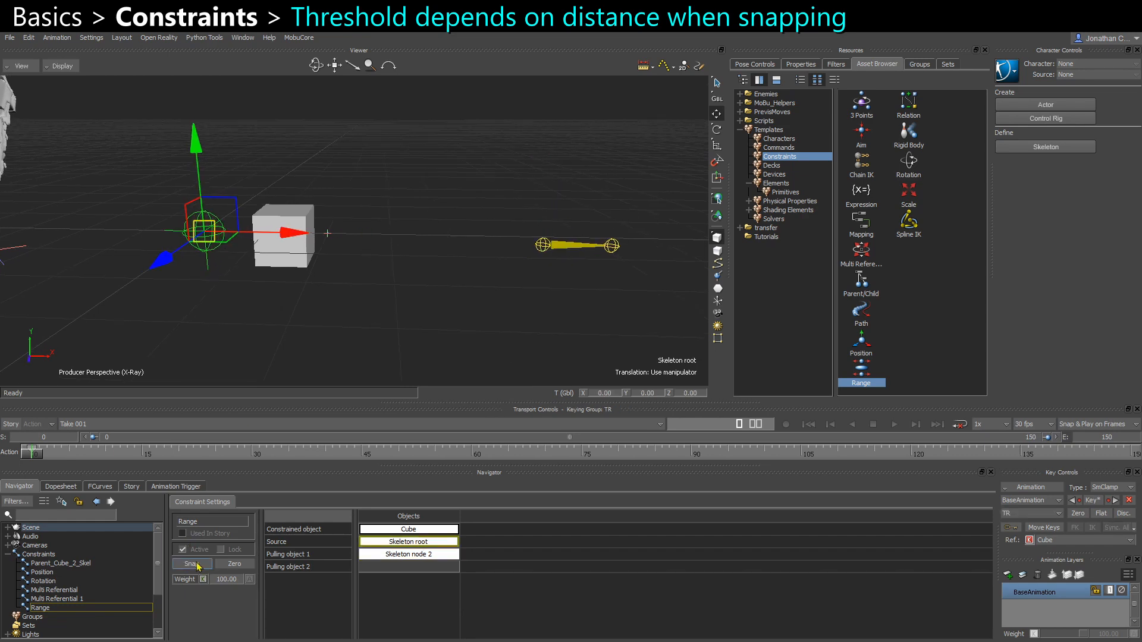
# - Snap the Range constraint active and drag Skeleton node 2 toward and away from the cube
pyautogui.click(407, 554)
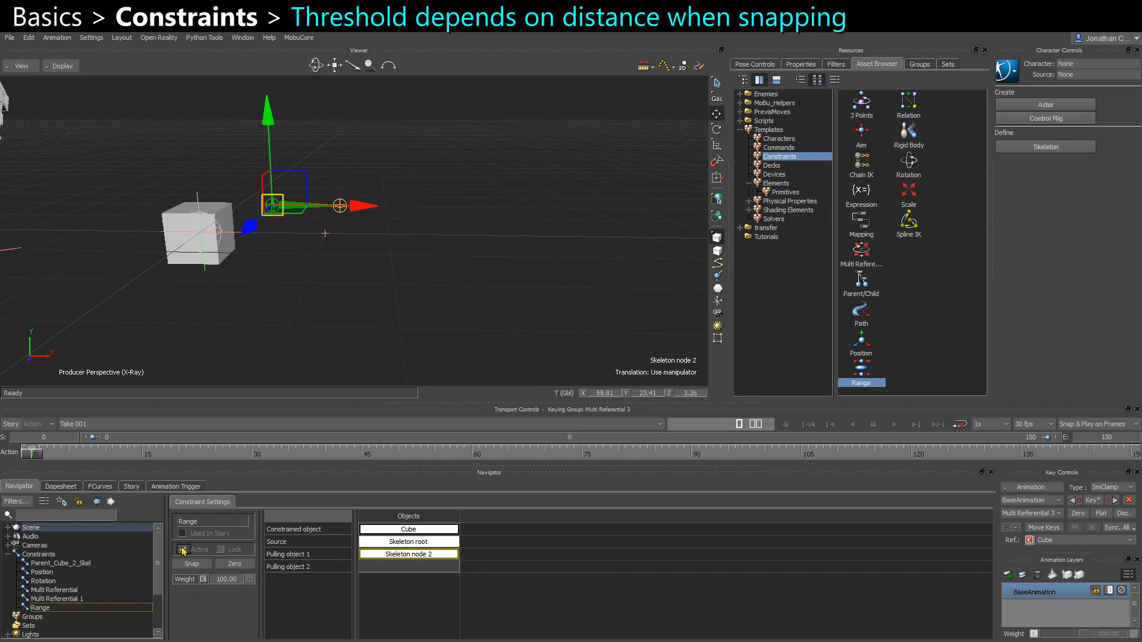
pyautogui.click(183, 549)
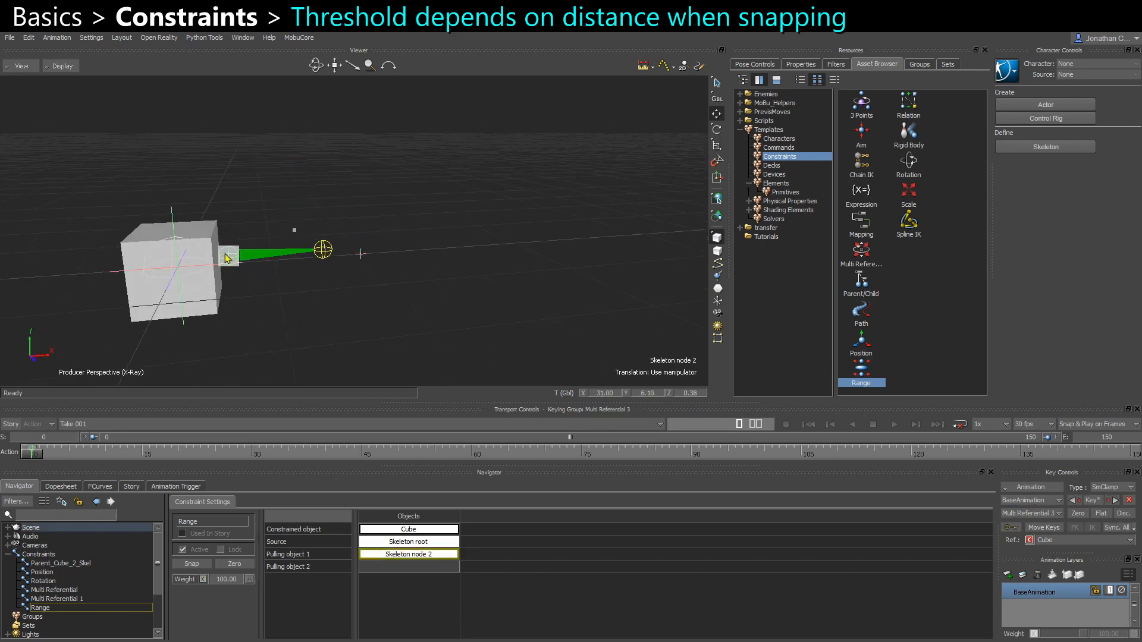
pyautogui.moveTo(226, 255); pyautogui.dragTo(338, 210)
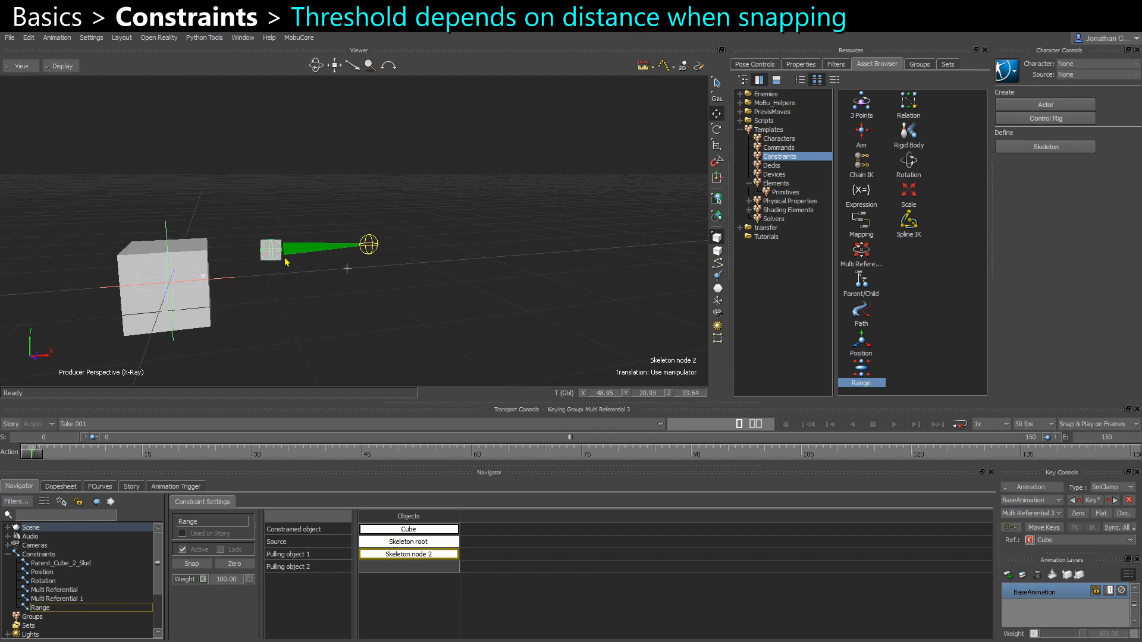
pyautogui.moveTo(284, 251); pyautogui.dragTo(386, 255)
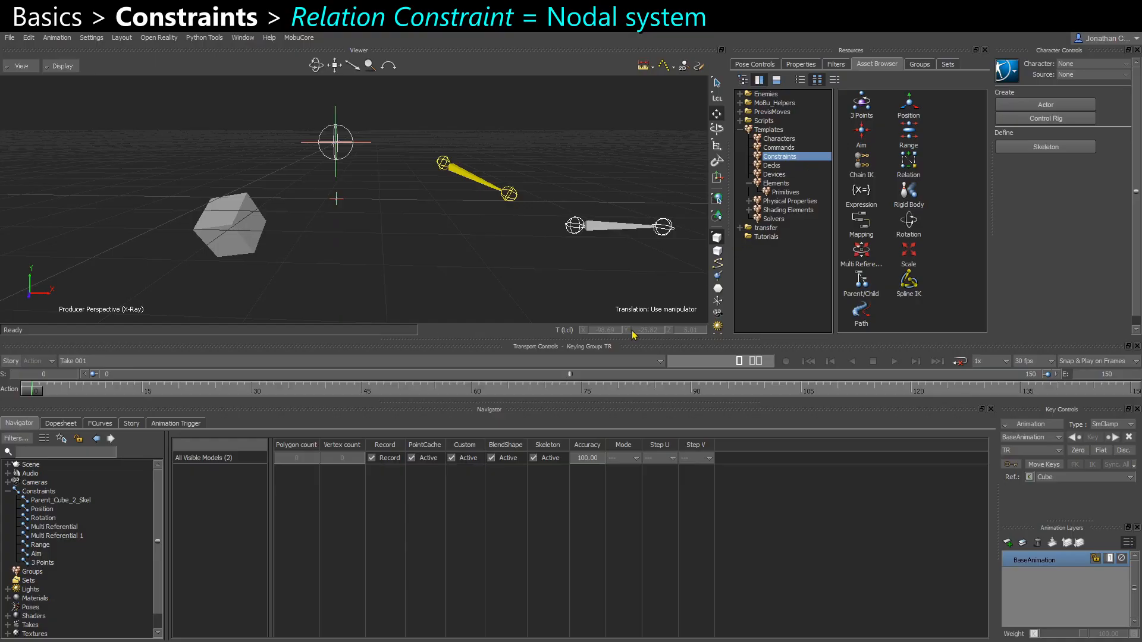
pyautogui.moveTo(891, 303)
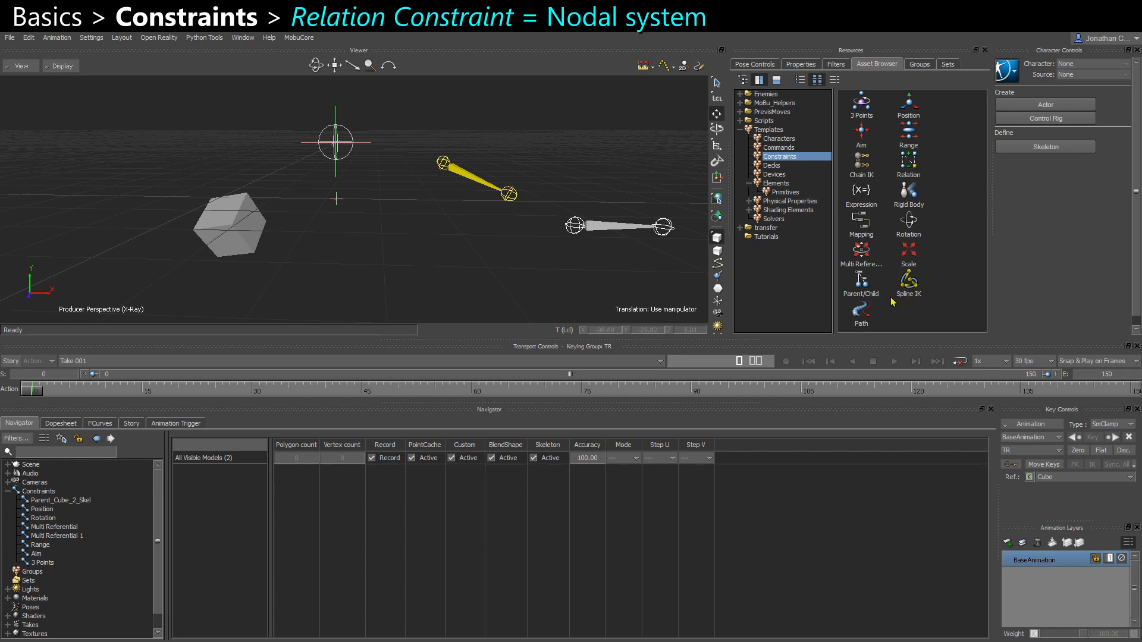
# - Add a Relation constraint with Skeleton root as sender and Cube as receiver
pyautogui.click(908, 175)
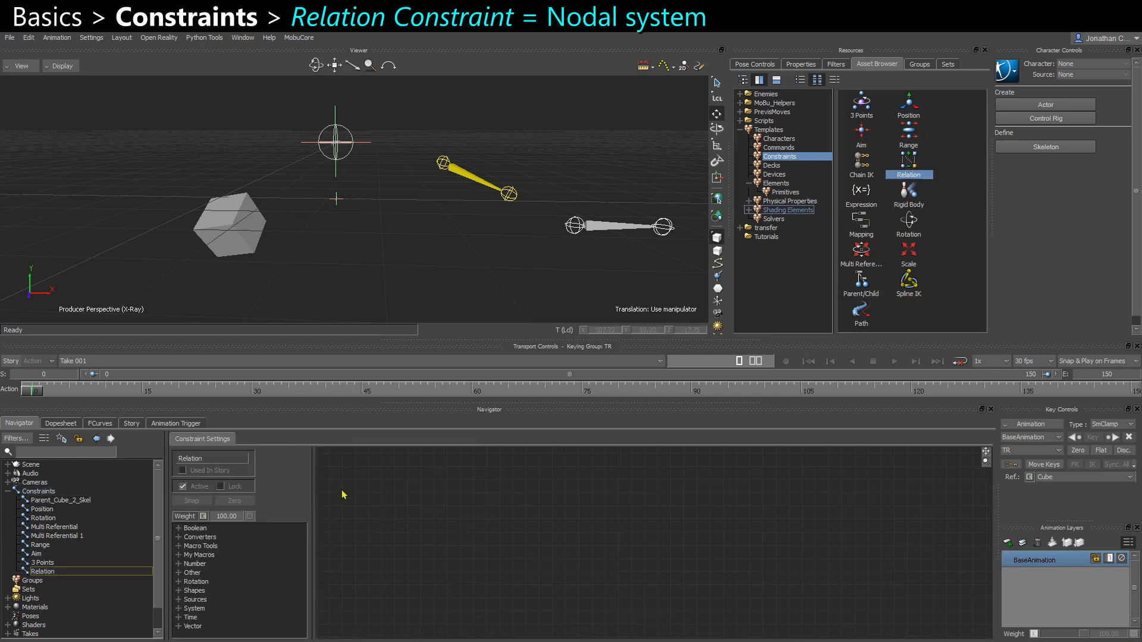
pyautogui.moveTo(507, 552)
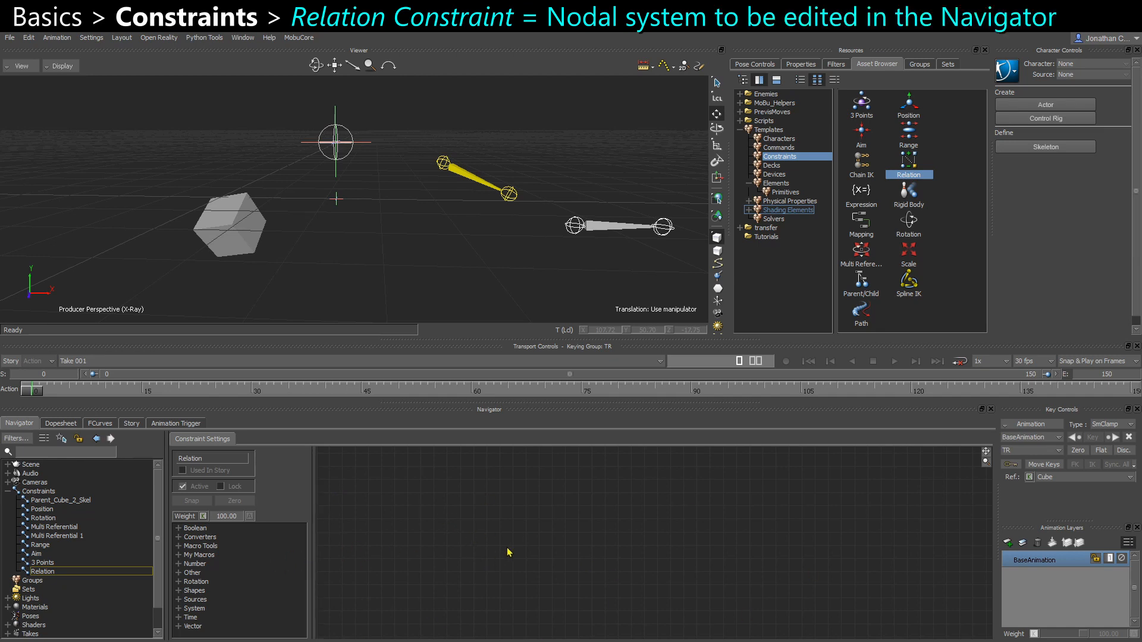
pyautogui.moveTo(400, 571)
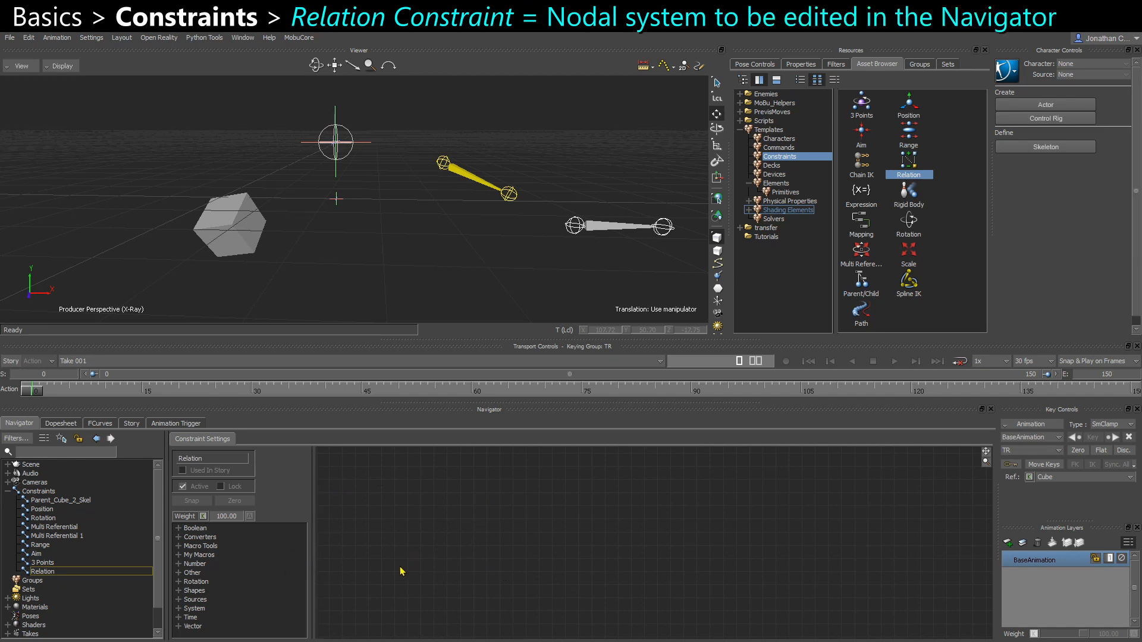
pyautogui.moveTo(377, 168)
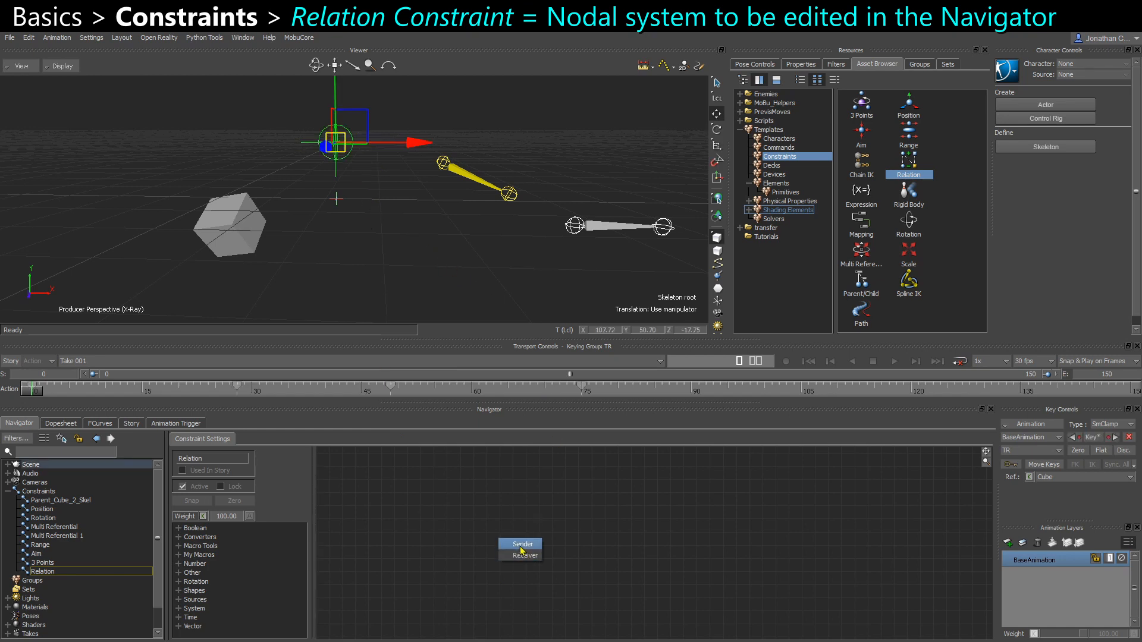
pyautogui.click(521, 555)
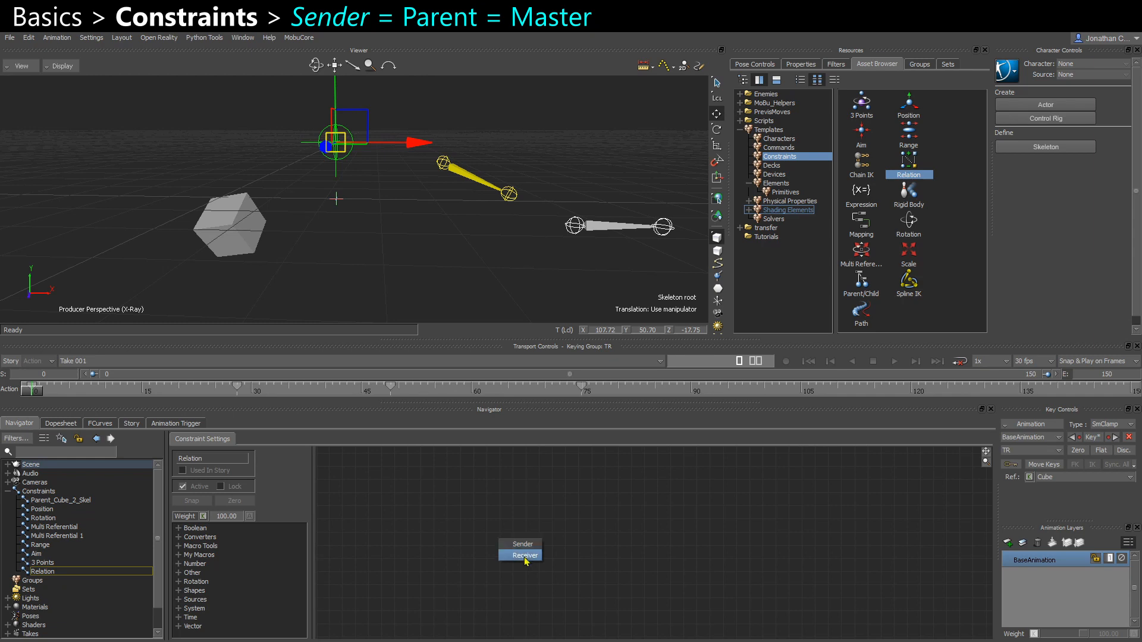
pyautogui.click(521, 554)
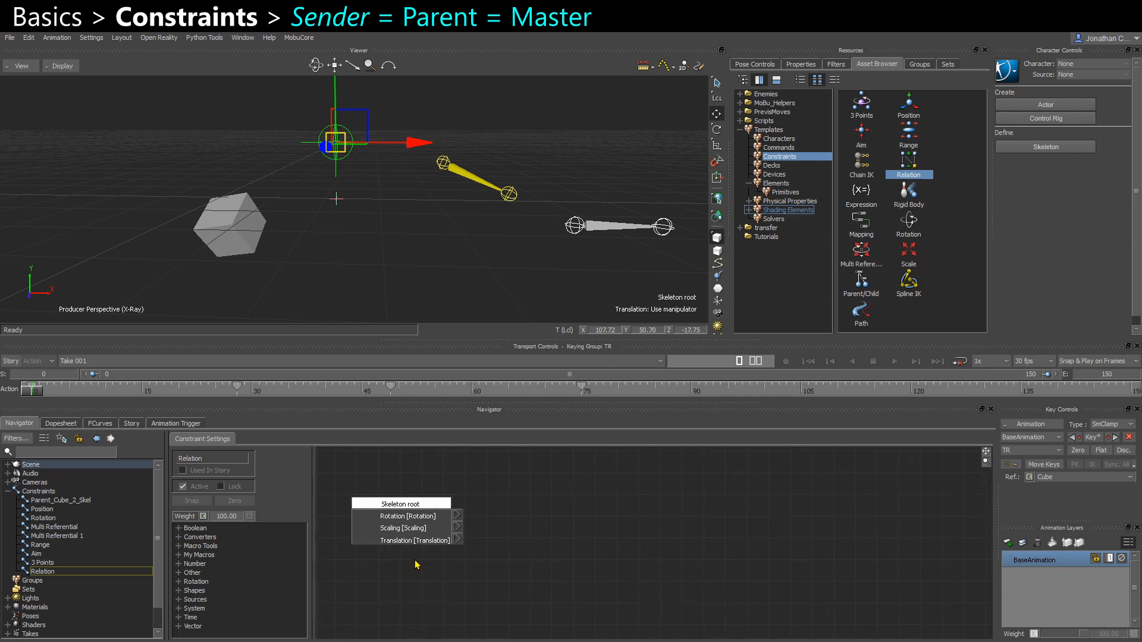
pyautogui.click(229, 226)
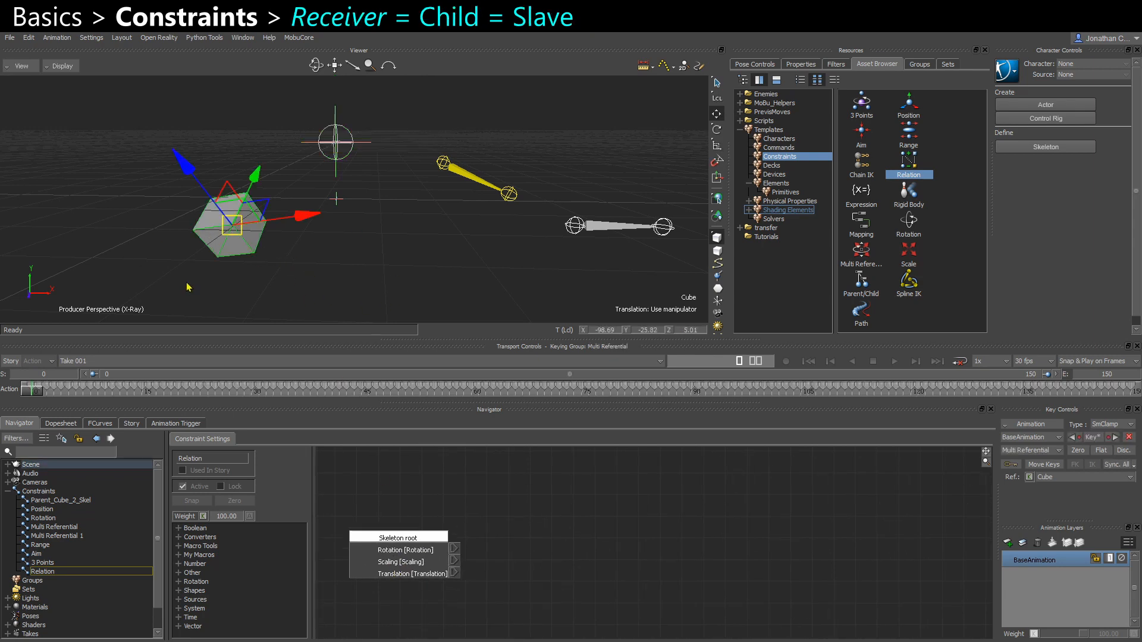
pyautogui.click(452, 549)
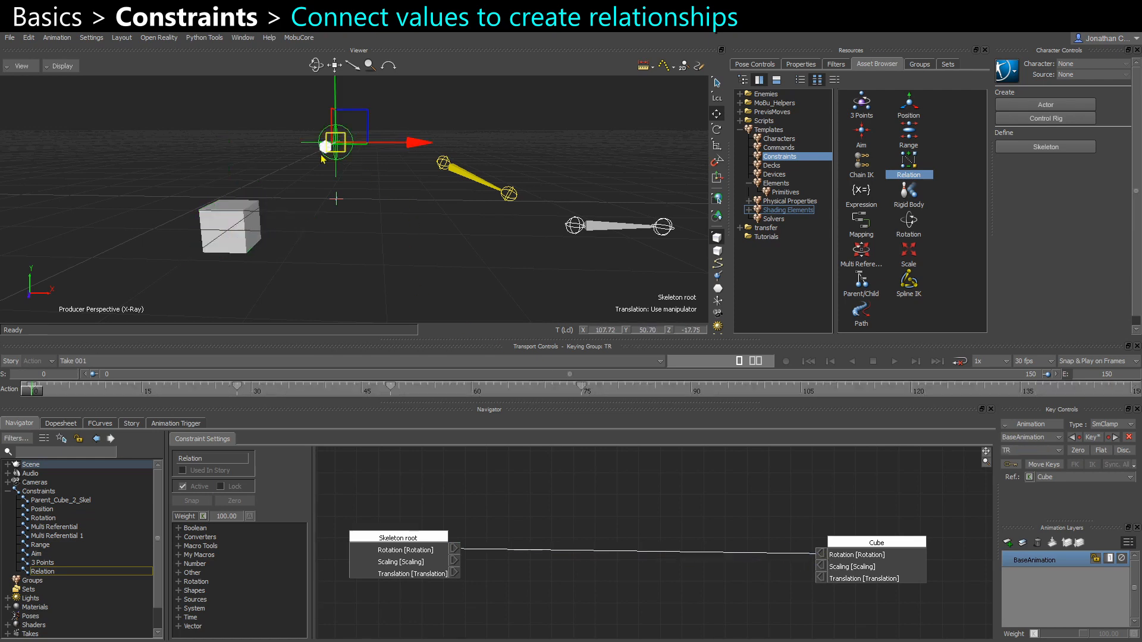
# - Link Skeleton root translation to Cube translation and add an Add (V1 + V2) node
pyautogui.click(717, 129)
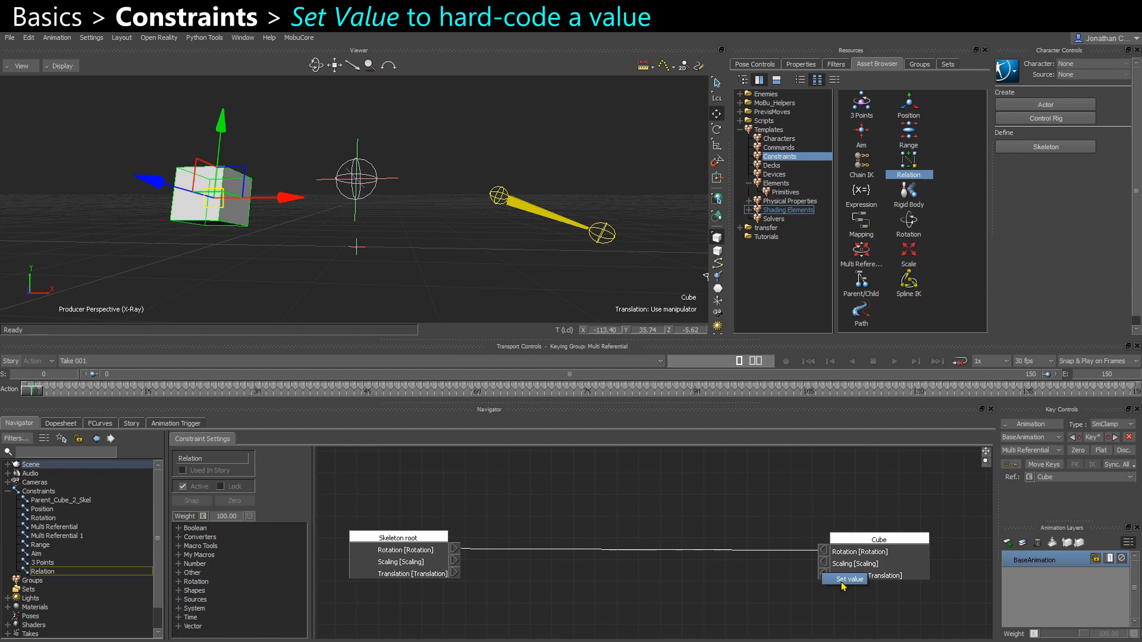
pyautogui.click(846, 580)
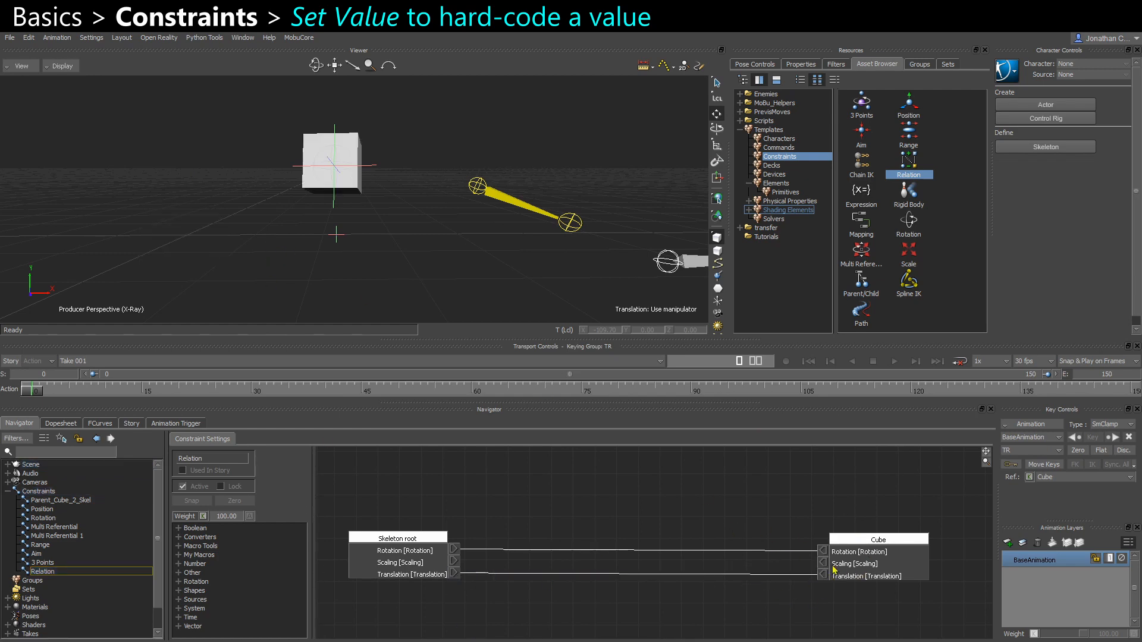
pyautogui.click(331, 162)
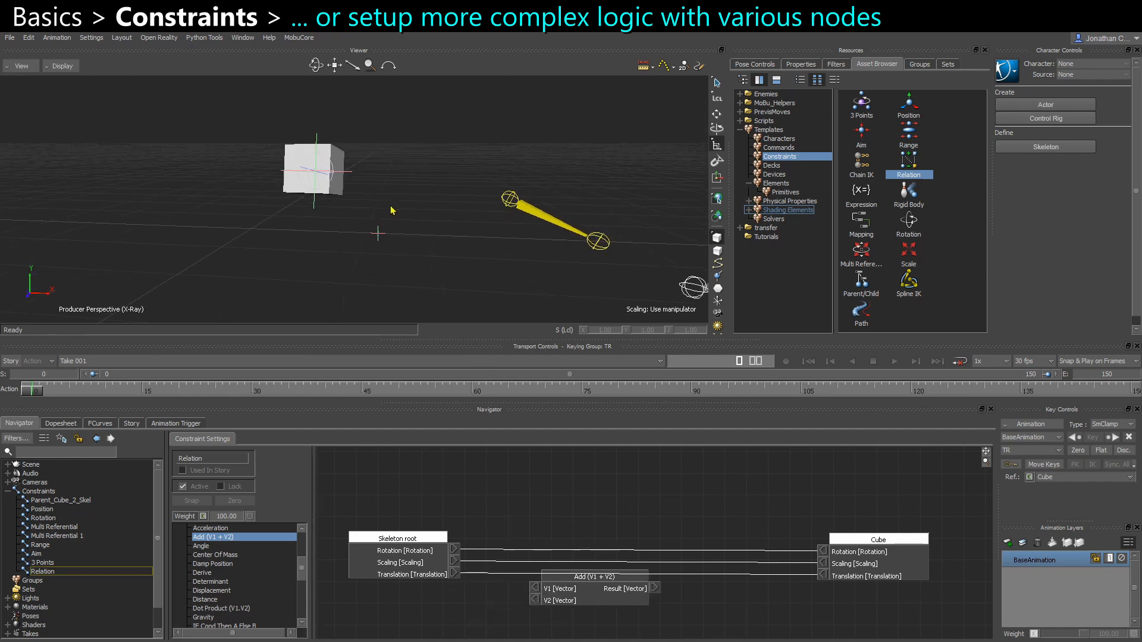
pyautogui.moveTo(453, 622)
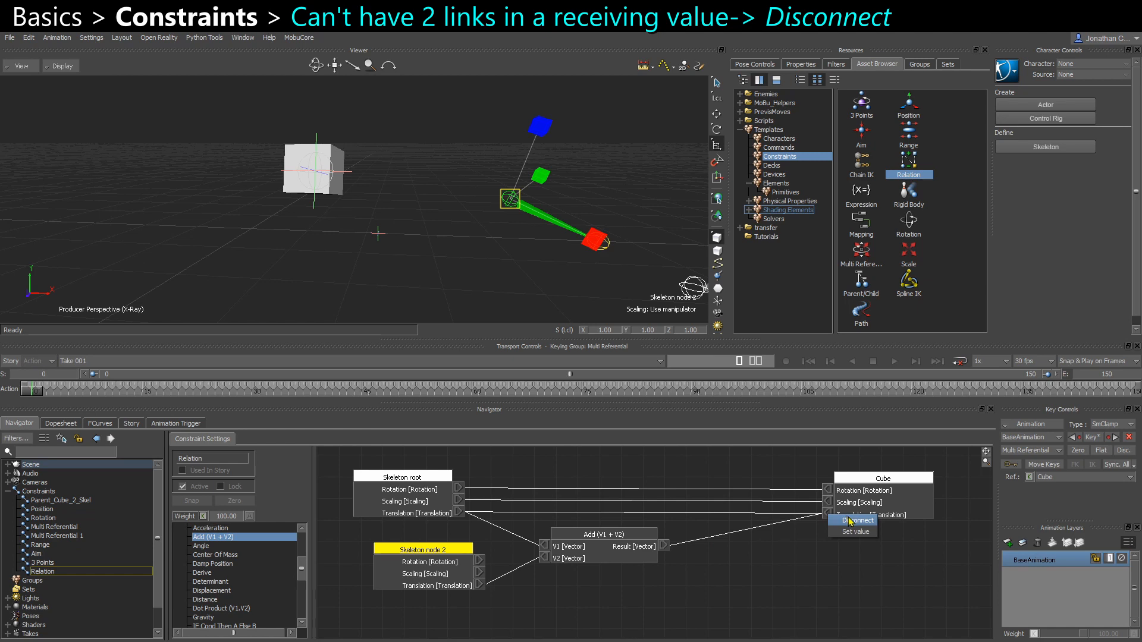
# - Disconnect the extra link into the Cube's translation
pyautogui.click(860, 520)
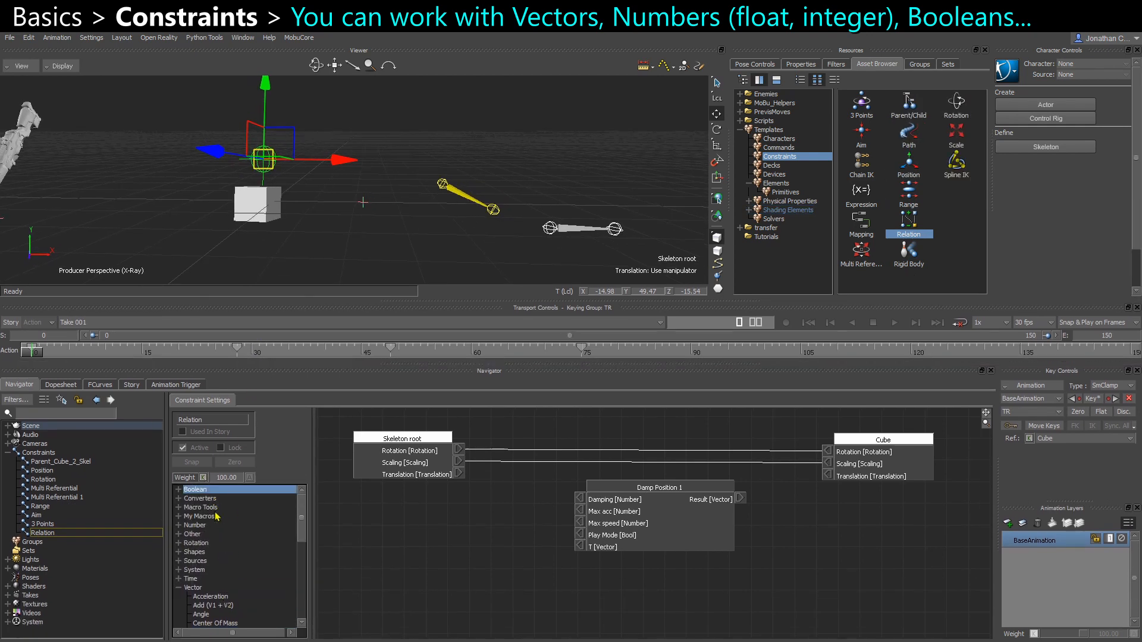
# - Route Skeleton root translation through Damp Position 1 into Cube, move Skeleton root, enable Play Mode
pyautogui.click(178, 488)
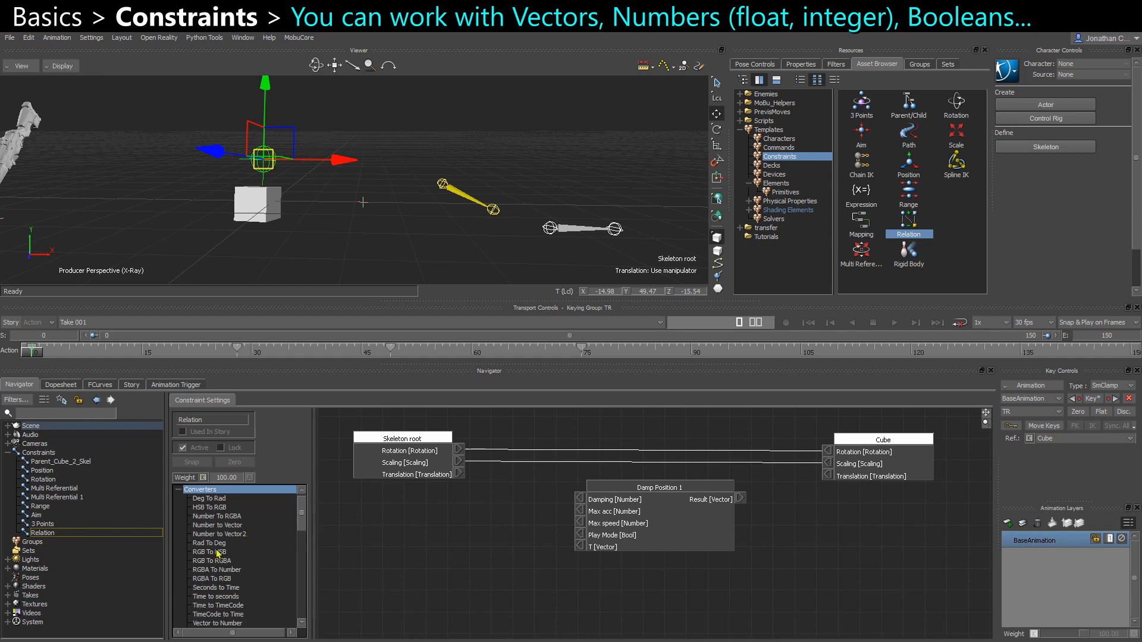
pyautogui.click(217, 525)
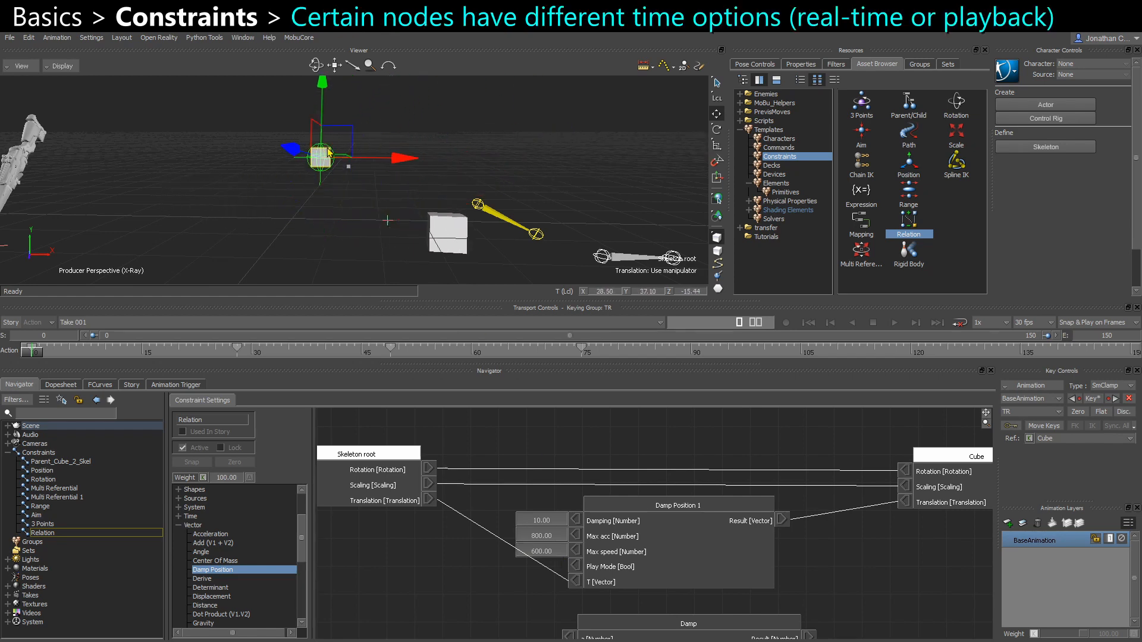
pyautogui.moveTo(320, 156); pyautogui.dragTo(331, 197)
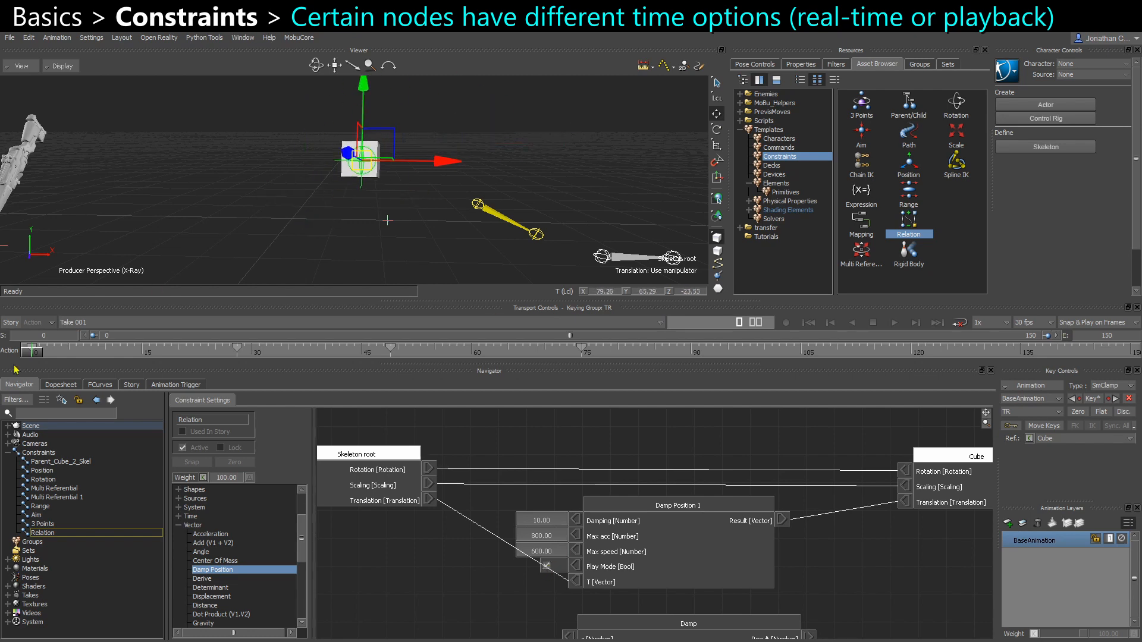
pyautogui.click(893, 322)
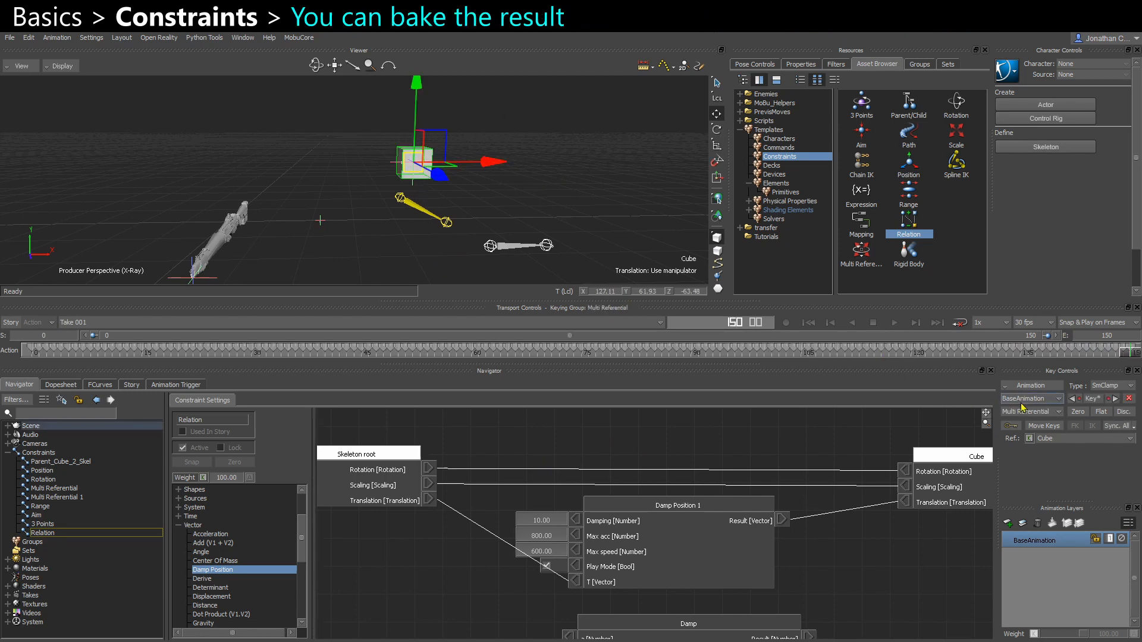
# - Plot all of the Cube's selected properties onto keyframes via Key Controls Plot Selected
pyautogui.click(100, 385)
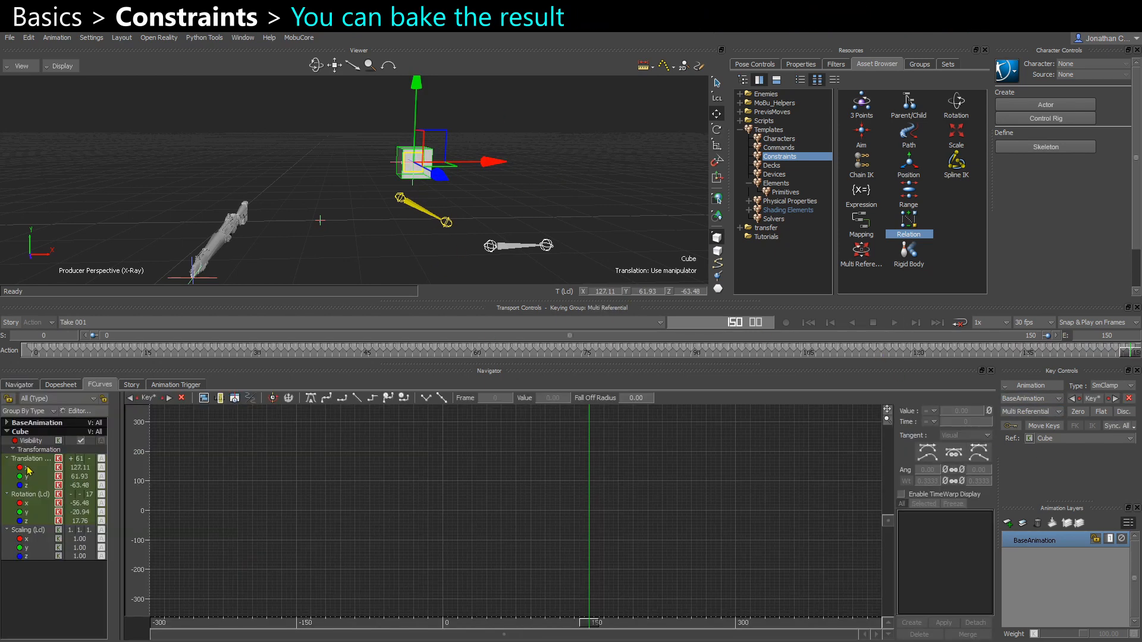
pyautogui.click(32, 459)
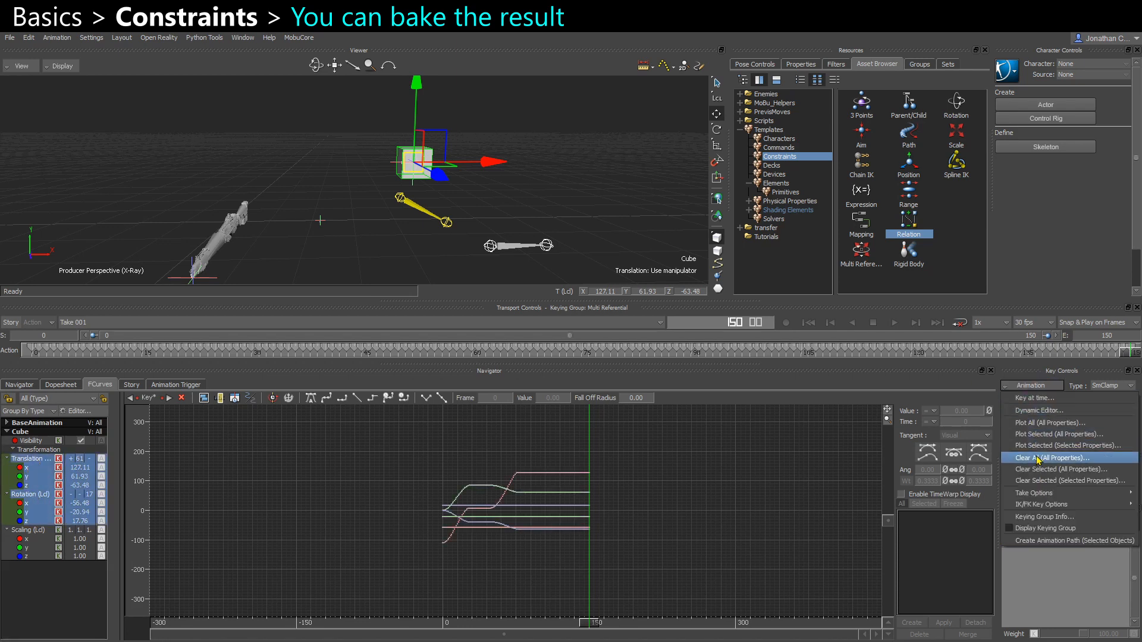
pyautogui.click(1064, 435)
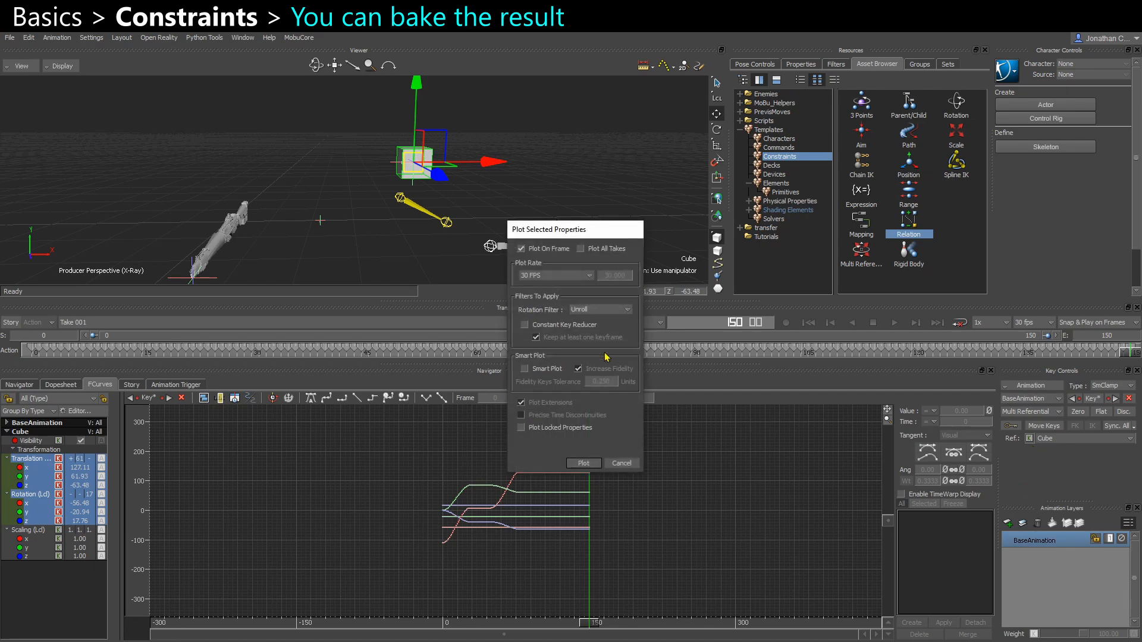
pyautogui.click(583, 463)
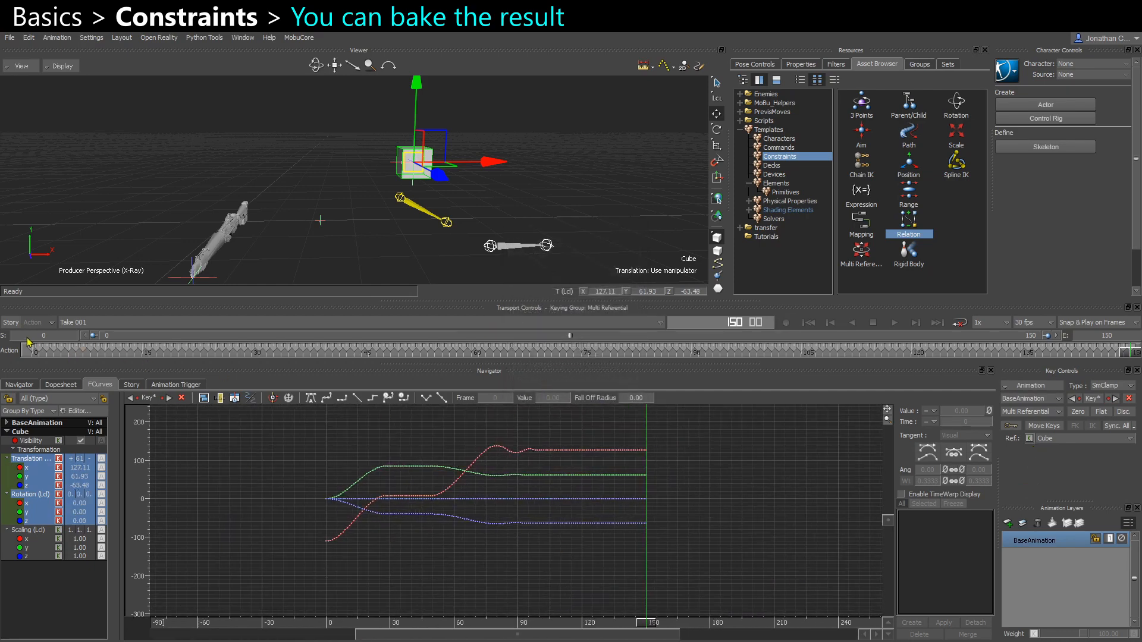
# - Play back the scene to watch the Cube follow its baked translation curves
pyautogui.click(19, 385)
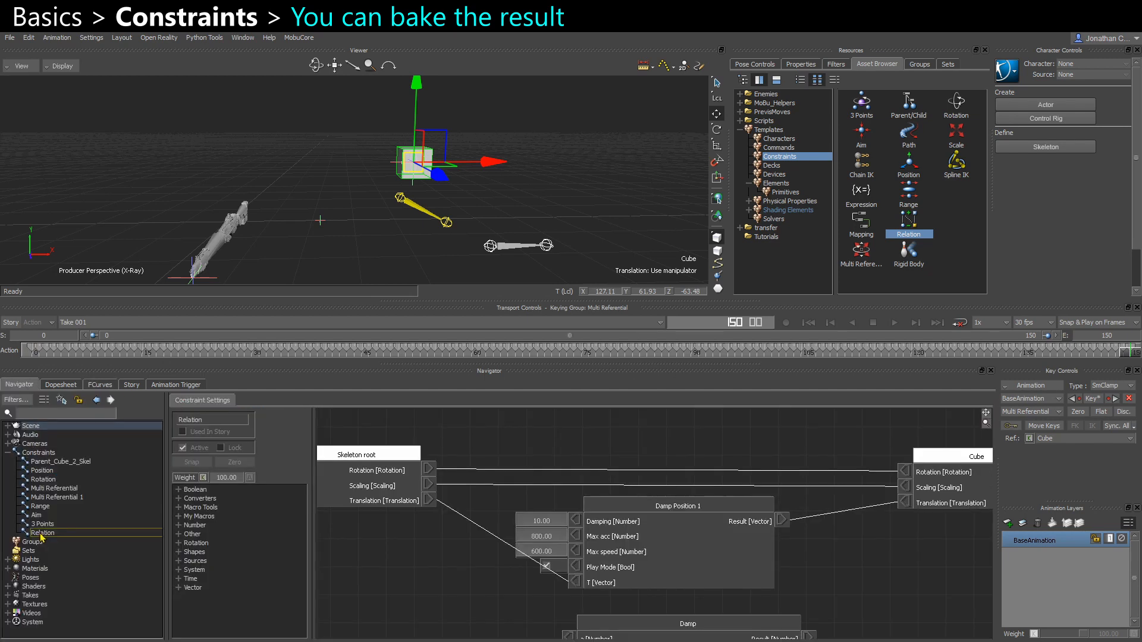
pyautogui.click(44, 532)
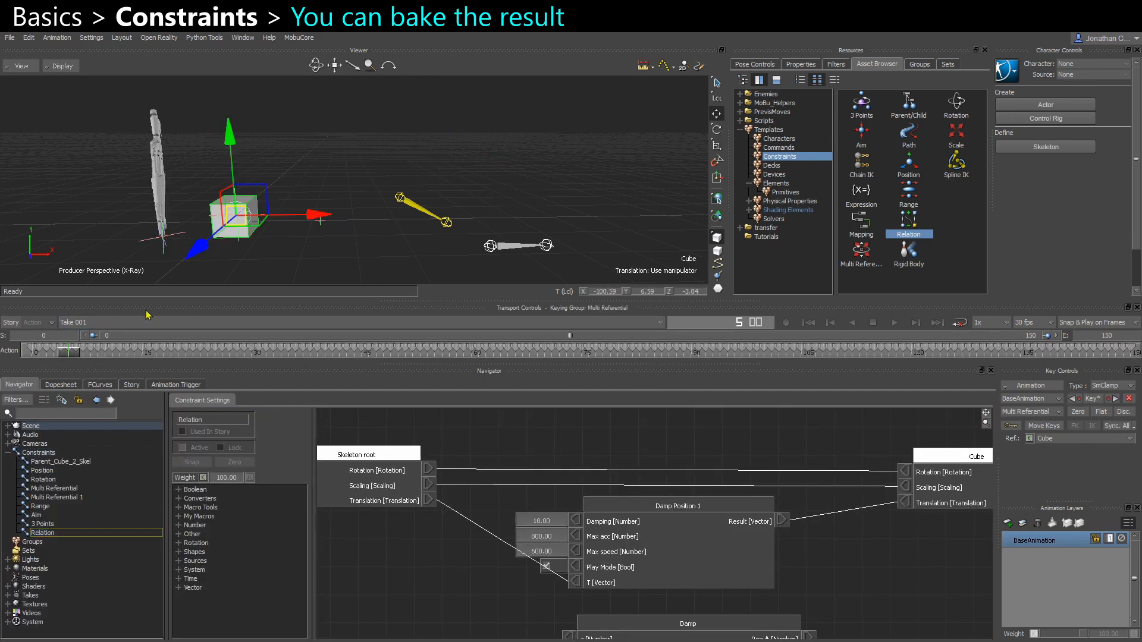
pyautogui.click(893, 321)
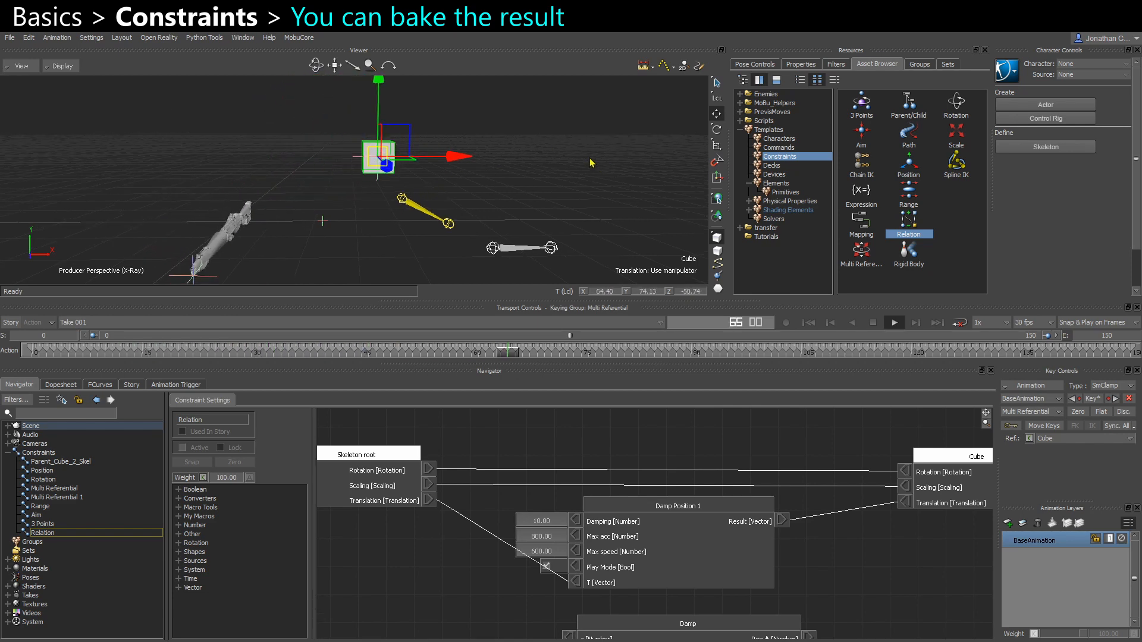